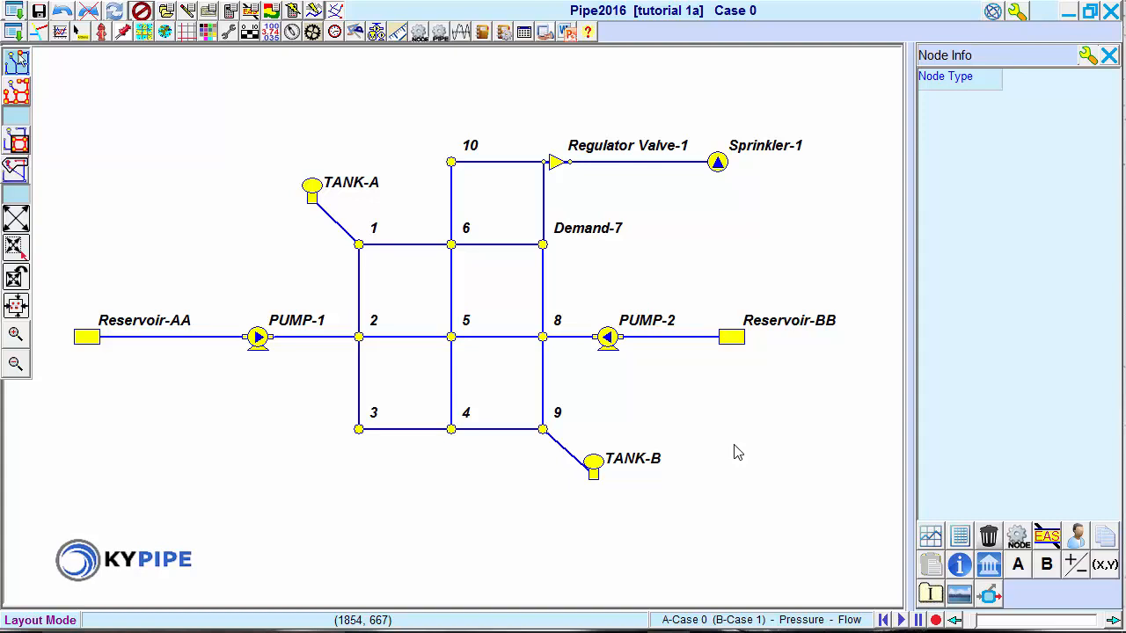
# Step: Inspect properties of the regulator pipe, junction 6, PUMP-2, Regulator Valve-1, Reservoir-BB and Sprinkler-1
pyautogui.click(1108, 54)
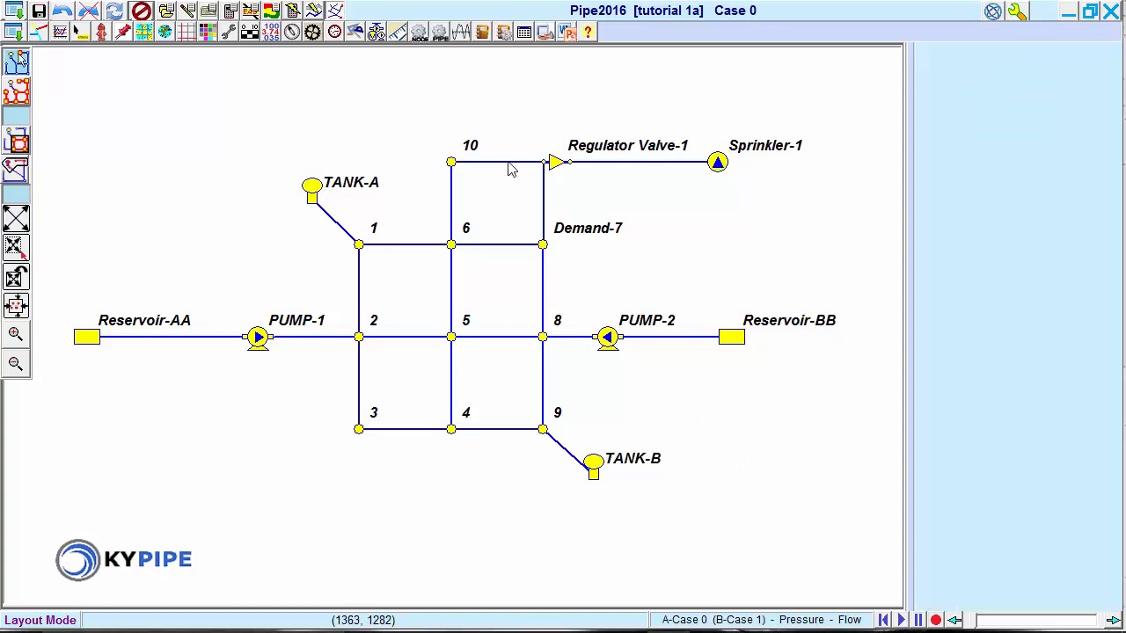
pyautogui.click(497, 162)
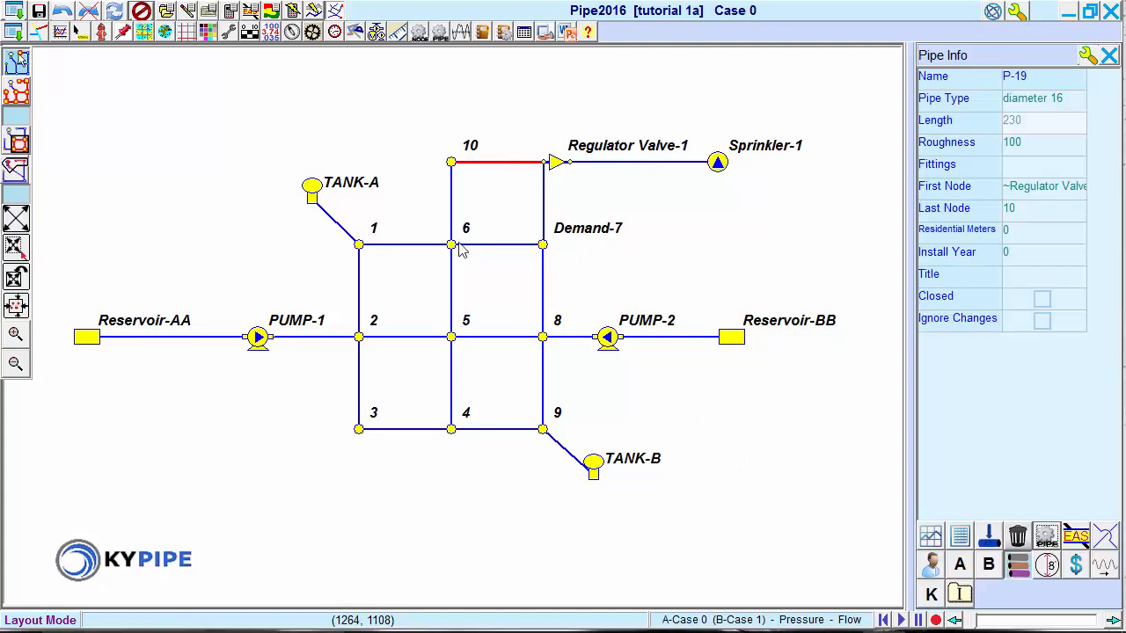
pyautogui.click(451, 245)
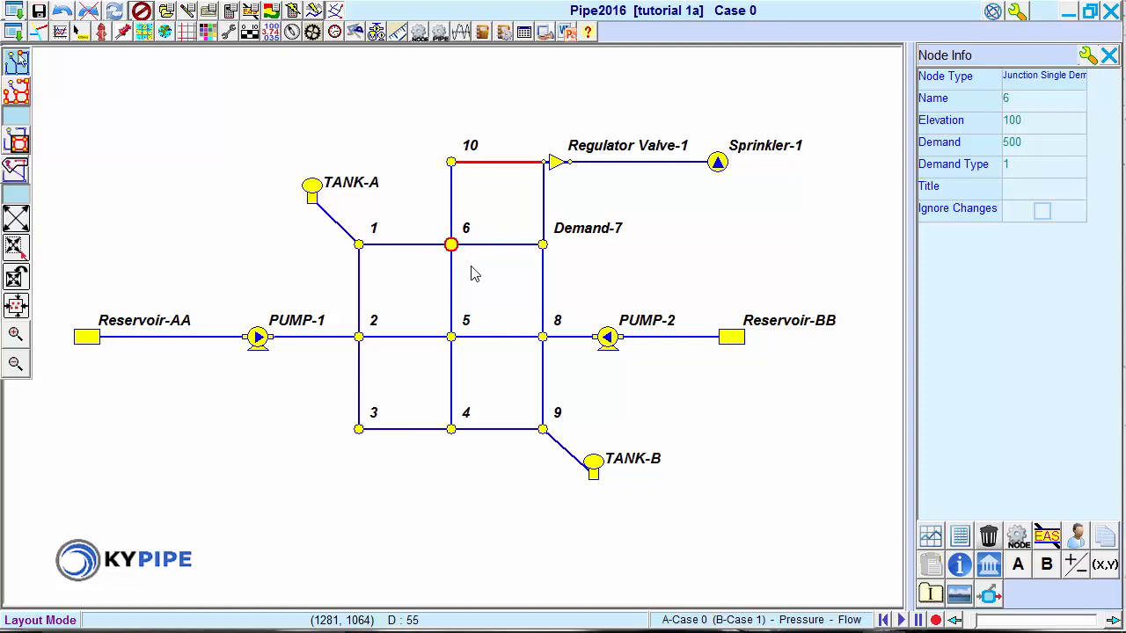
pyautogui.click(607, 337)
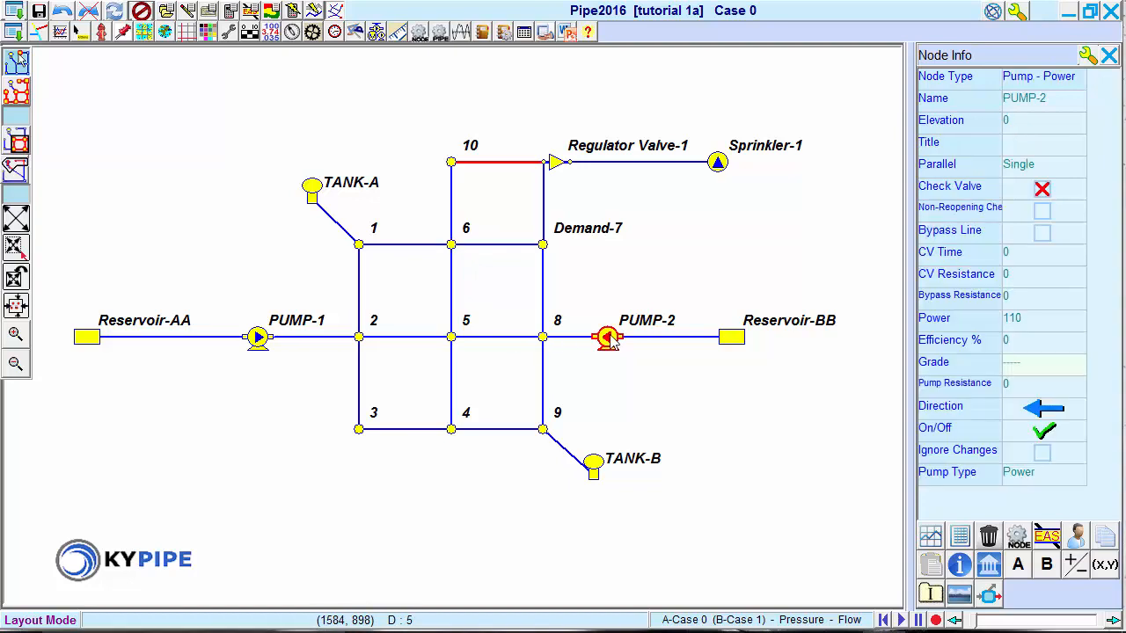
pyautogui.click(556, 161)
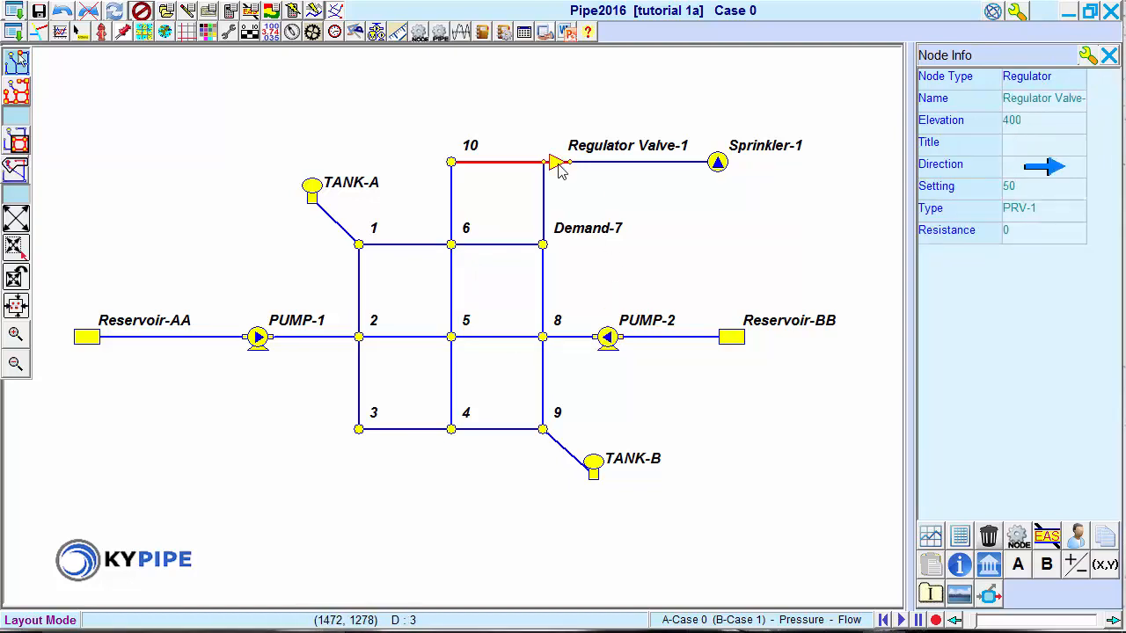
pyautogui.moveTo(462, 246)
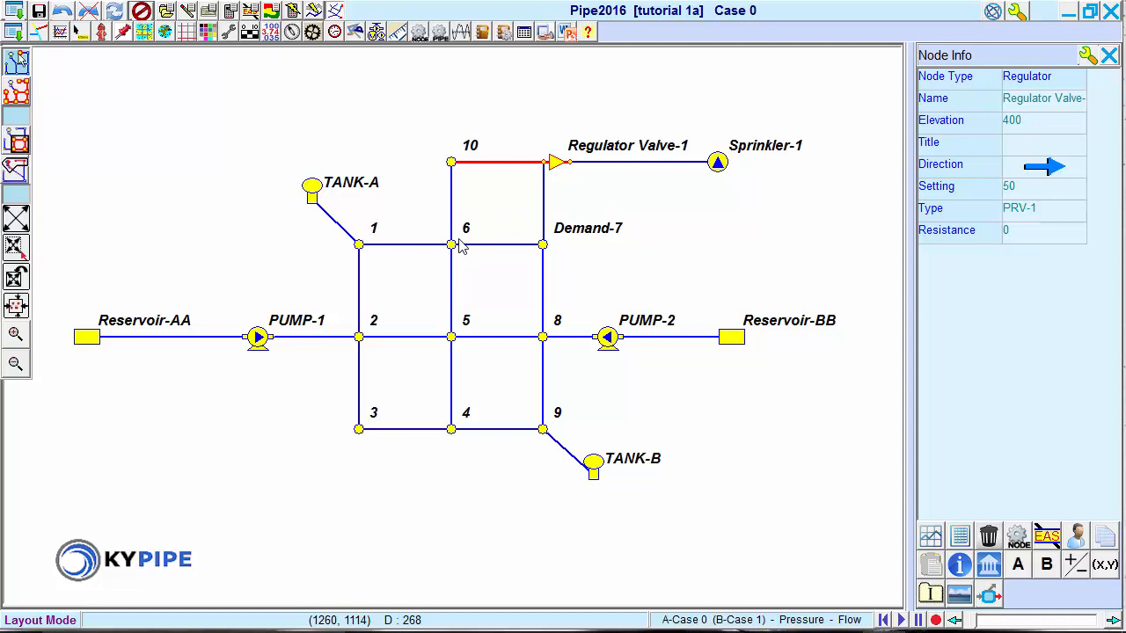
pyautogui.click(451, 245)
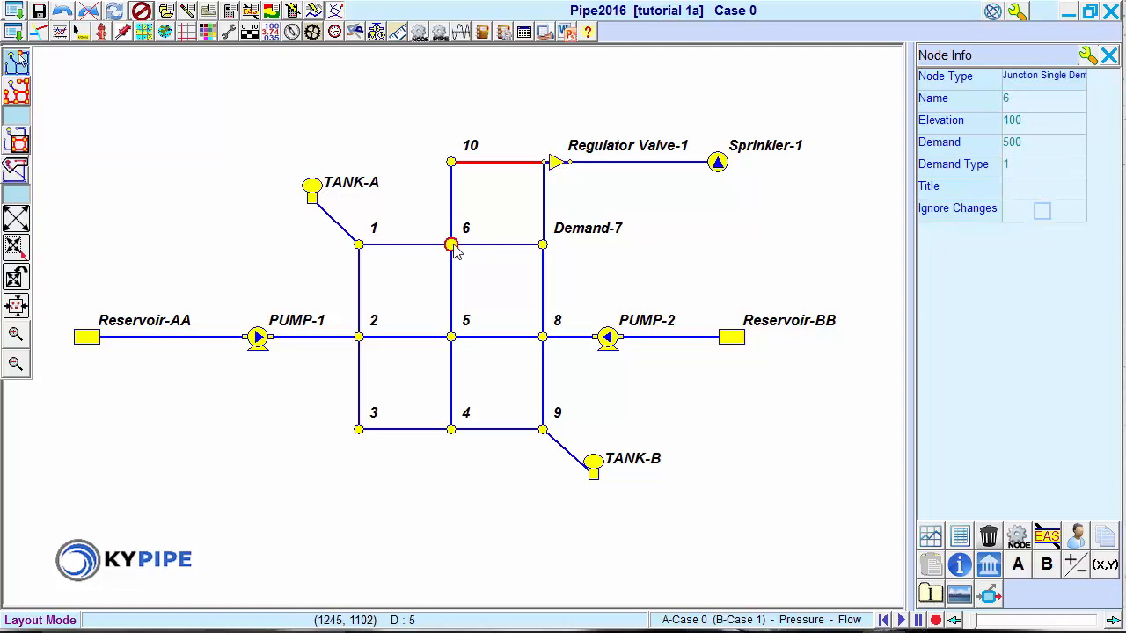
pyautogui.moveTo(733, 394)
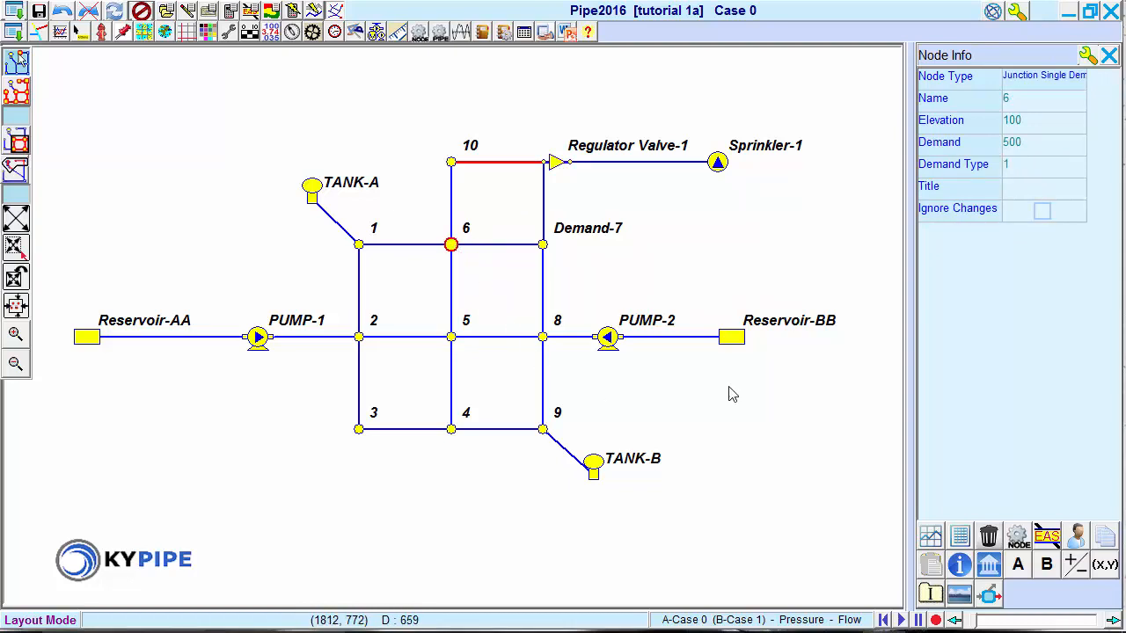
pyautogui.click(730, 336)
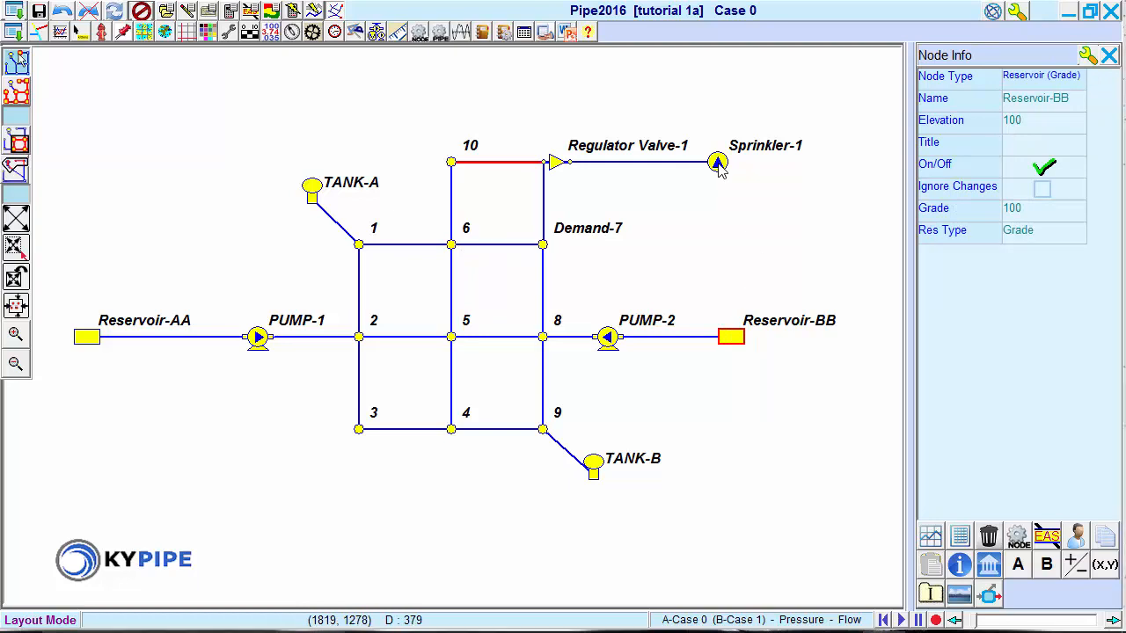
pyautogui.click(717, 161)
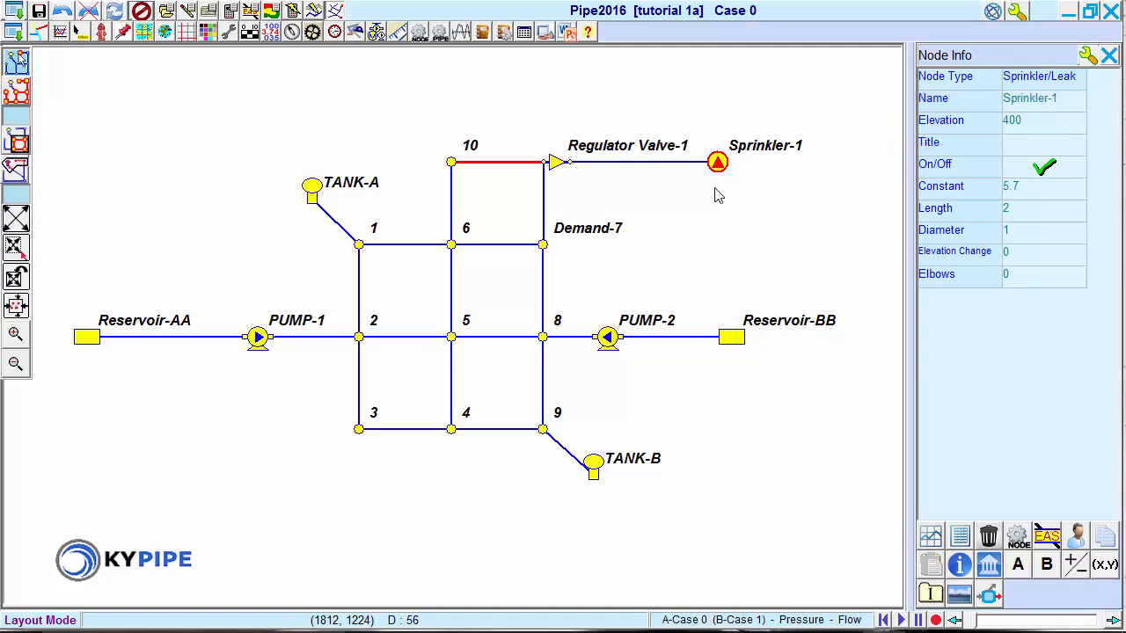
pyautogui.moveTo(146, 185)
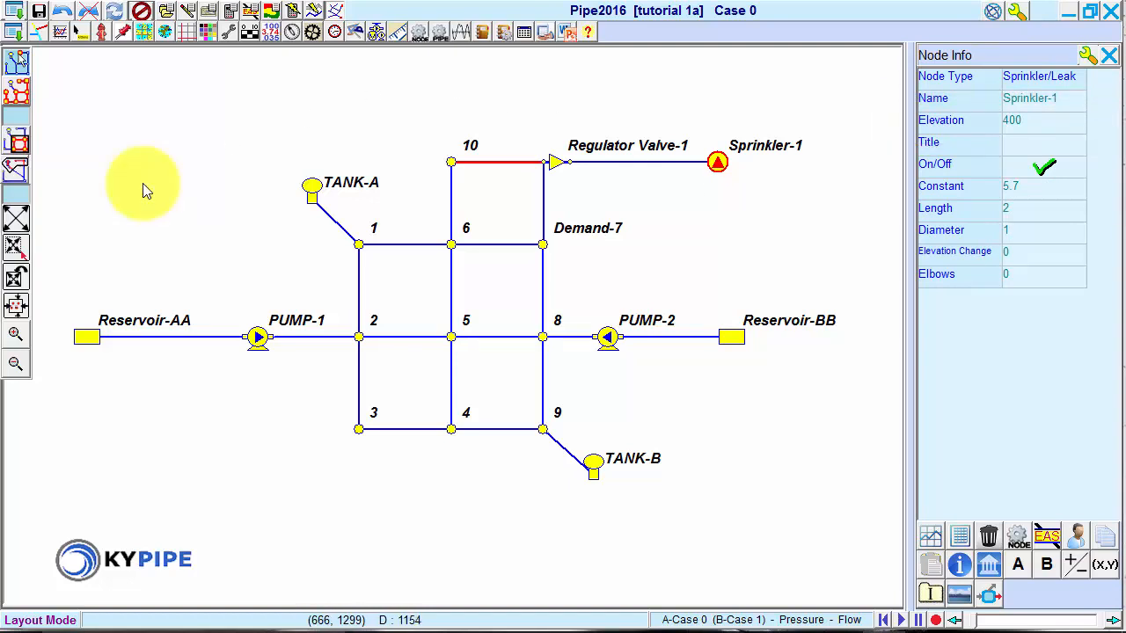
pyautogui.moveTo(154, 416)
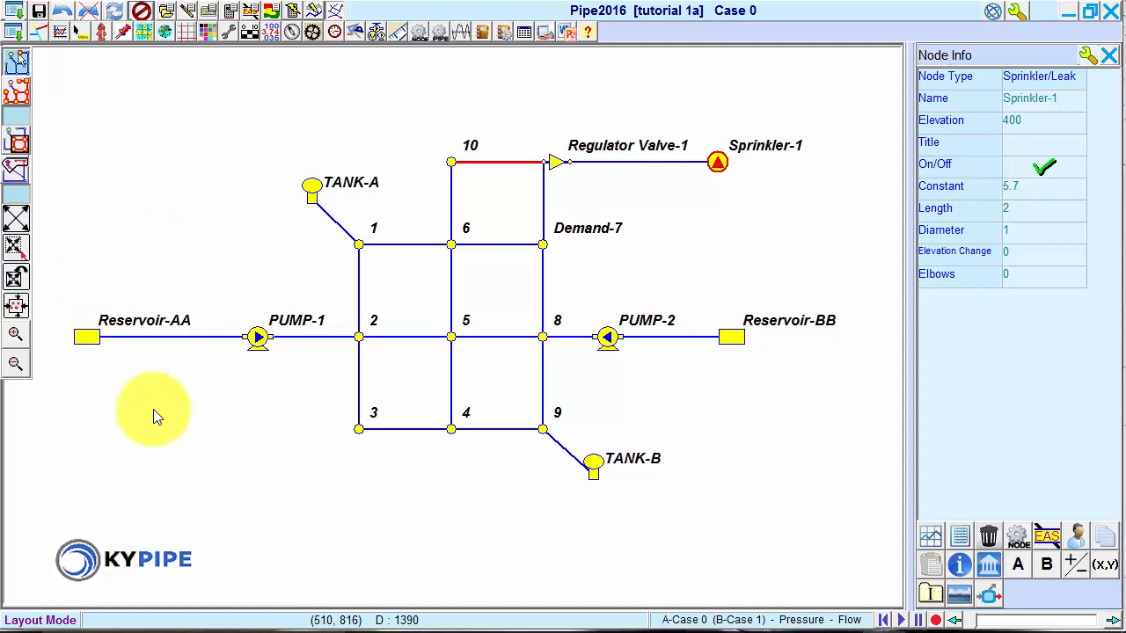
pyautogui.moveTo(673, 431)
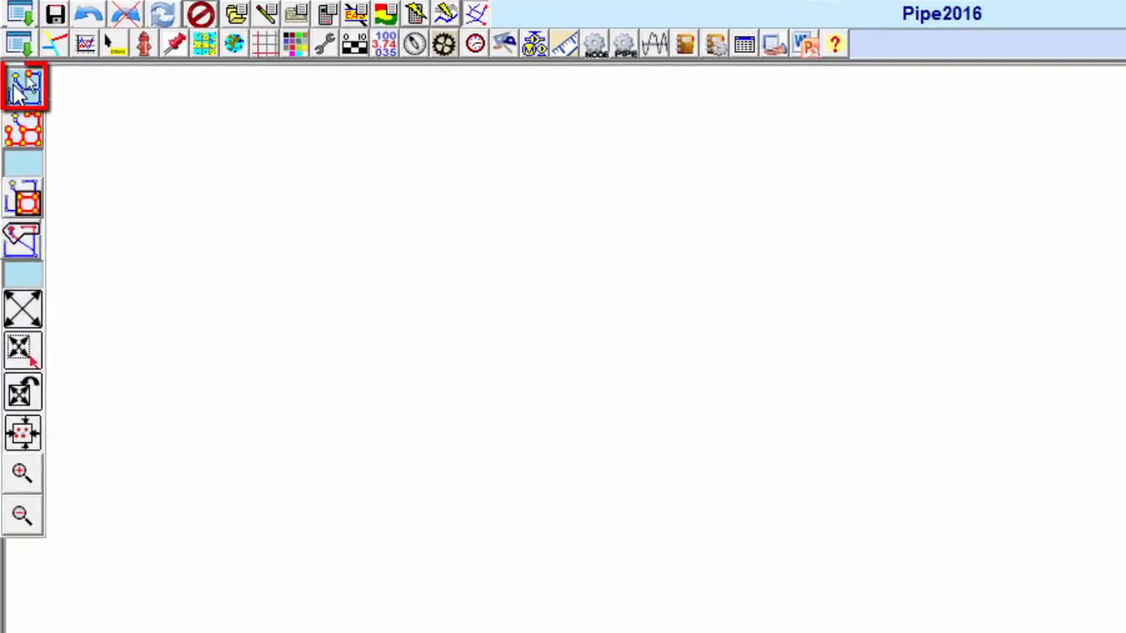
pyautogui.moveTo(24, 86)
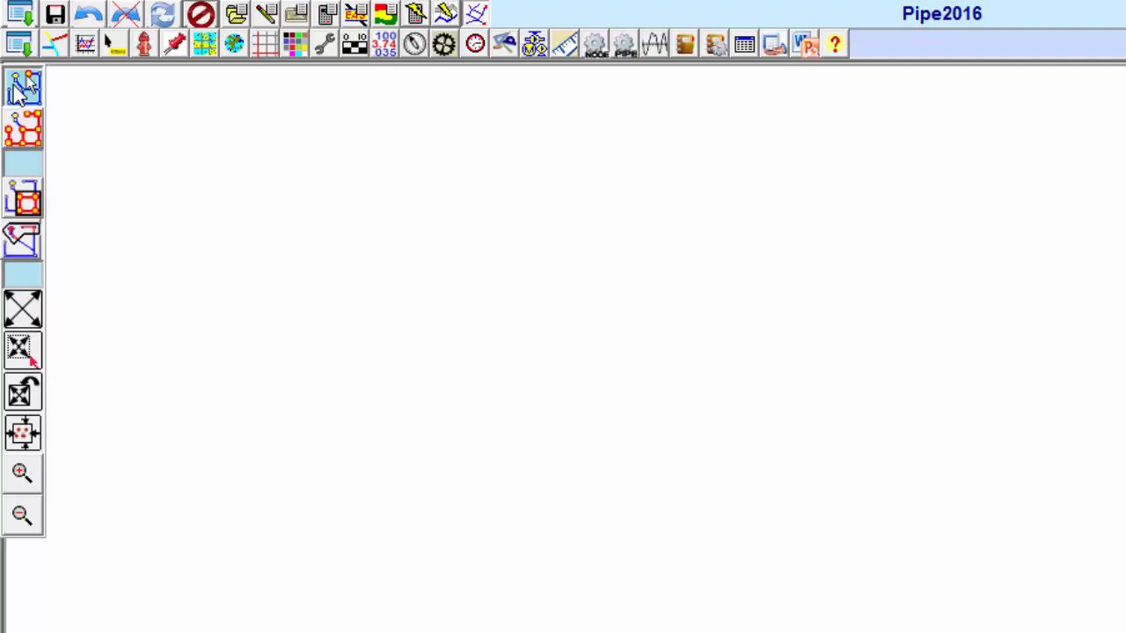
pyautogui.moveTo(264, 48)
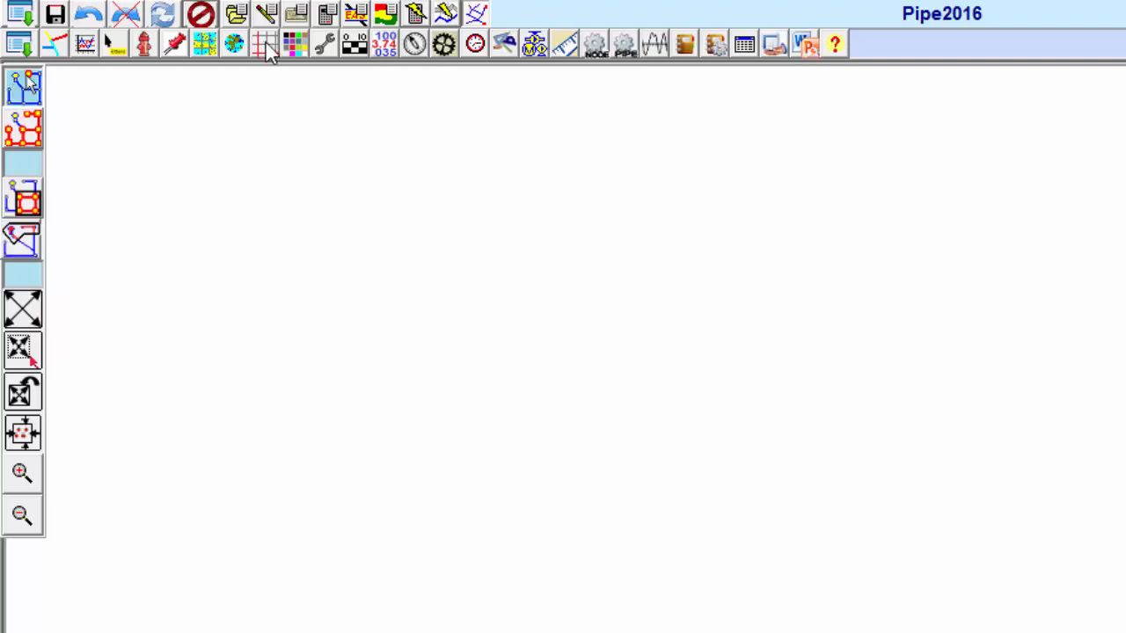
# Step: Open the grid display settings and enable the Major Grid lines
pyautogui.click(265, 44)
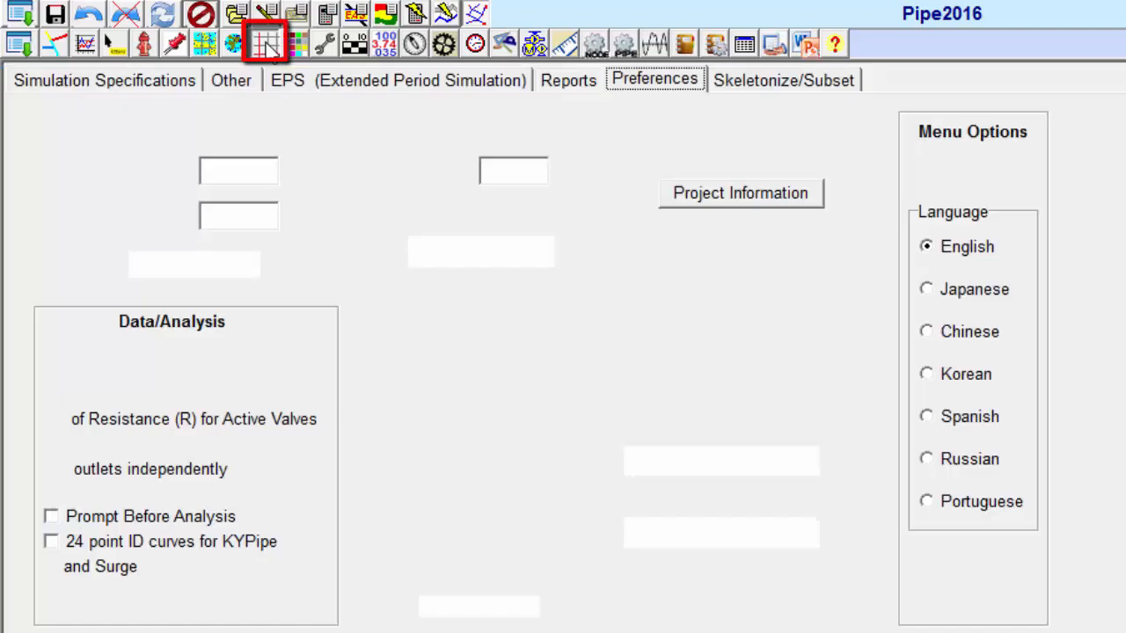
pyautogui.click(265, 43)
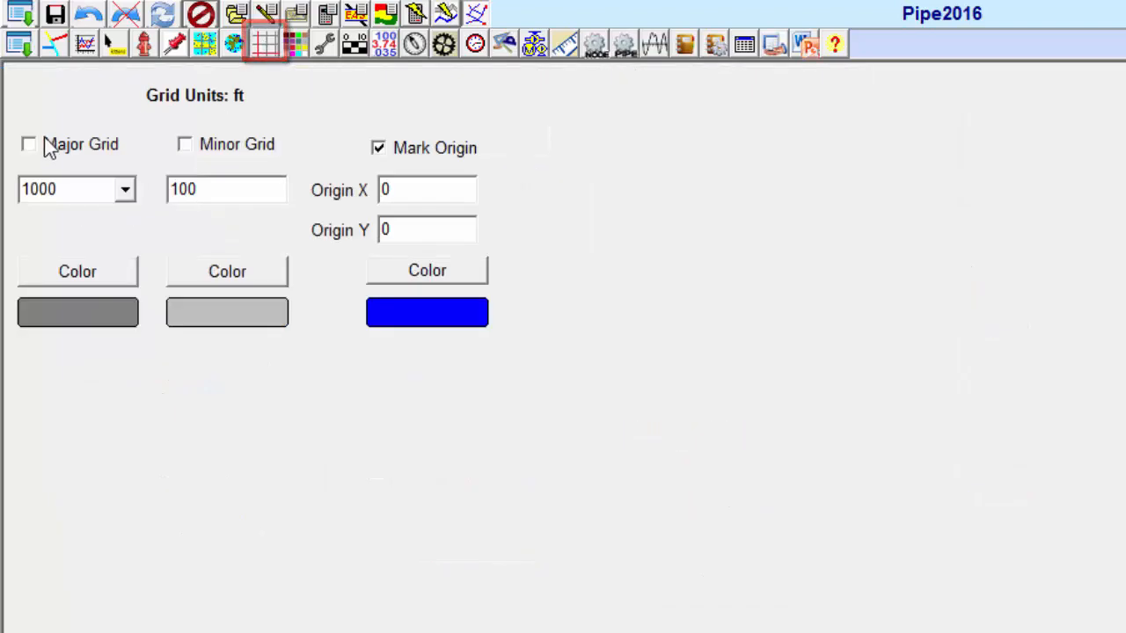
pyautogui.click(28, 143)
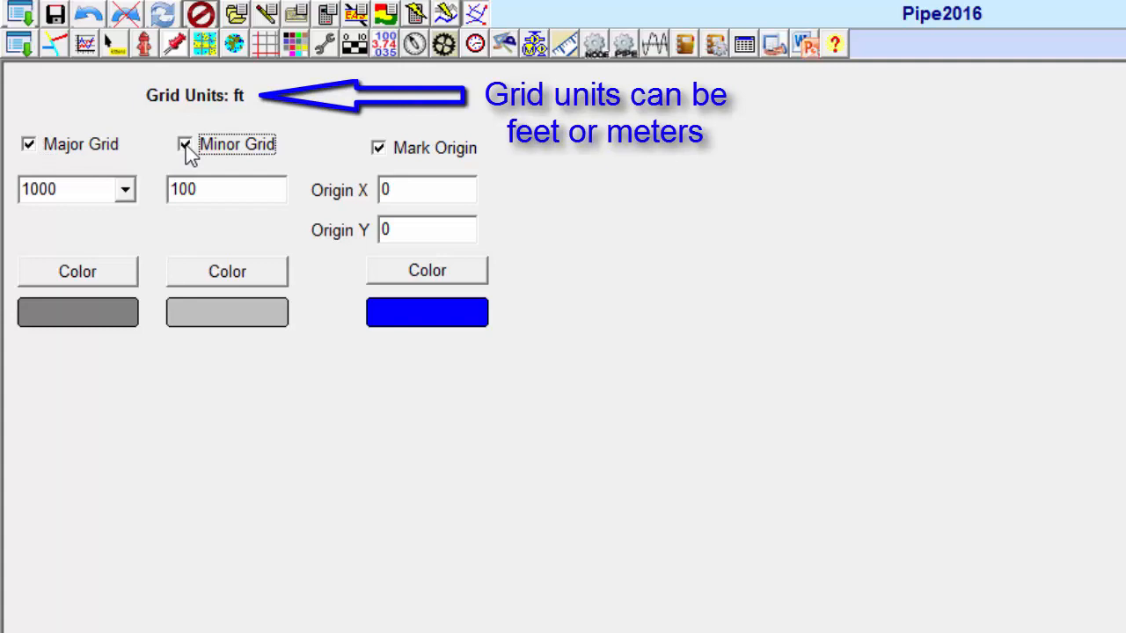
pyautogui.moveTo(482, 18)
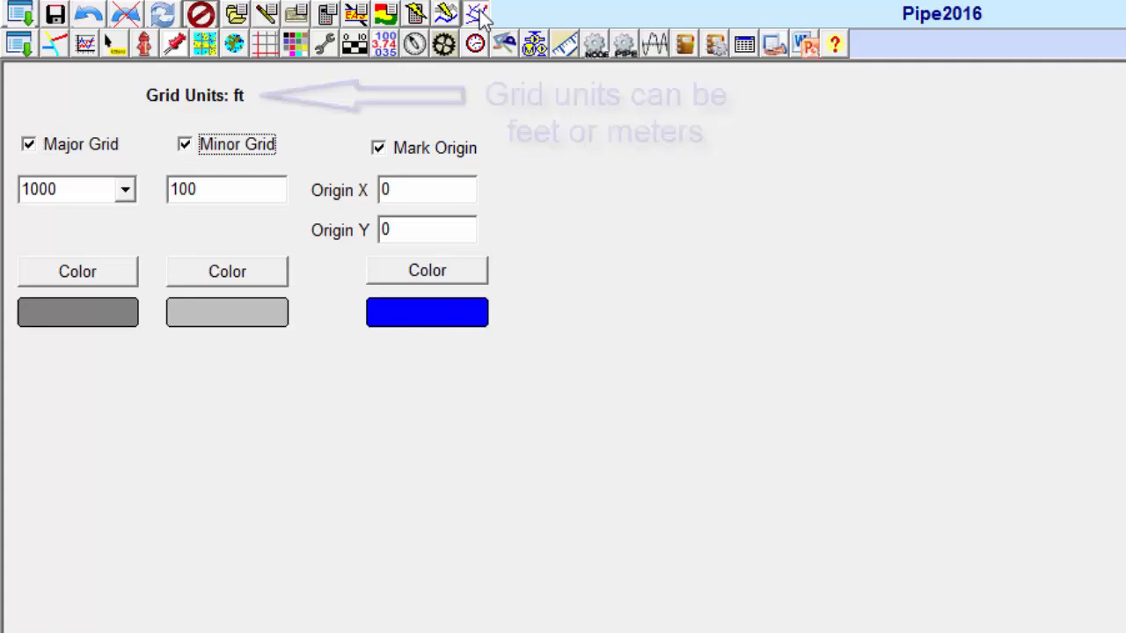
pyautogui.moveTo(478, 15)
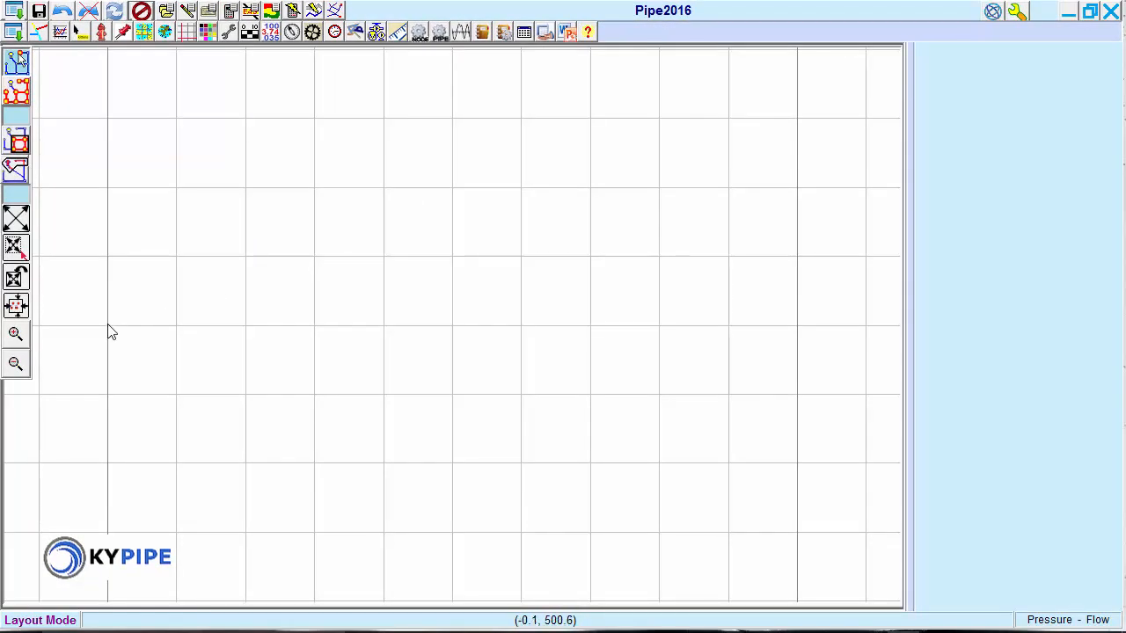
# Step: Place junction J-1 and draw connected pipes and junctions rightward in a straight line
pyautogui.click(108, 325)
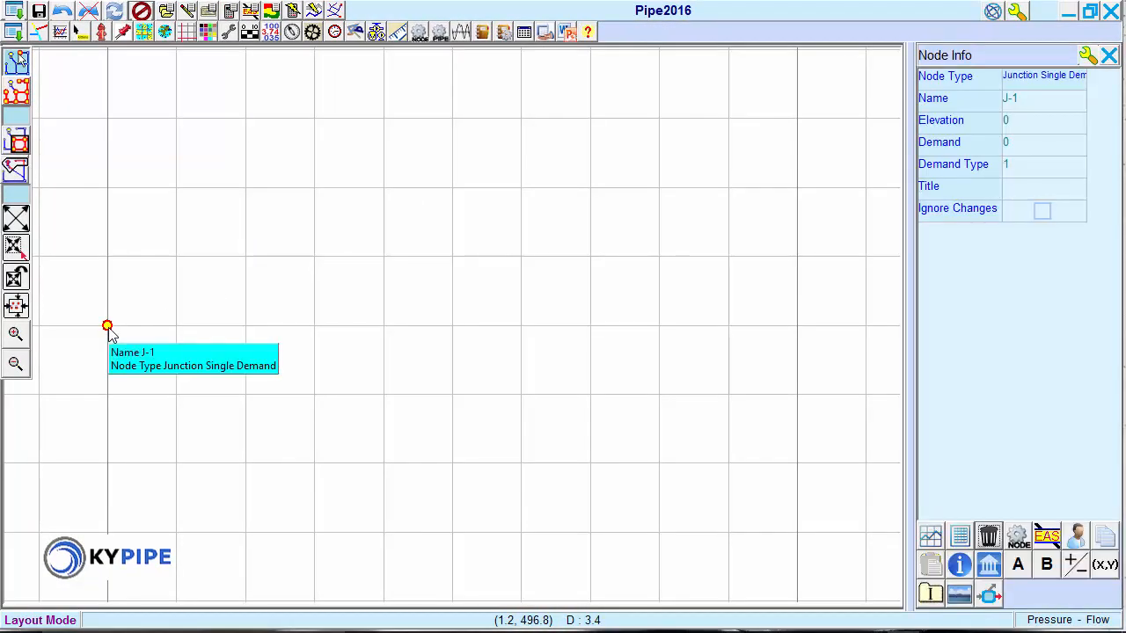
pyautogui.moveTo(243, 334)
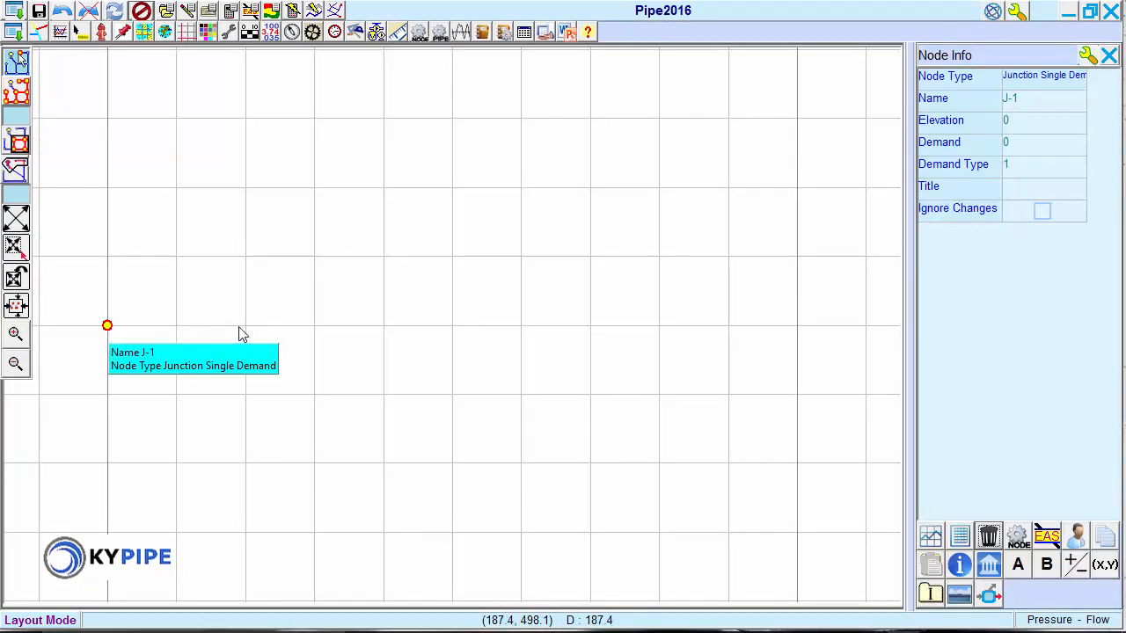
pyautogui.click(245, 325)
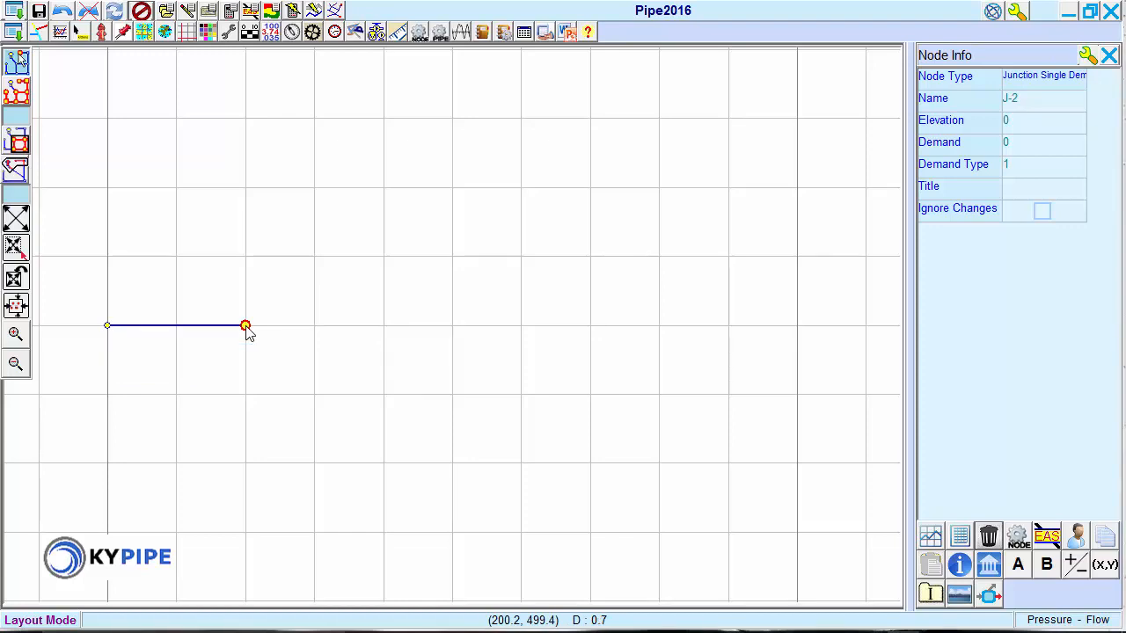
pyautogui.moveTo(374, 334)
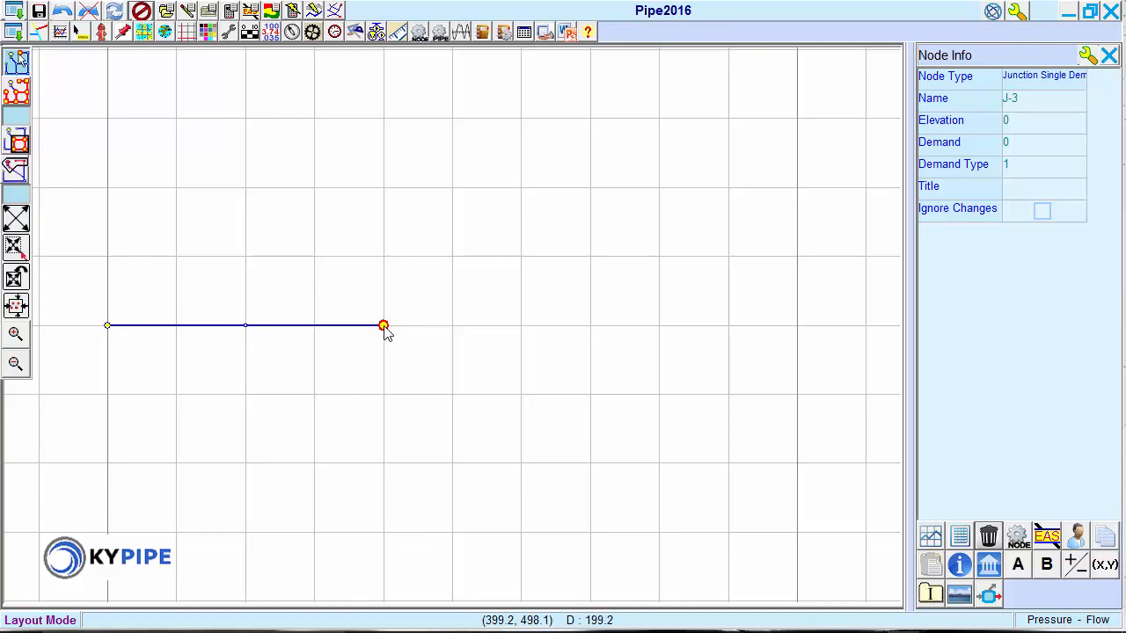
pyautogui.click(521, 325)
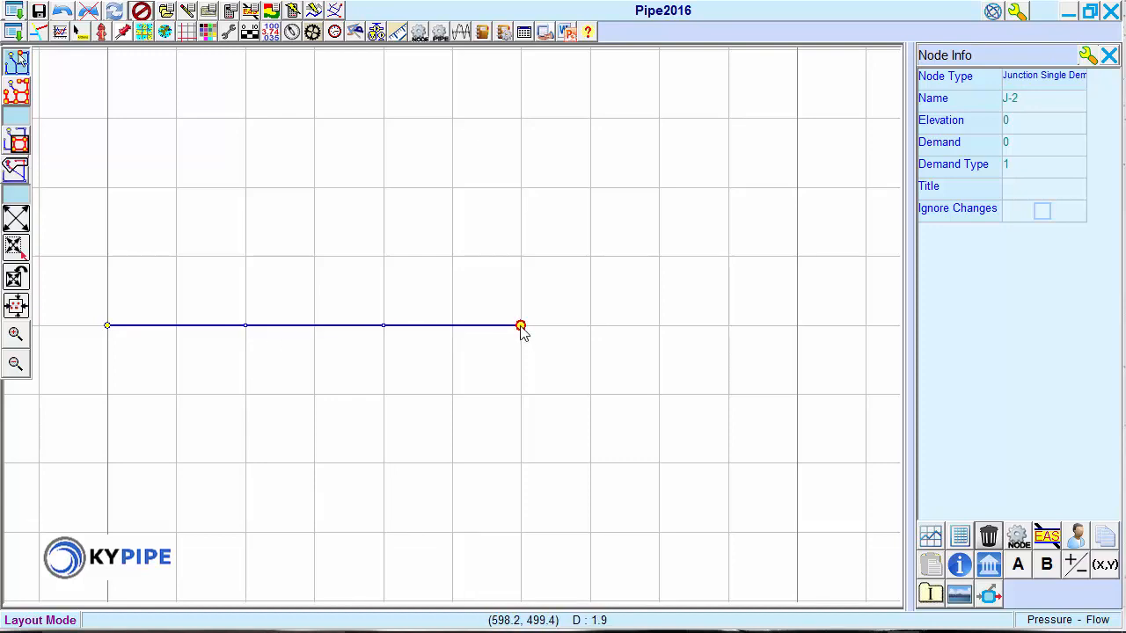
pyautogui.moveTo(664, 331)
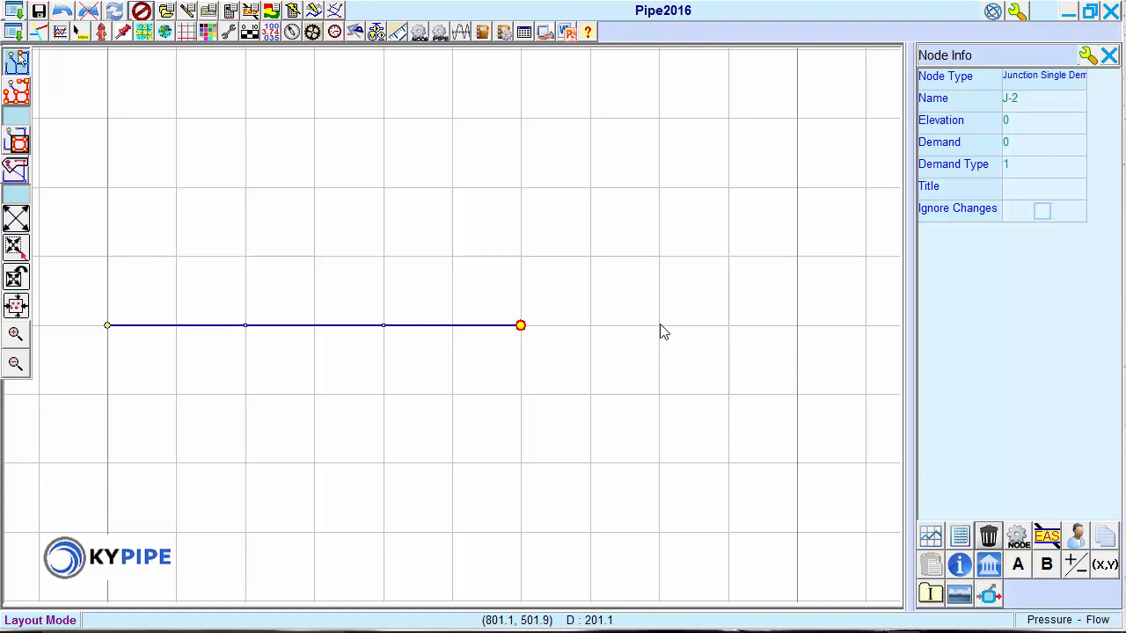
pyautogui.moveTo(521, 325); pyautogui.dragTo(796, 326)
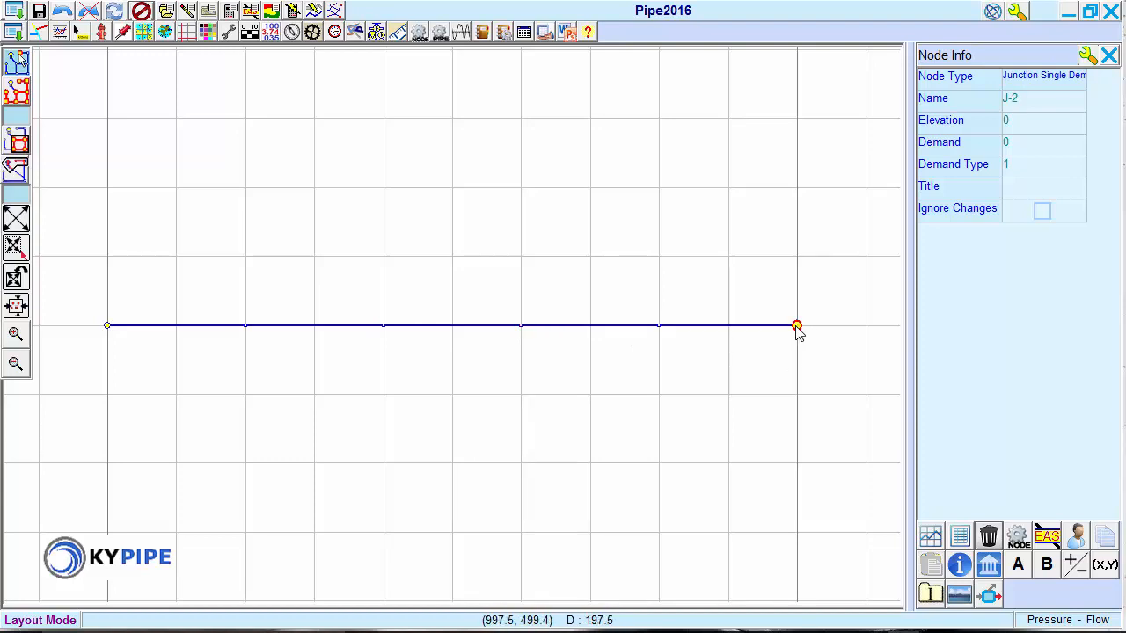
pyautogui.moveTo(794, 341)
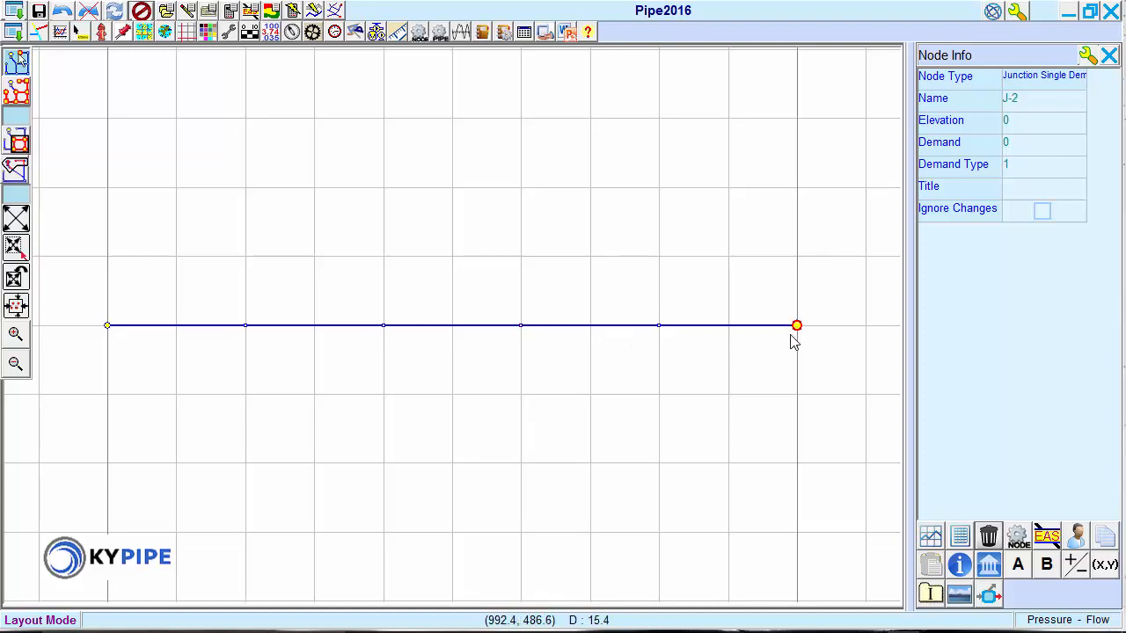
pyautogui.moveTo(250, 336)
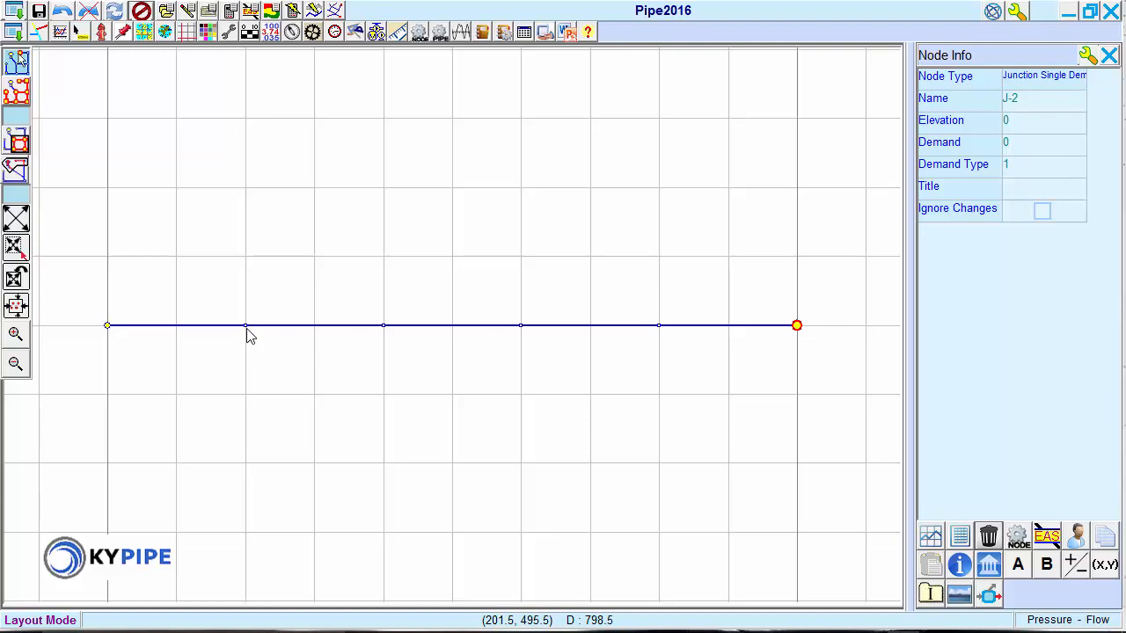
# Step: Branch a vertical pipe up to new junction J-4, then inspect pipe P-2 and junction J-2
pyautogui.click(246, 325)
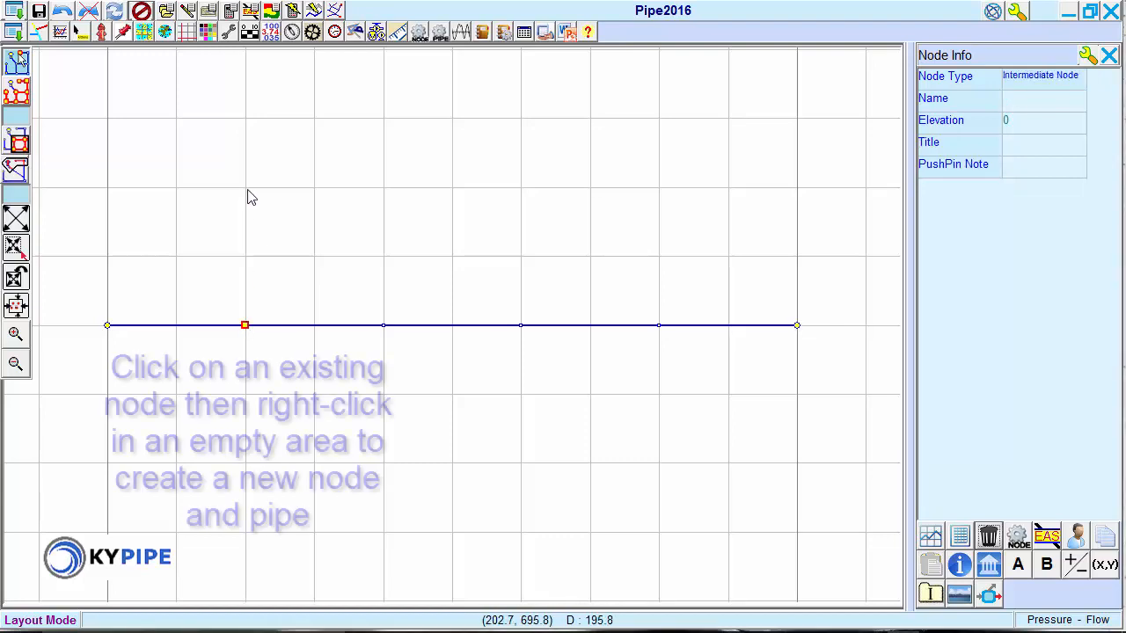
pyautogui.rightClick(245, 188)
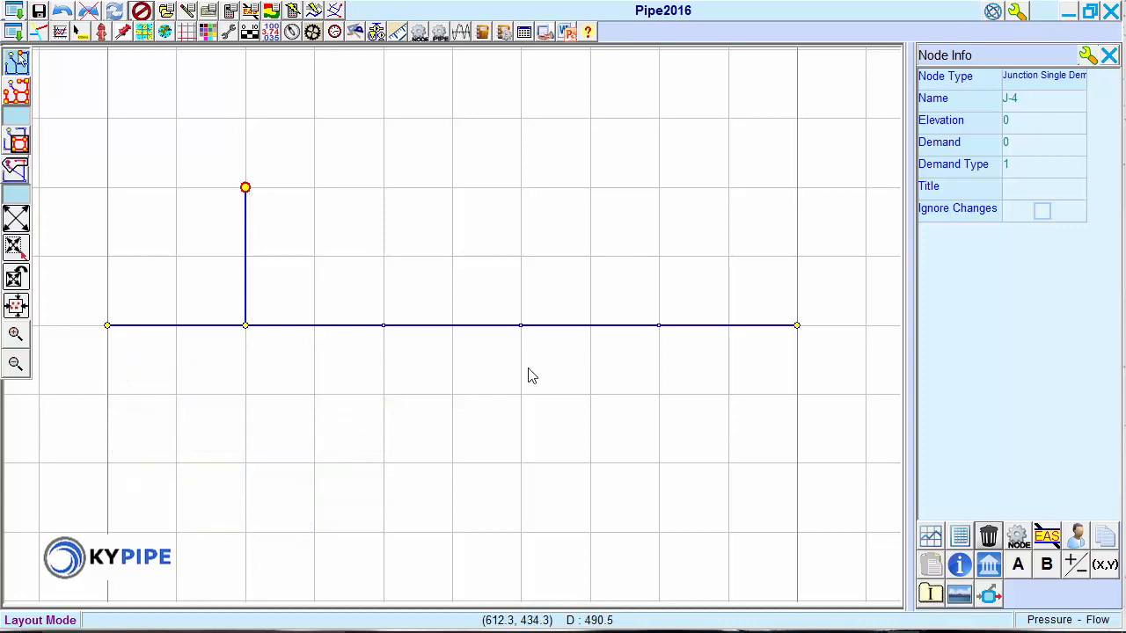
pyautogui.moveTo(768, 385)
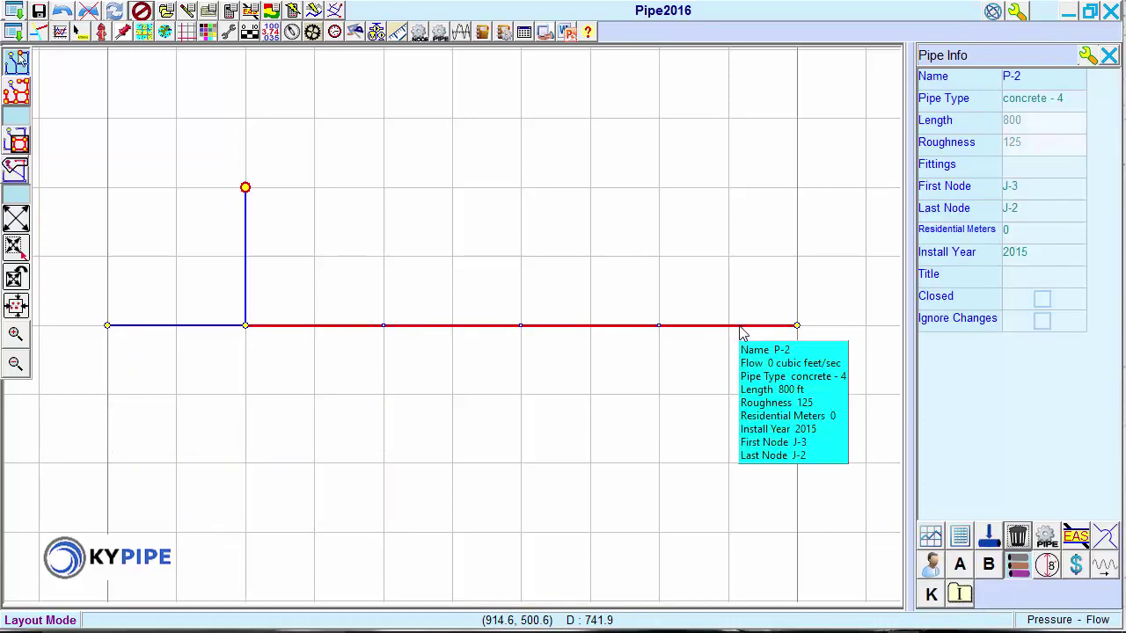
pyautogui.click(796, 326)
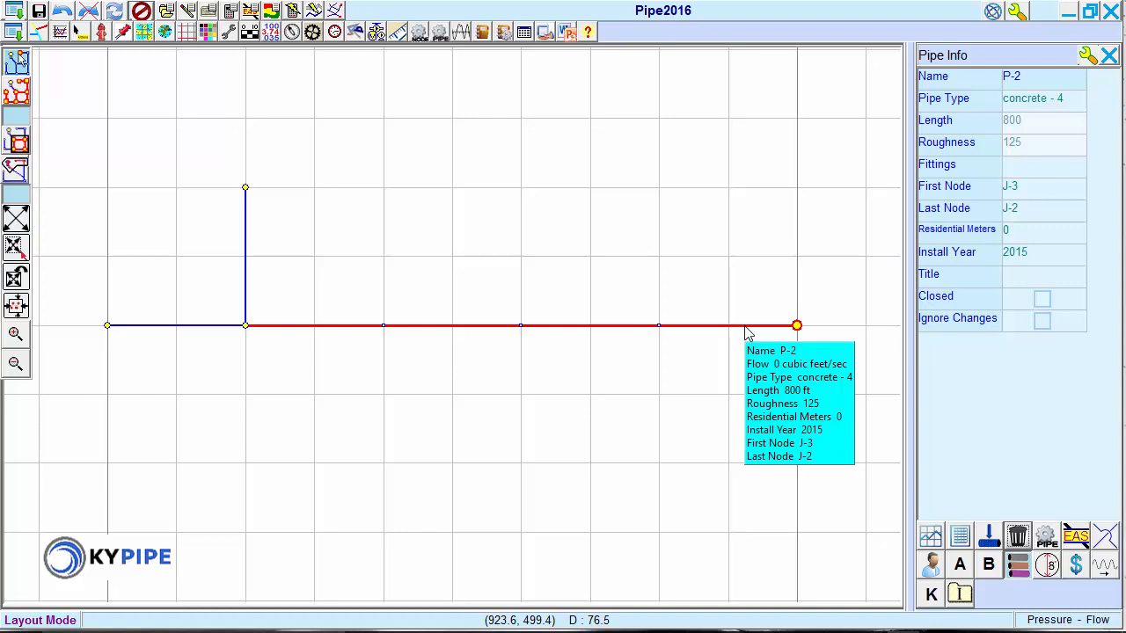
pyautogui.moveTo(782, 339)
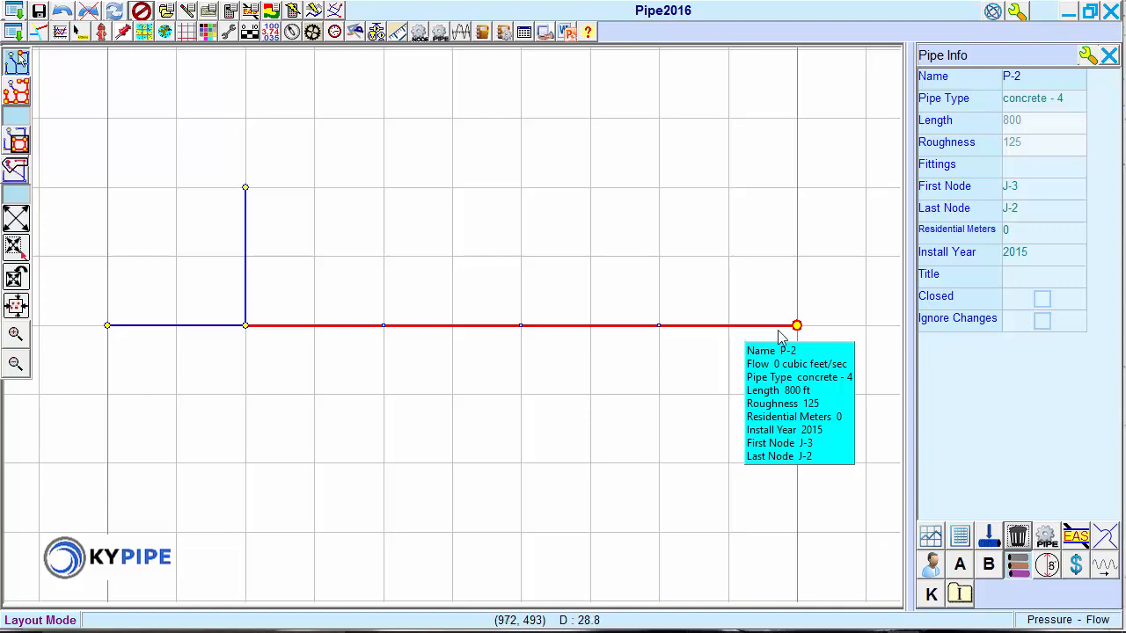
pyautogui.click(796, 325)
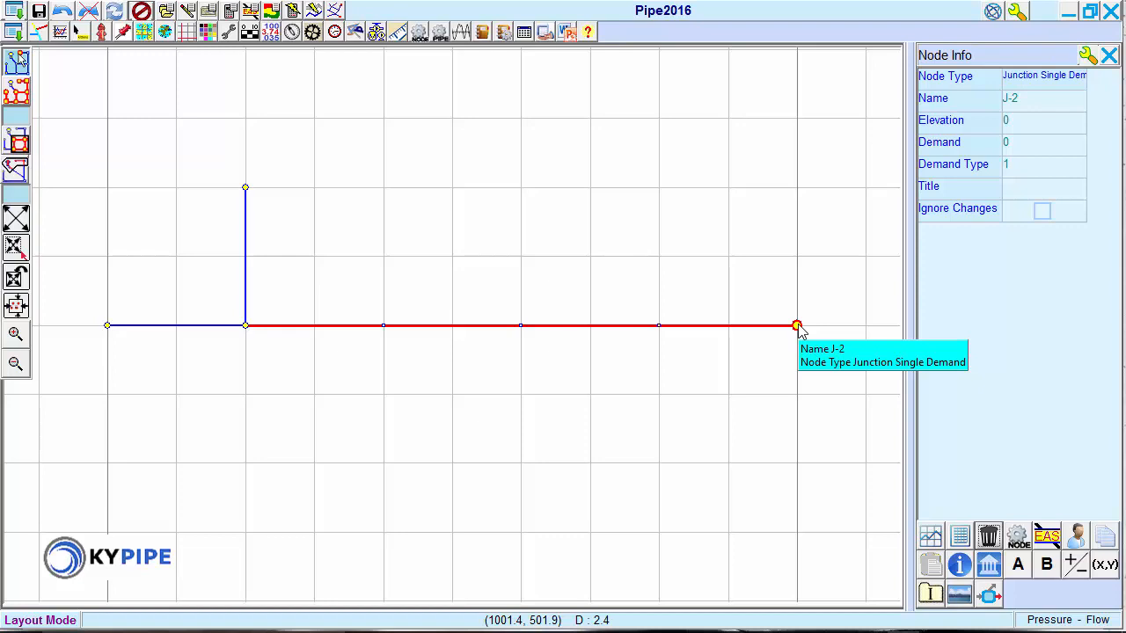
pyautogui.moveTo(798, 330)
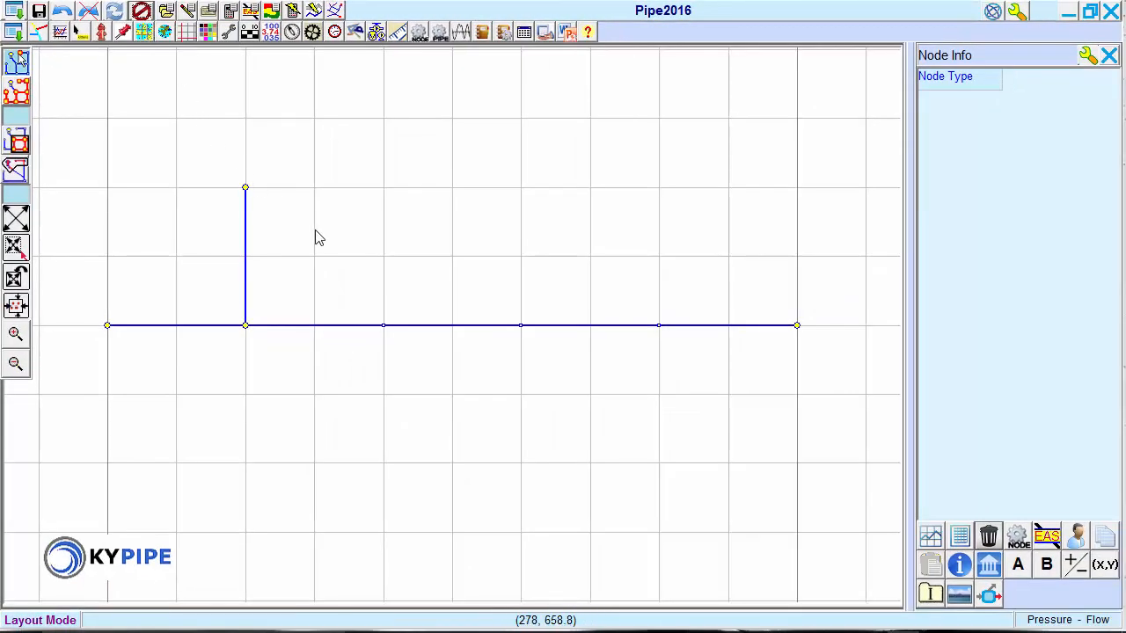
pyautogui.moveTo(604, 368)
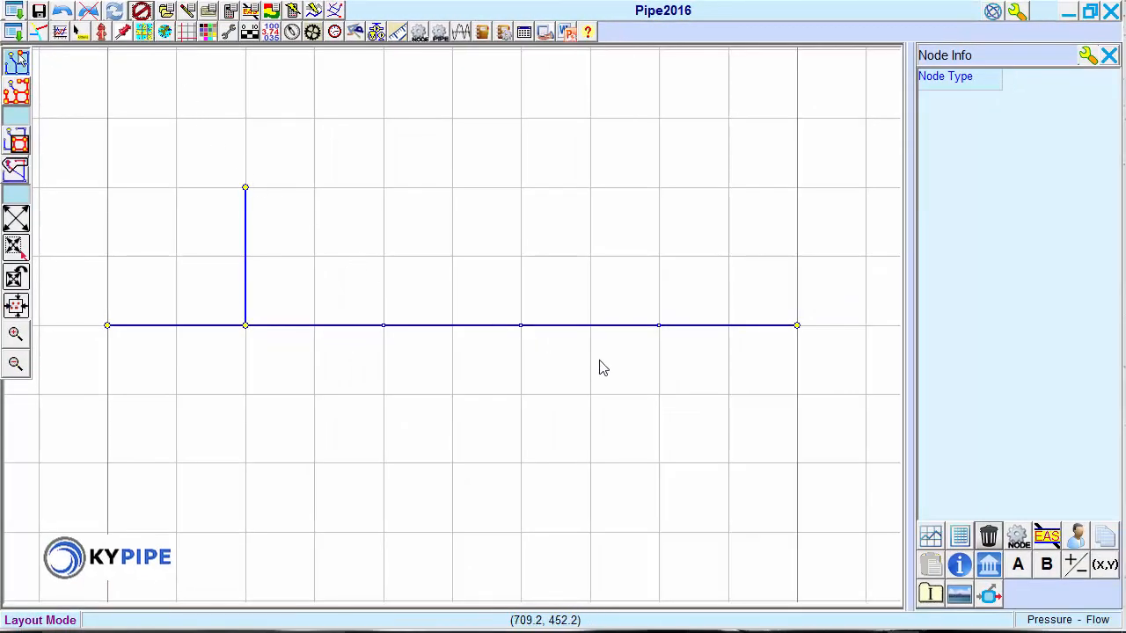
pyautogui.moveTo(592, 334)
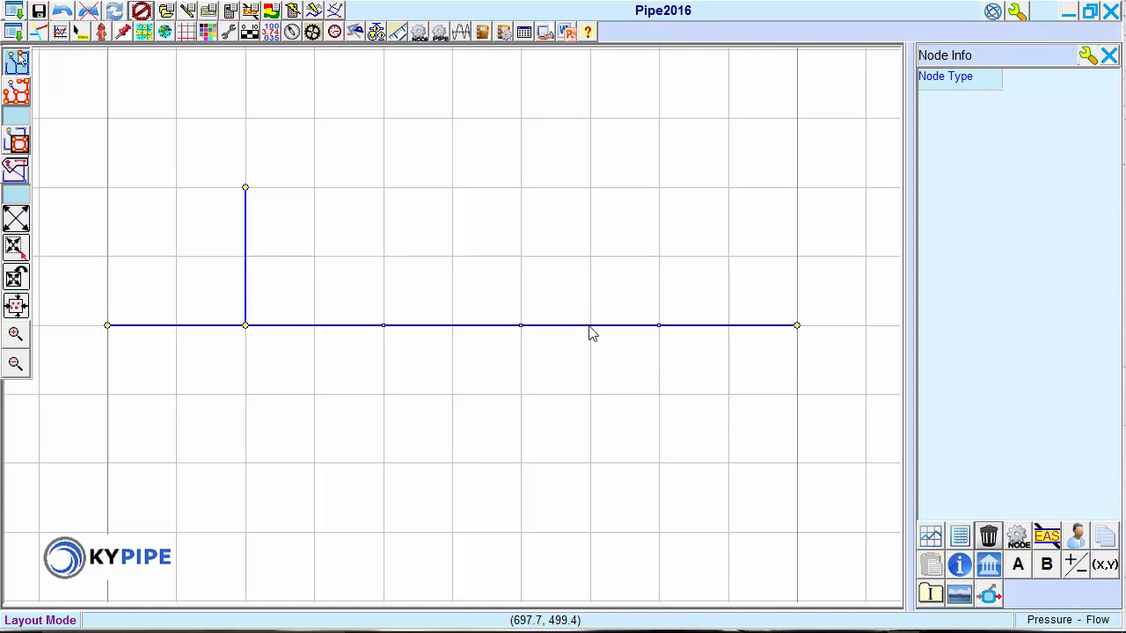
# Step: Insert a pump into pipe P-2 from the node type list
pyautogui.click(590, 326)
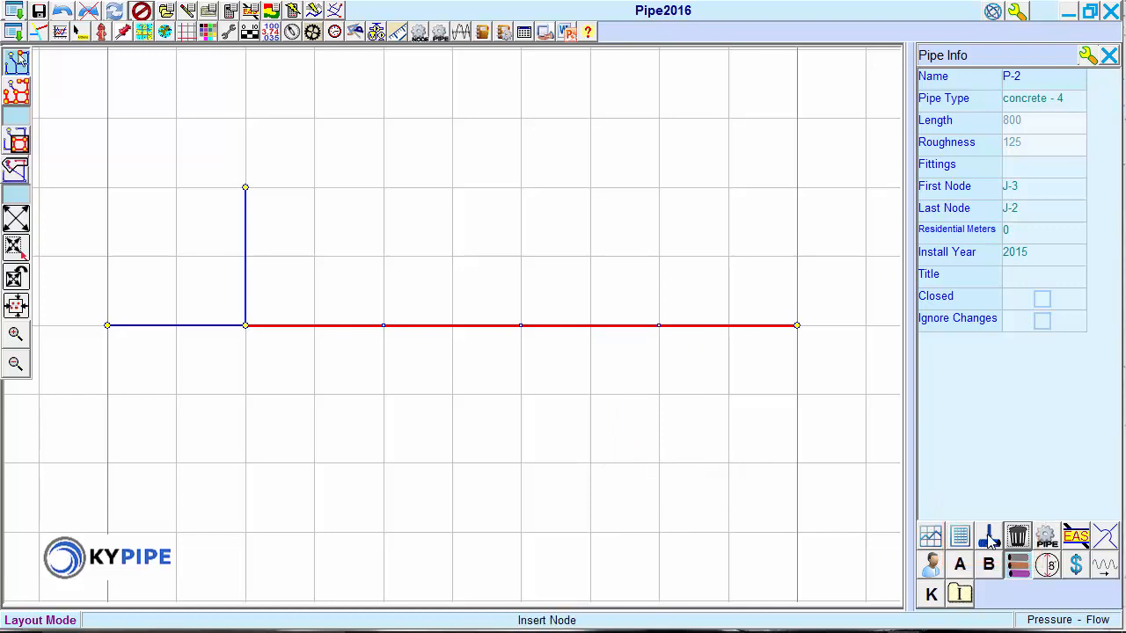
pyautogui.click(989, 537)
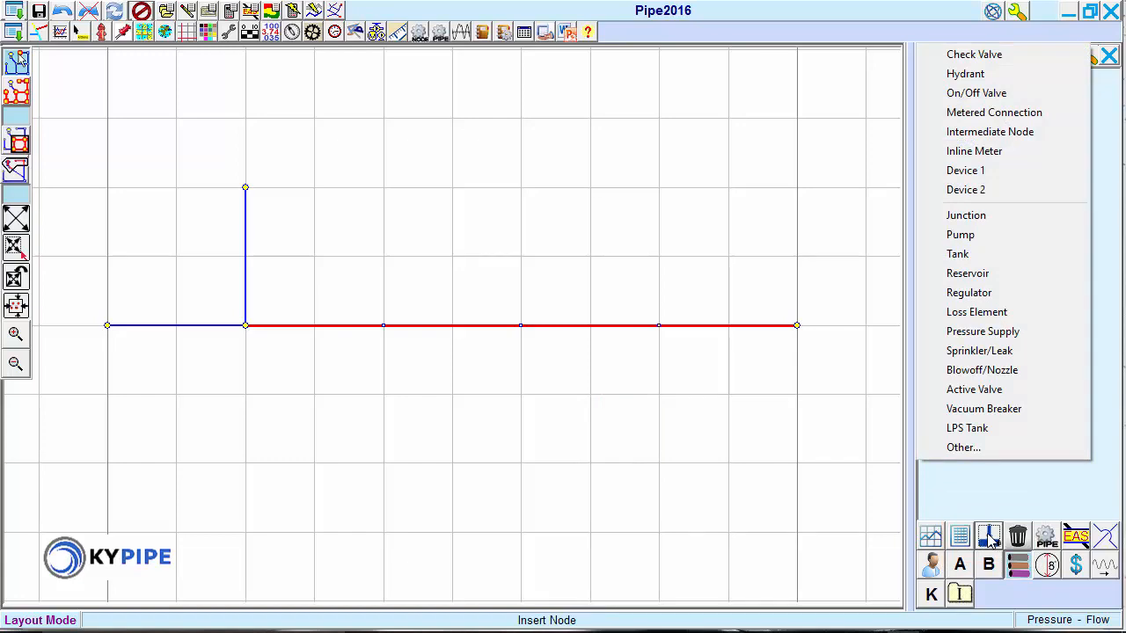
pyautogui.moveTo(979, 458)
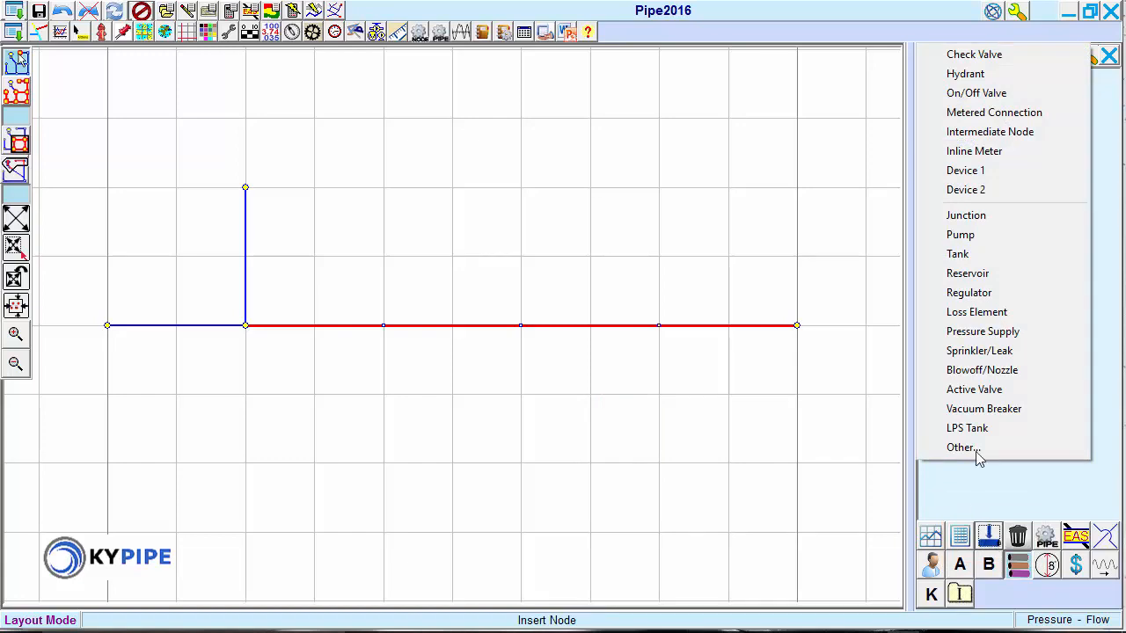
pyautogui.click(959, 234)
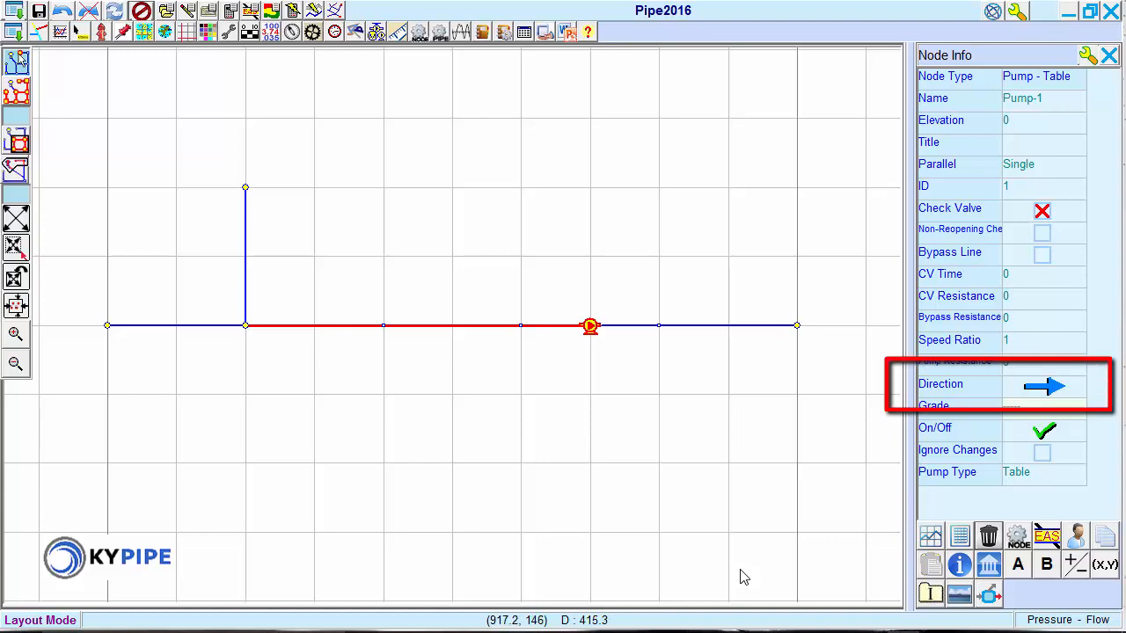
pyautogui.moveTo(662, 333)
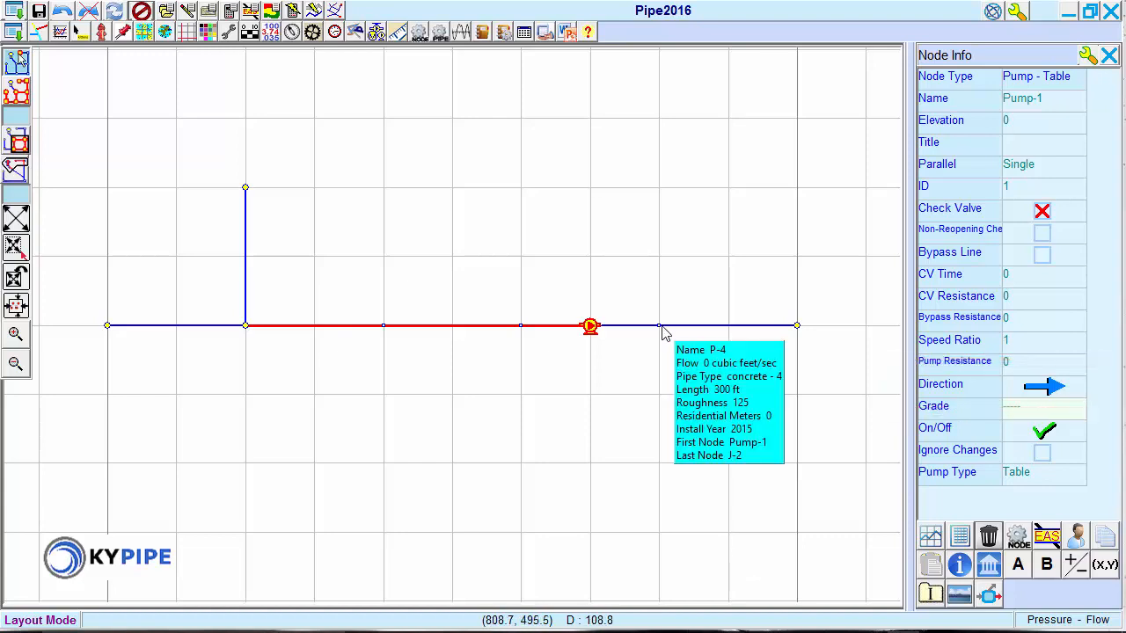
# Step: Change the intermediate node right of the pump into a Regulator node
pyautogui.click(658, 325)
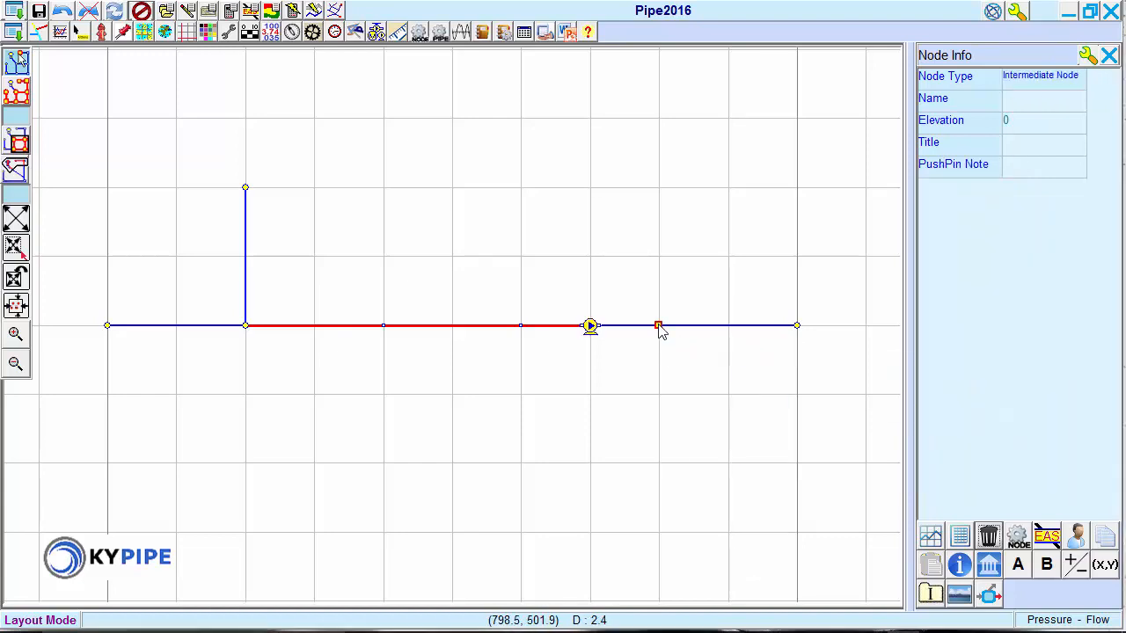
pyautogui.moveTo(658, 326)
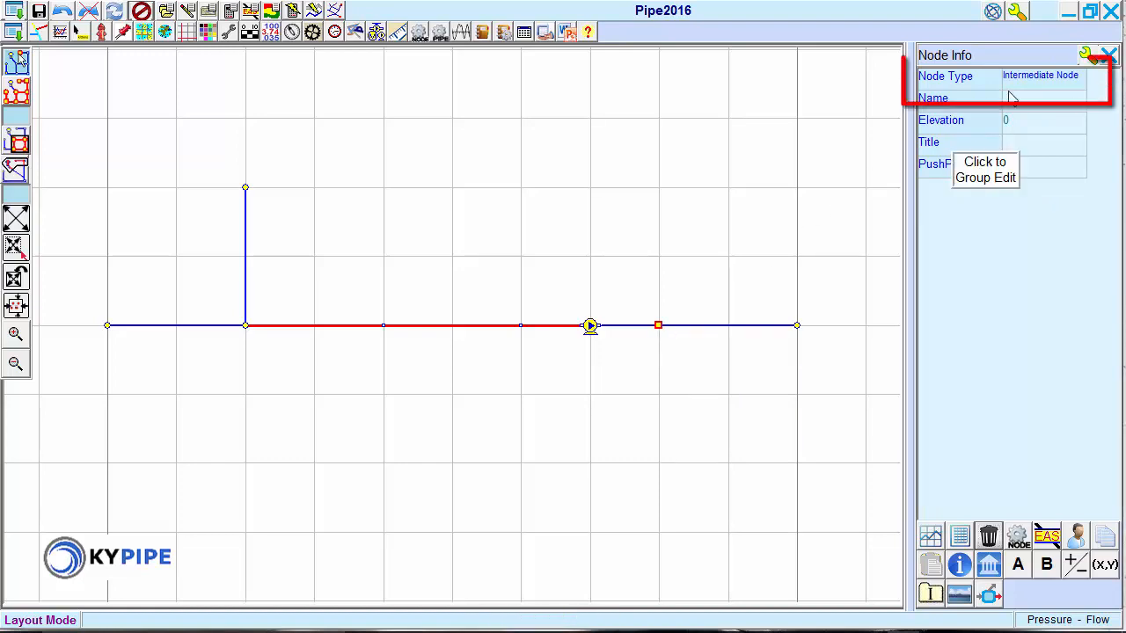
pyautogui.click(1041, 75)
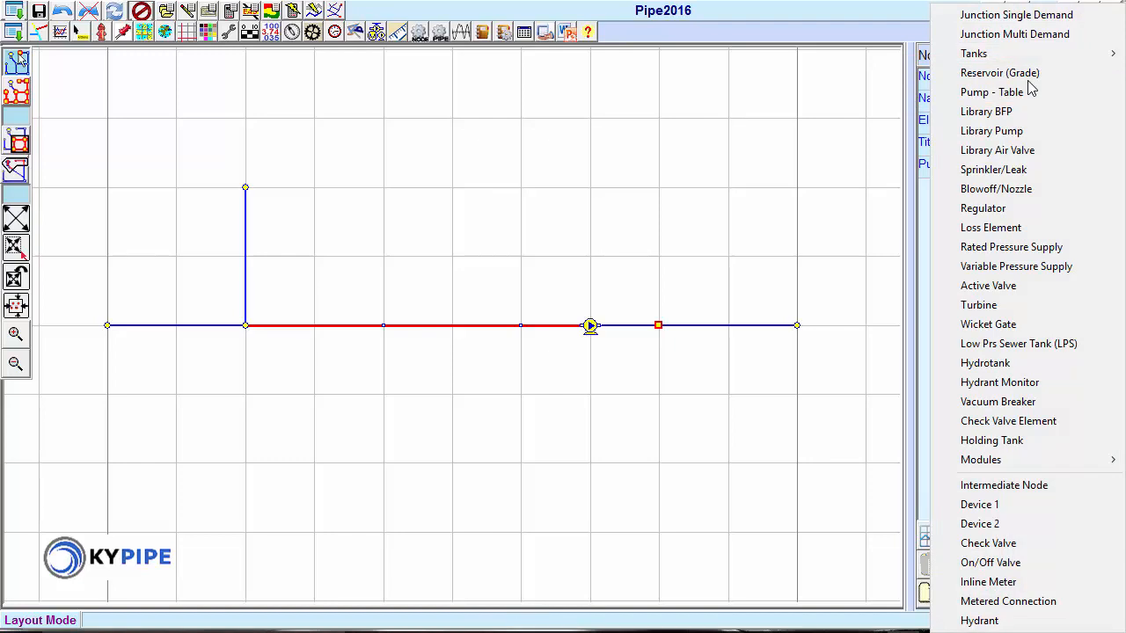
pyautogui.moveTo(983, 209)
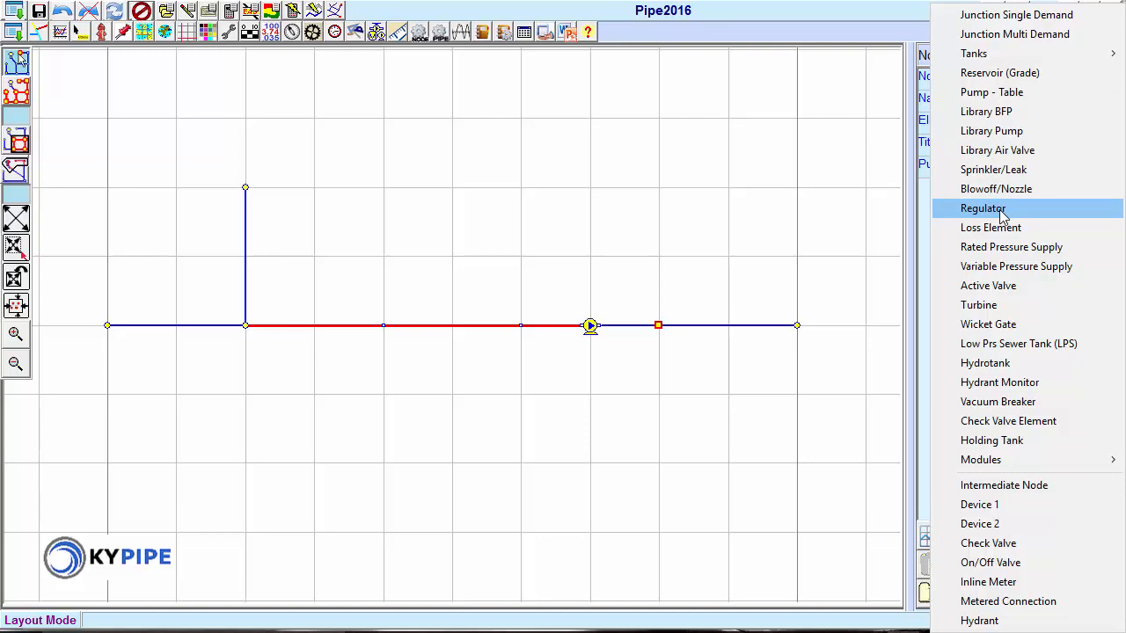
pyautogui.click(983, 208)
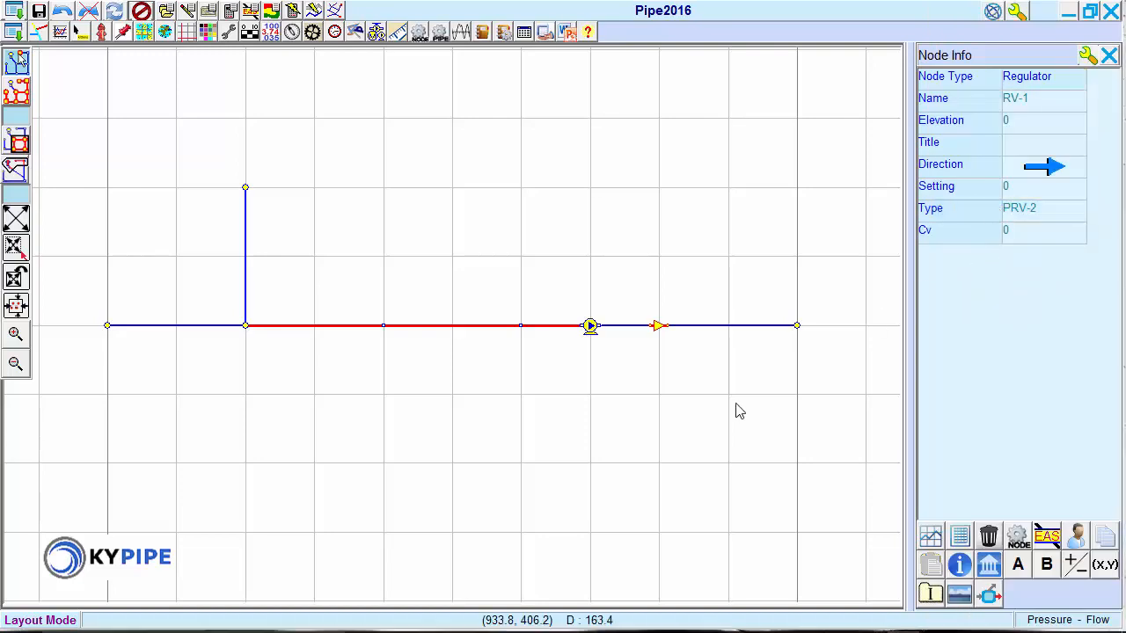
pyautogui.moveTo(711, 453)
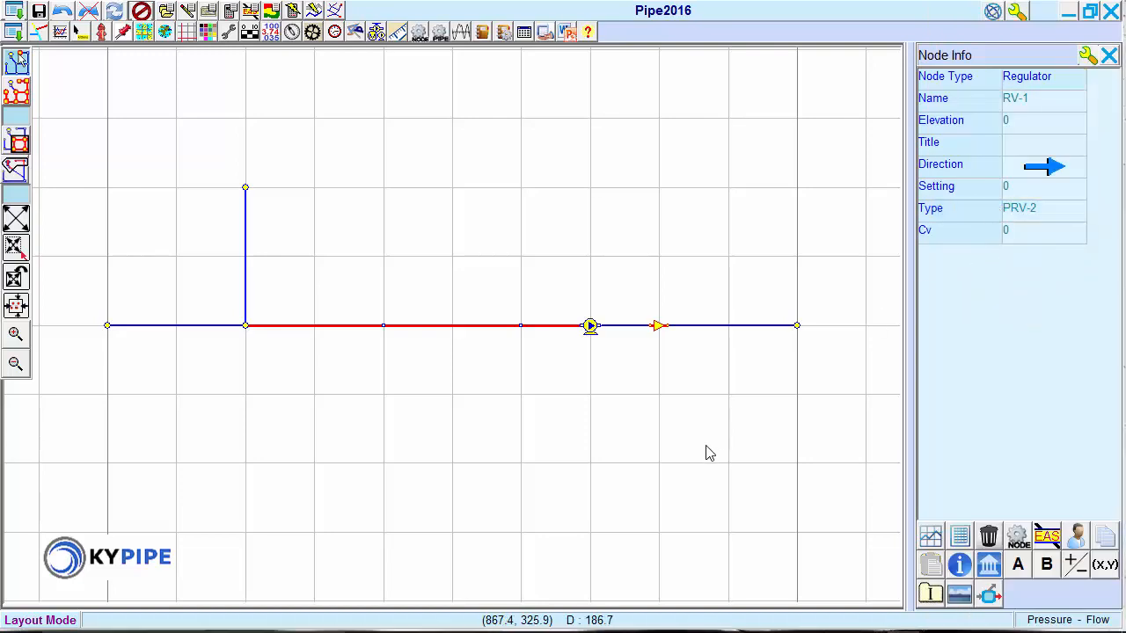
pyautogui.moveTo(419, 329)
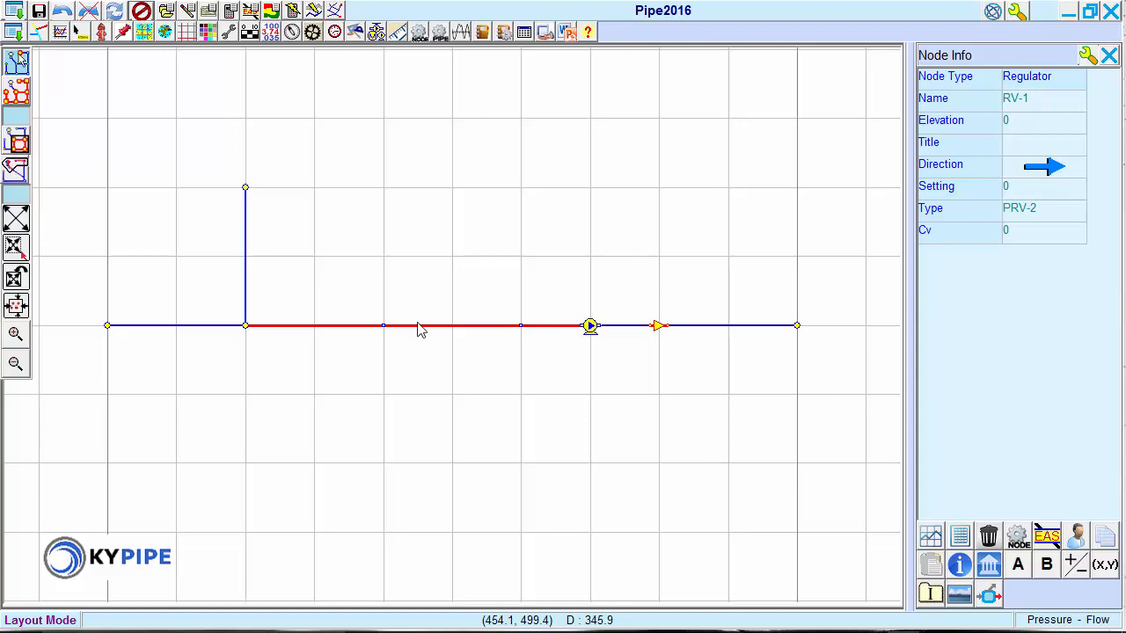
pyautogui.moveTo(383, 330)
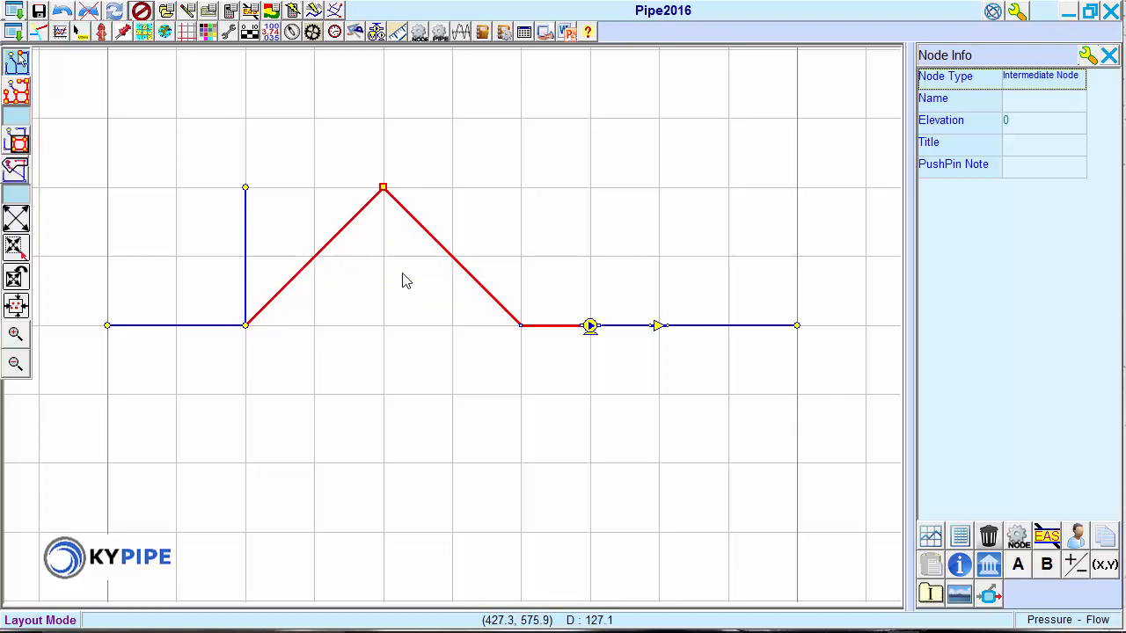
pyautogui.moveTo(285, 284)
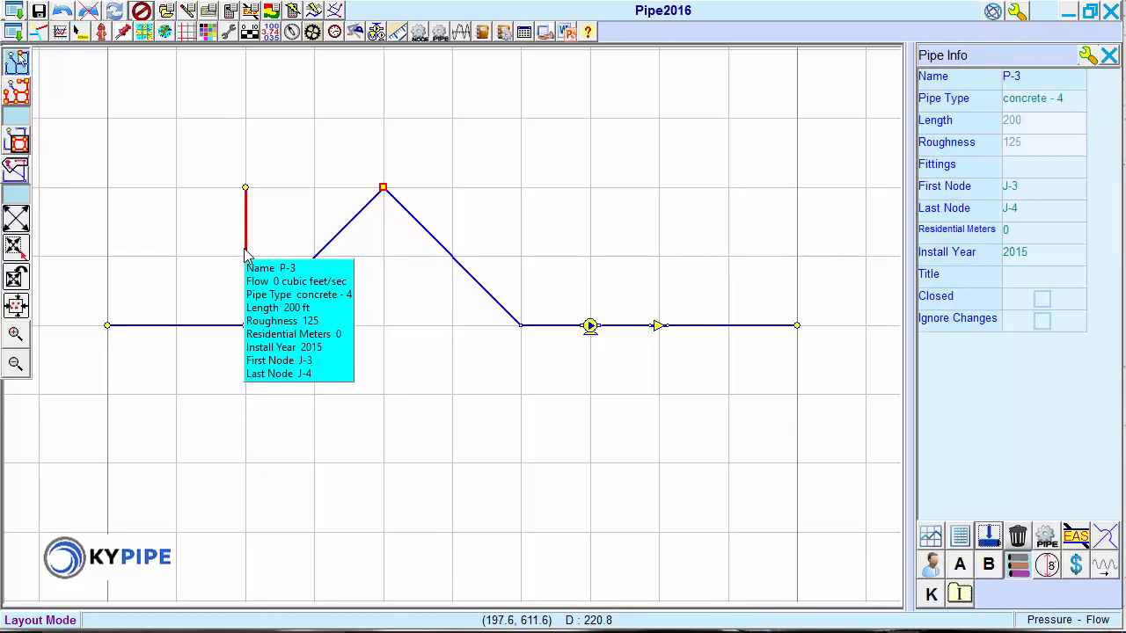
pyautogui.moveTo(319, 307)
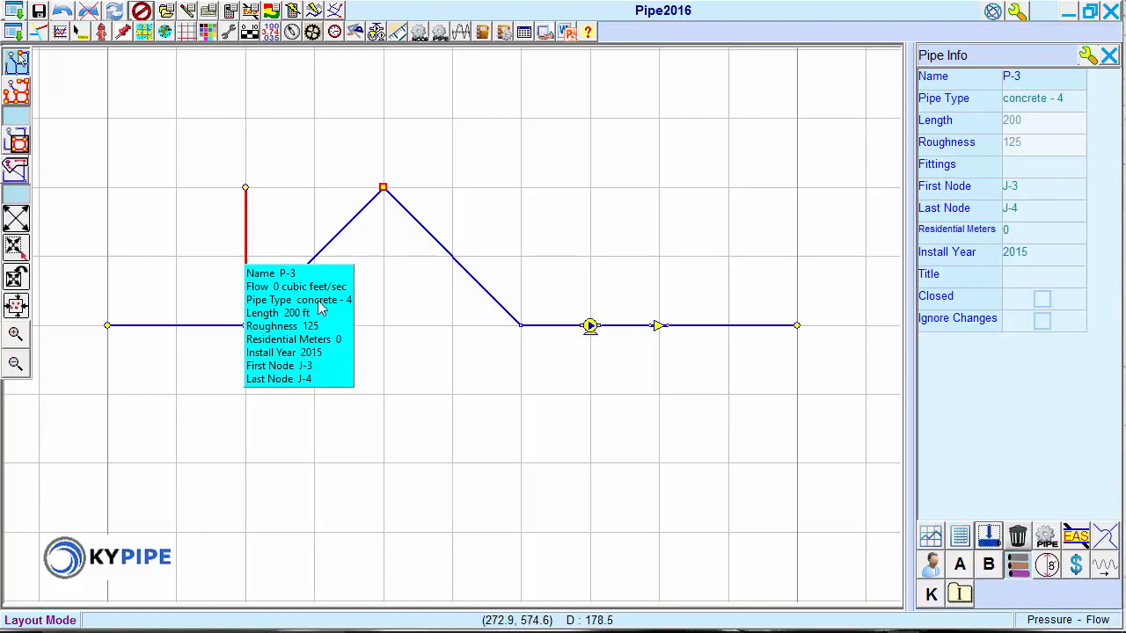
# Step: Delete vertical pipe P-3, confirming Yes at the prompt
pyautogui.click(1017, 536)
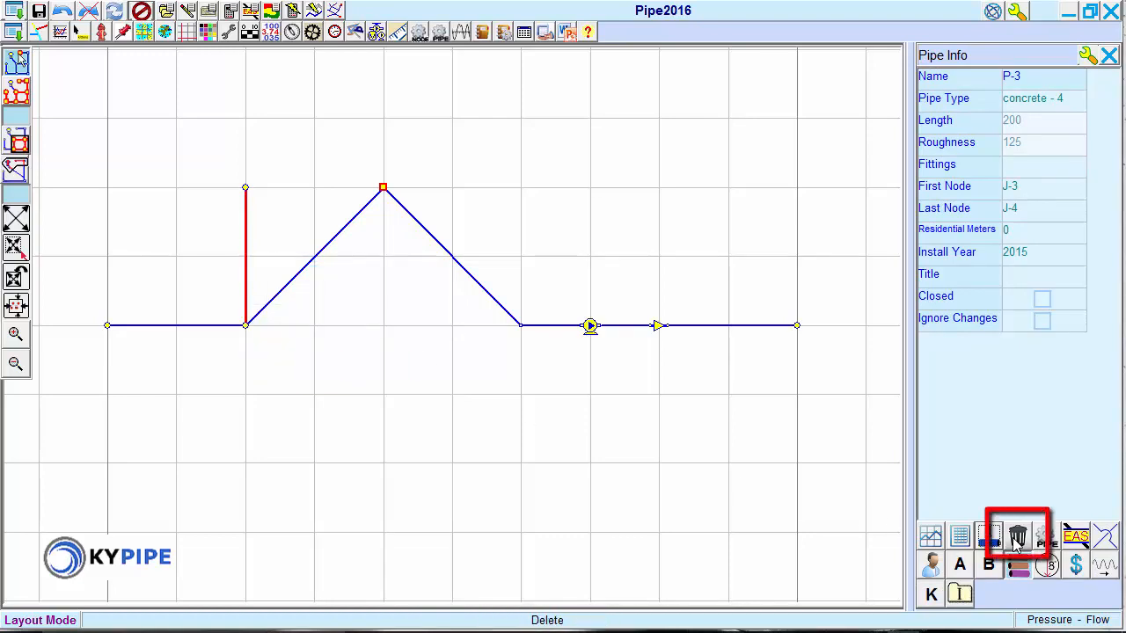
pyautogui.click(1017, 537)
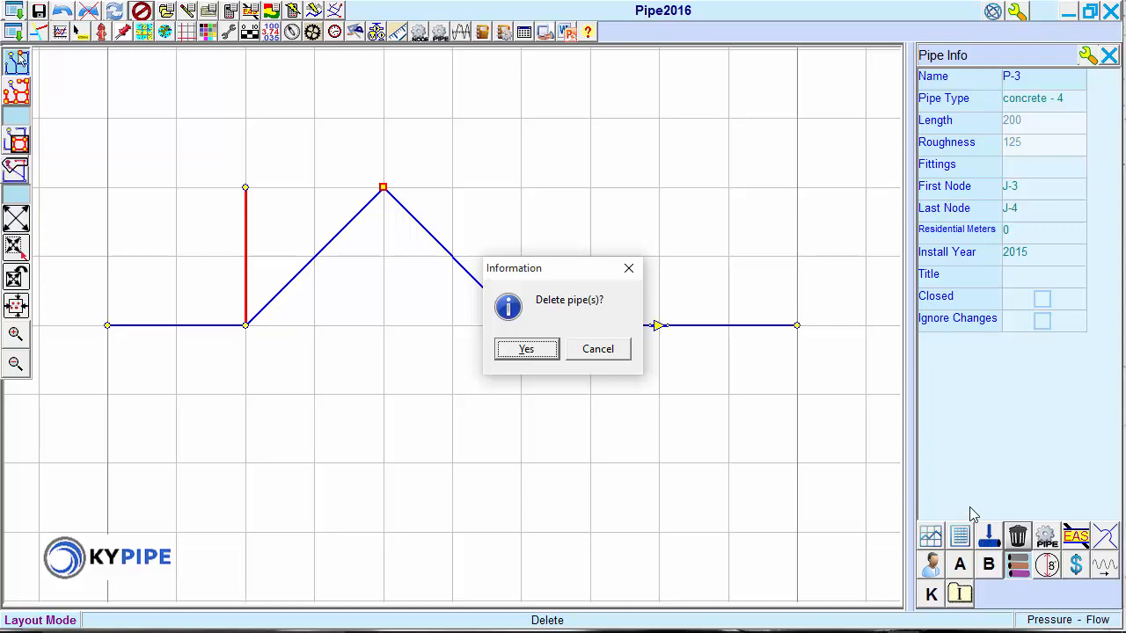
pyautogui.moveTo(526, 349)
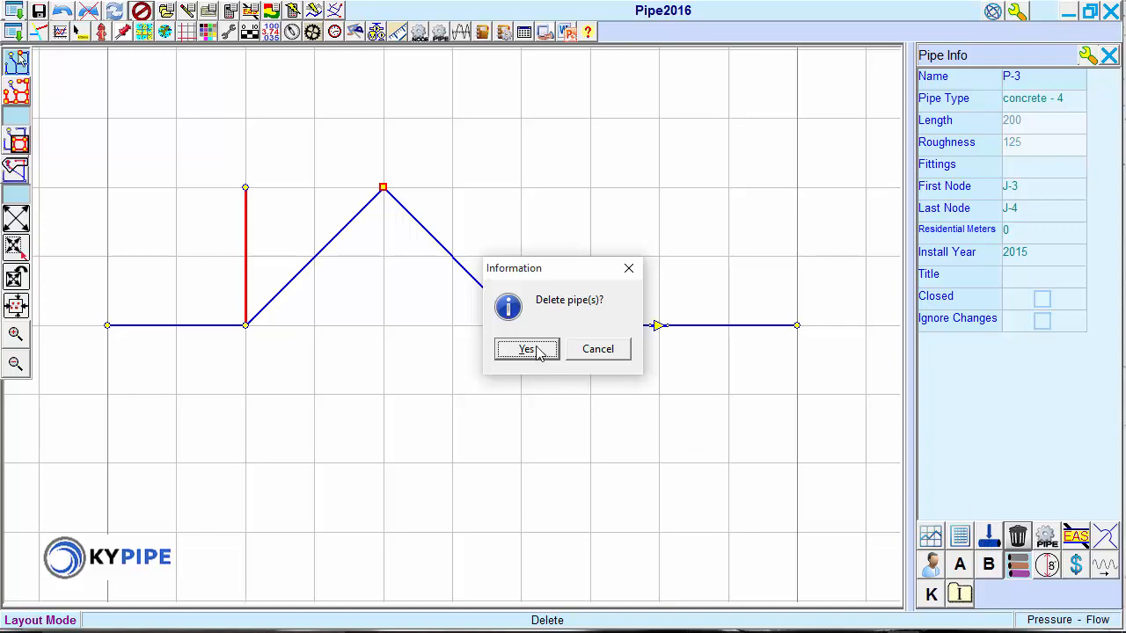
pyautogui.click(526, 349)
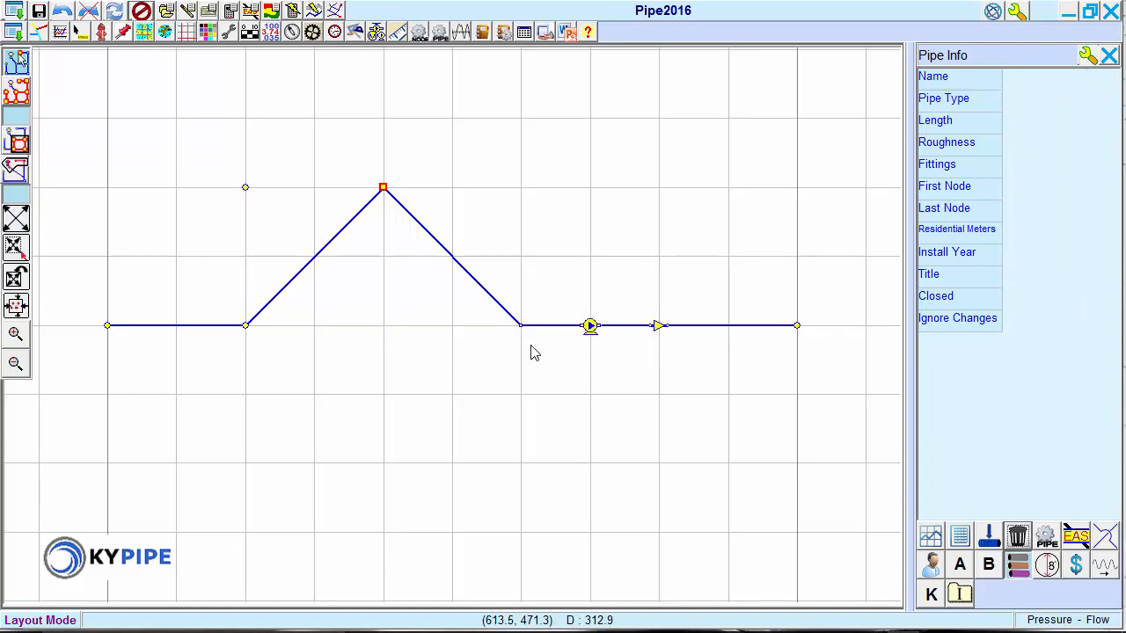
pyautogui.moveTo(530, 354)
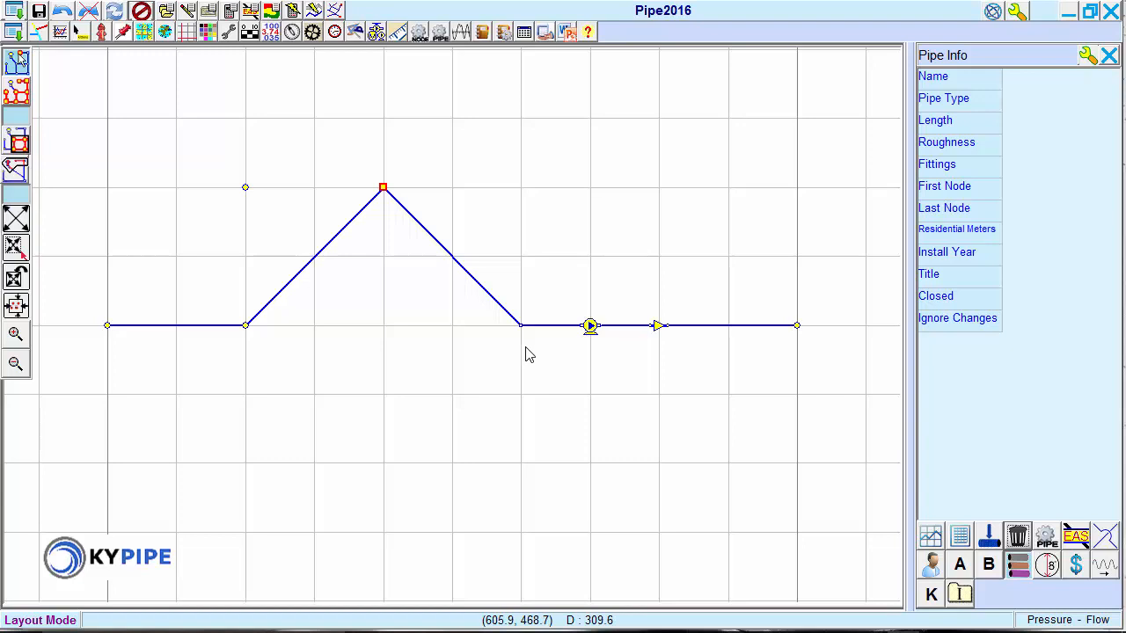
pyautogui.moveTo(240, 228)
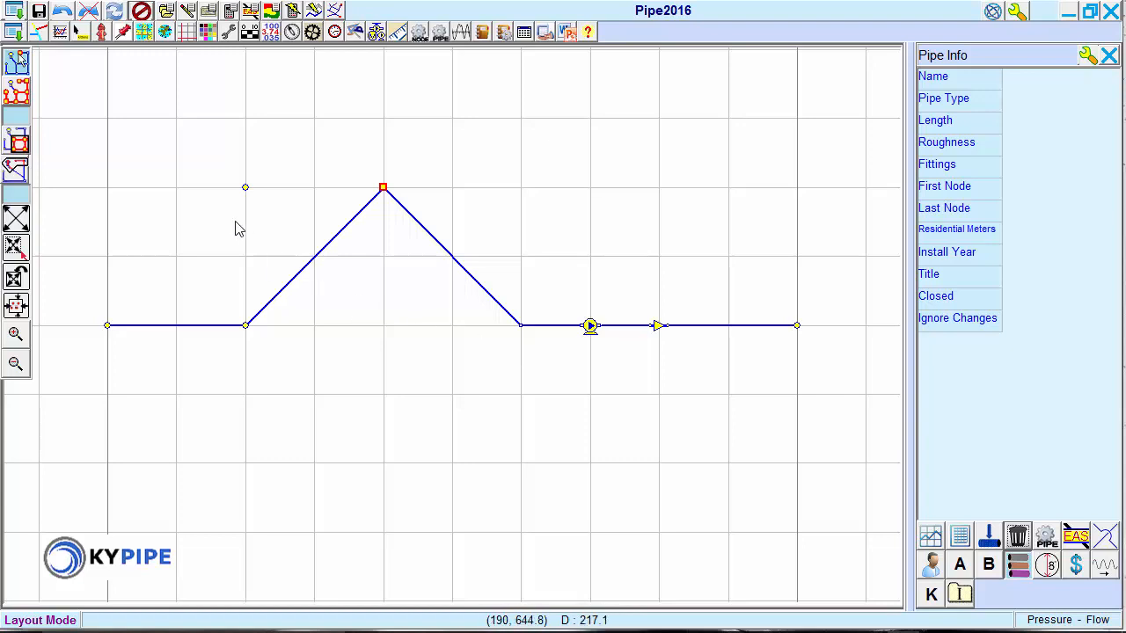
# Step: Delete the stray junction J-4 and its connecting pipes, confirming the prompt
pyautogui.click(245, 187)
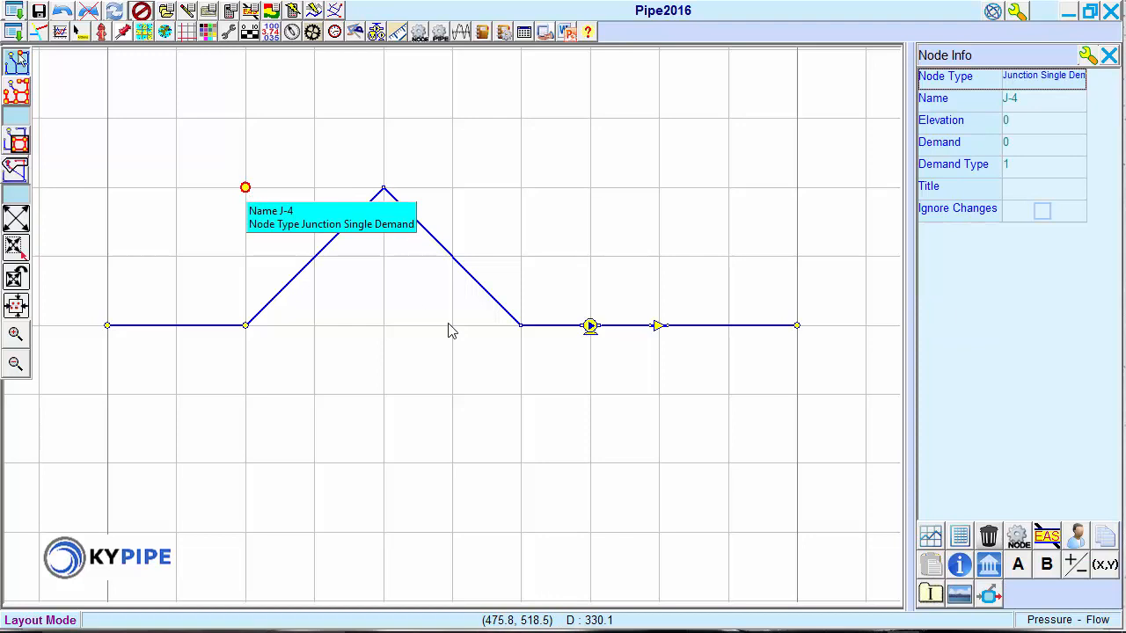
pyautogui.click(988, 537)
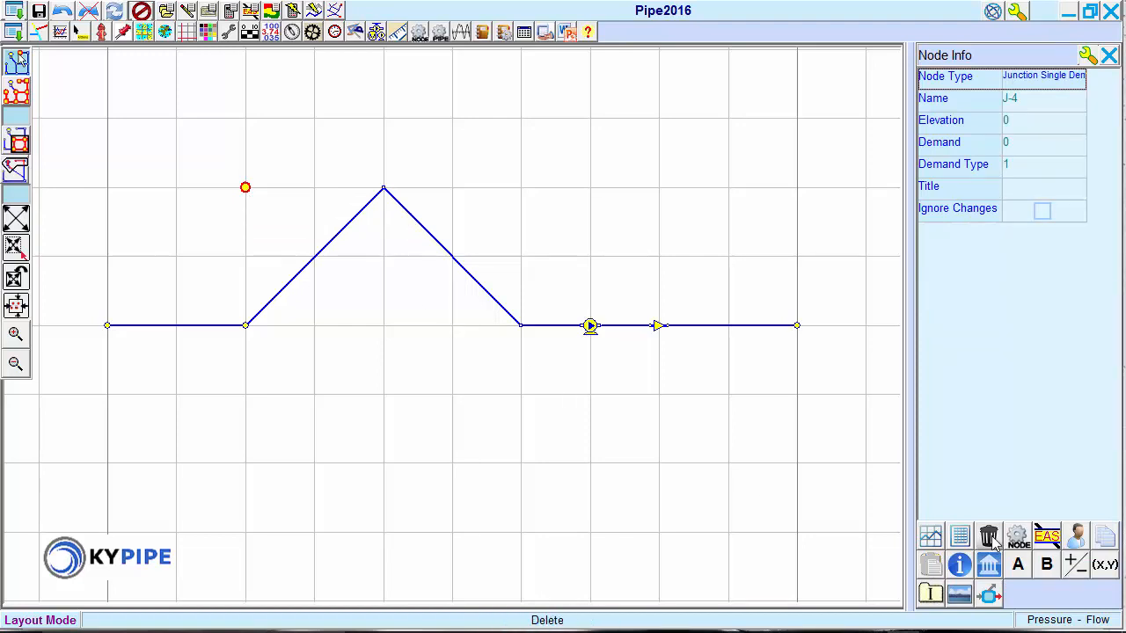
pyautogui.click(987, 536)
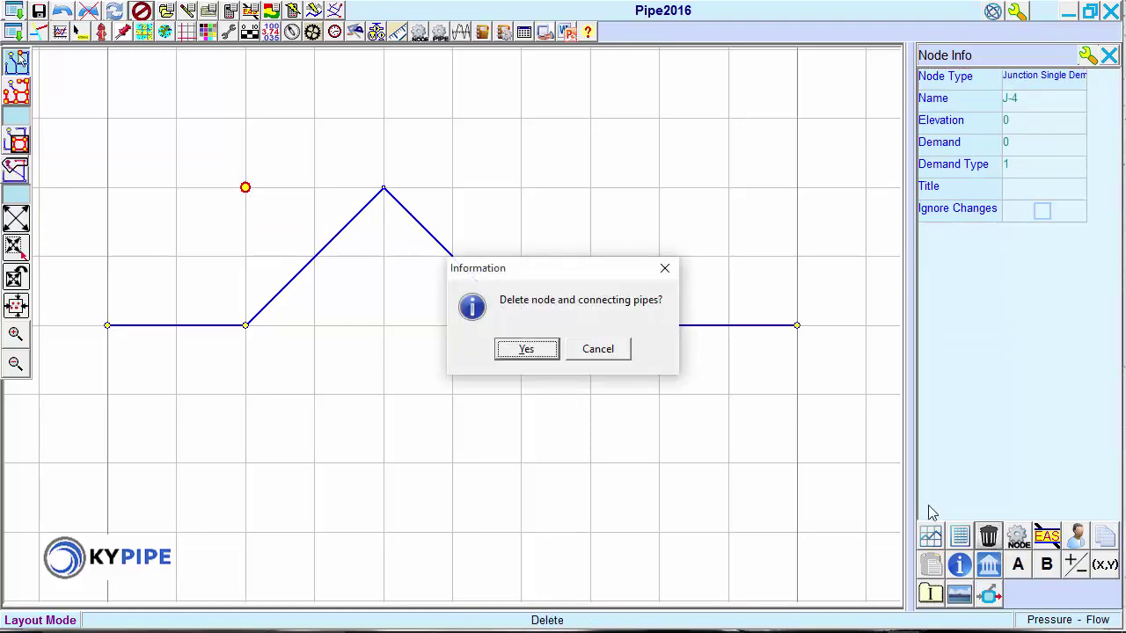
pyautogui.click(526, 349)
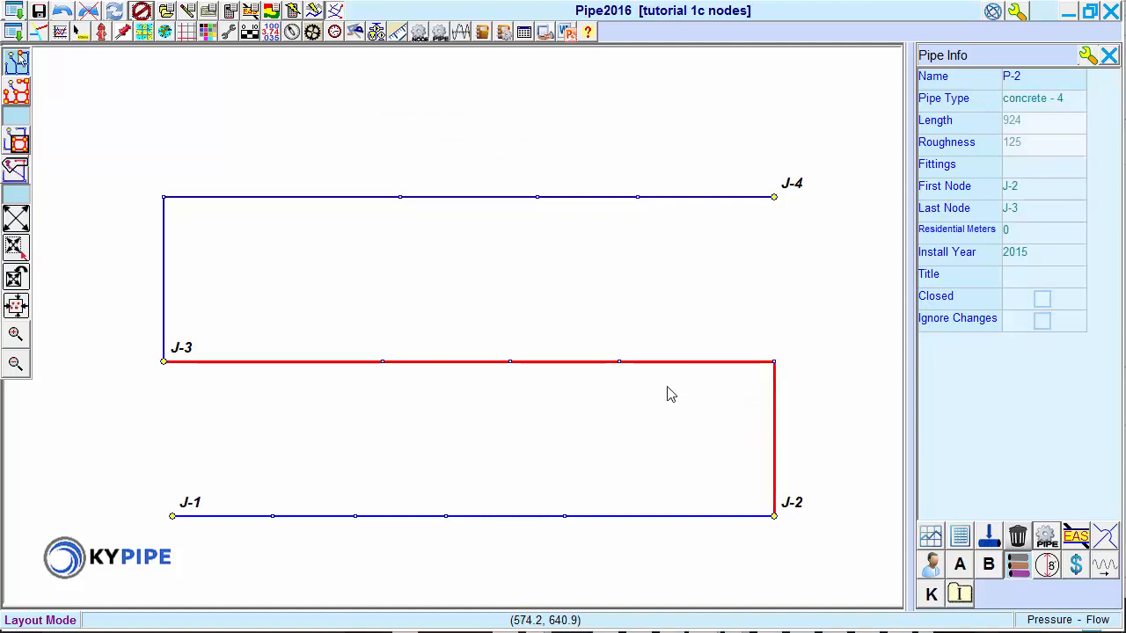
pyautogui.moveTo(735, 497)
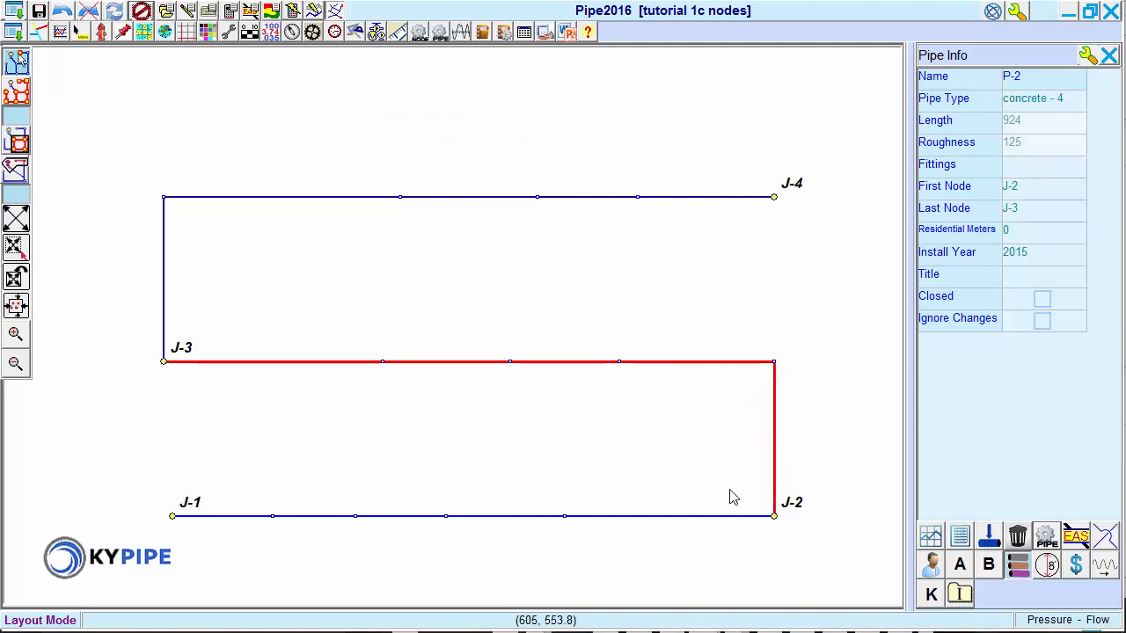
pyautogui.click(774, 516)
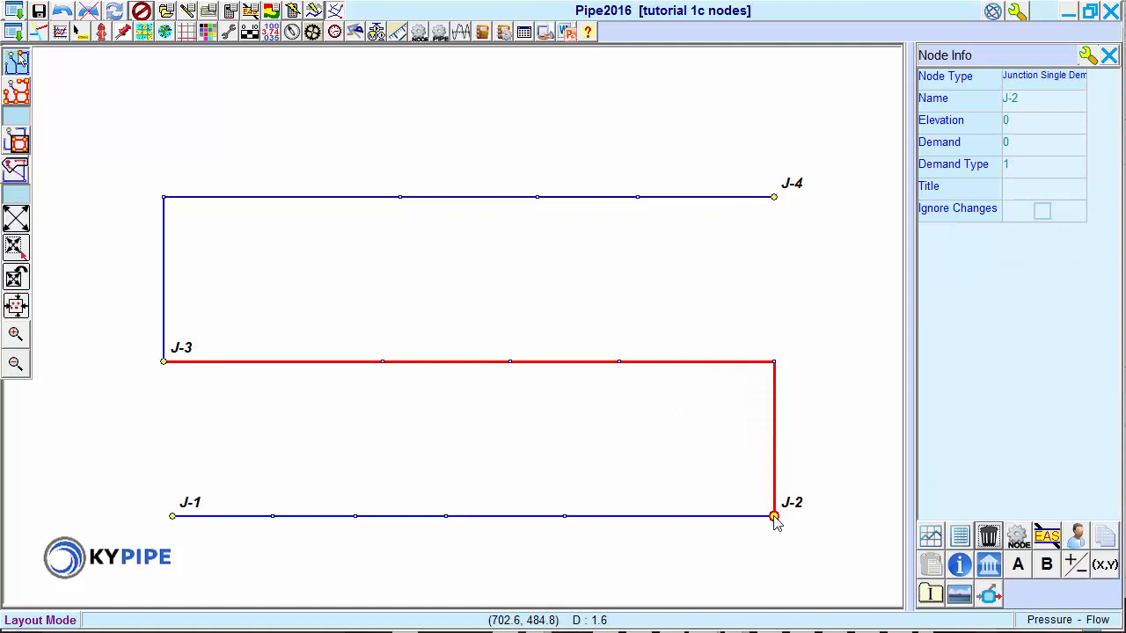
pyautogui.moveTo(303, 390)
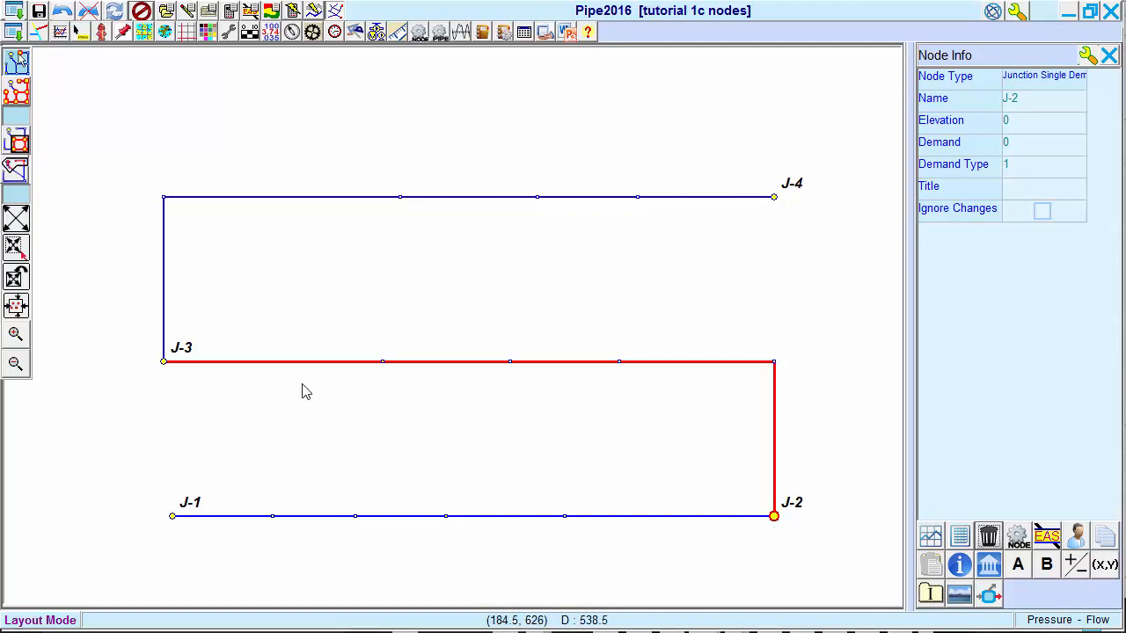
pyautogui.moveTo(166, 364)
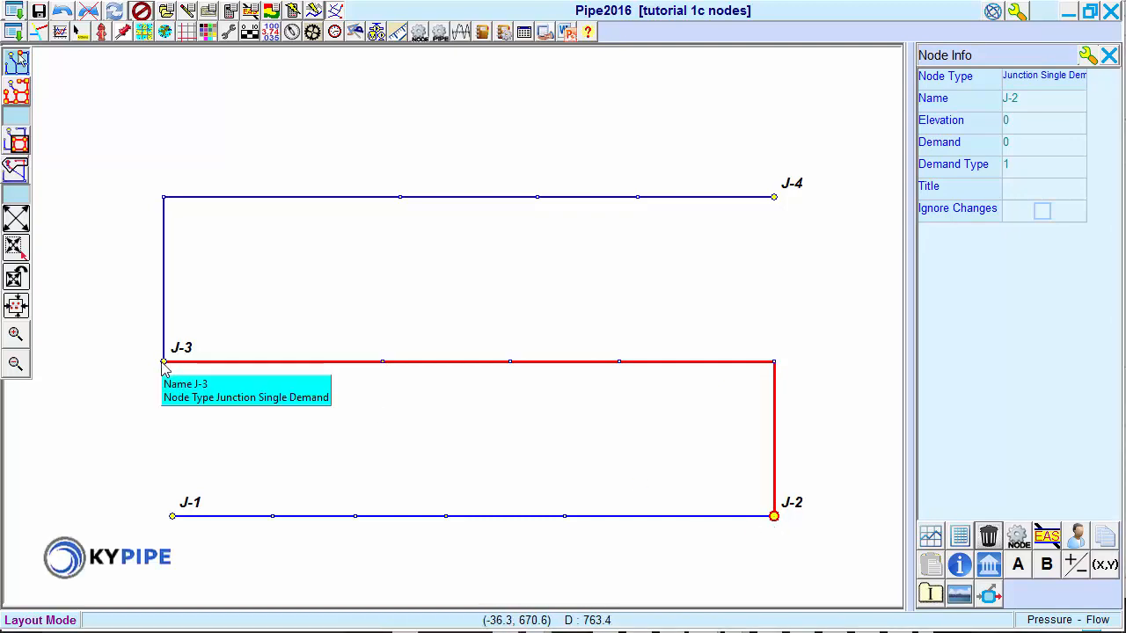
pyautogui.click(163, 362)
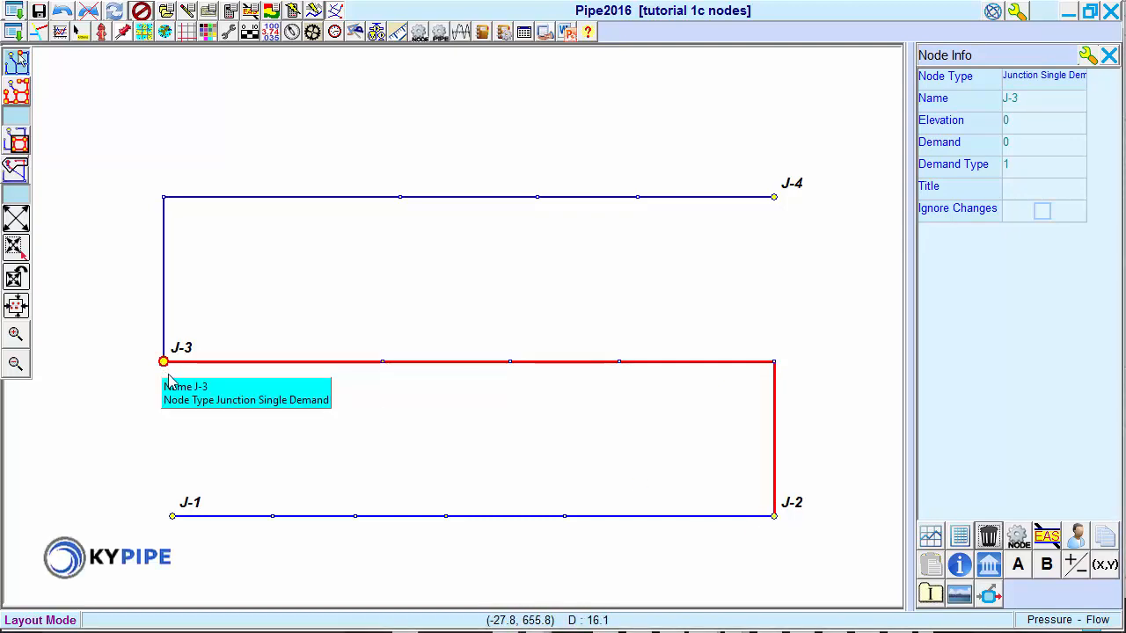
pyautogui.moveTo(171, 377)
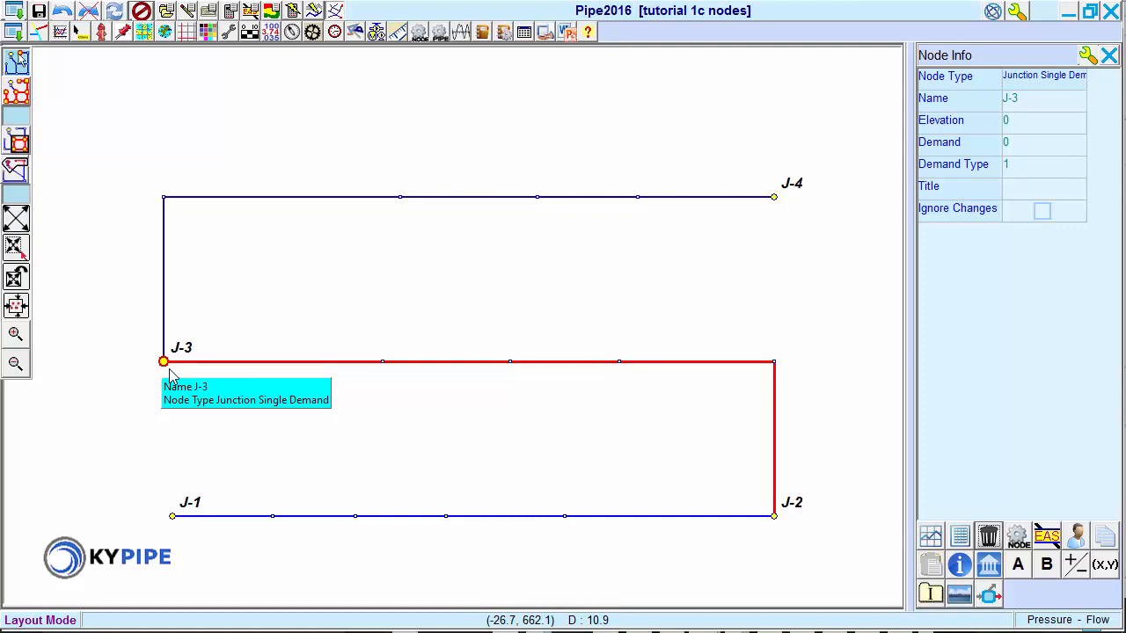
pyautogui.moveTo(172, 371)
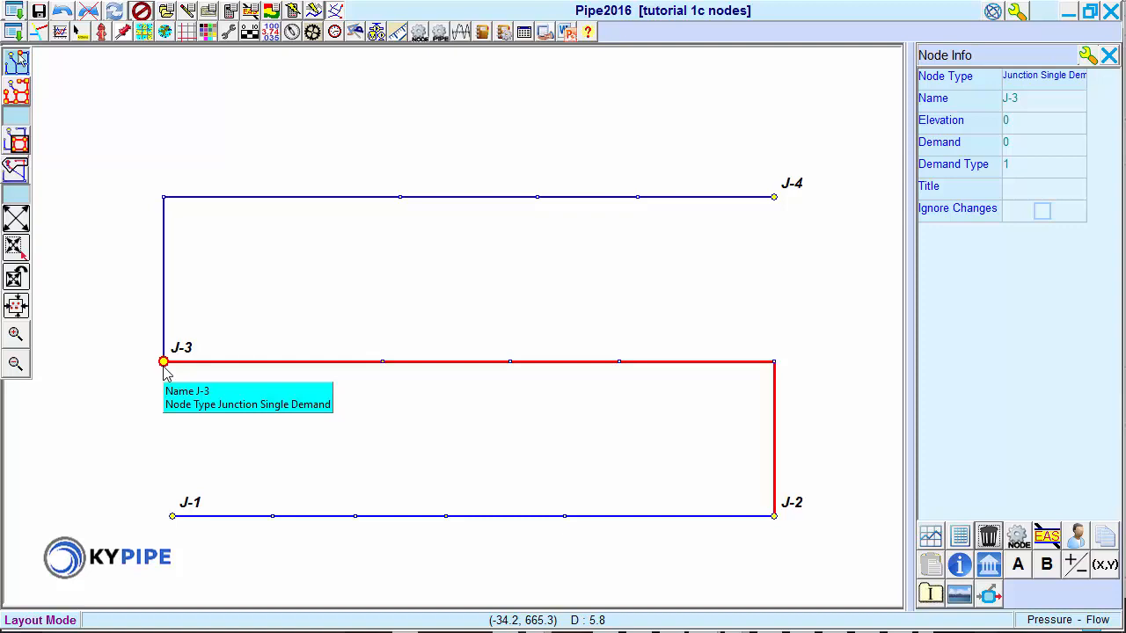
pyautogui.moveTo(178, 380)
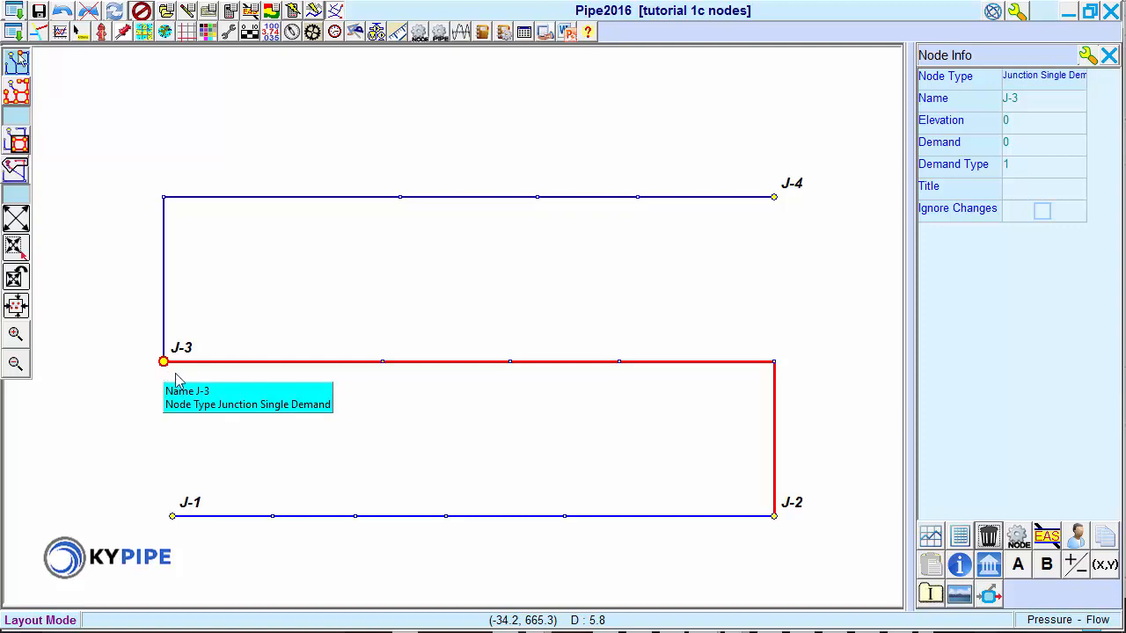
pyautogui.moveTo(385, 368)
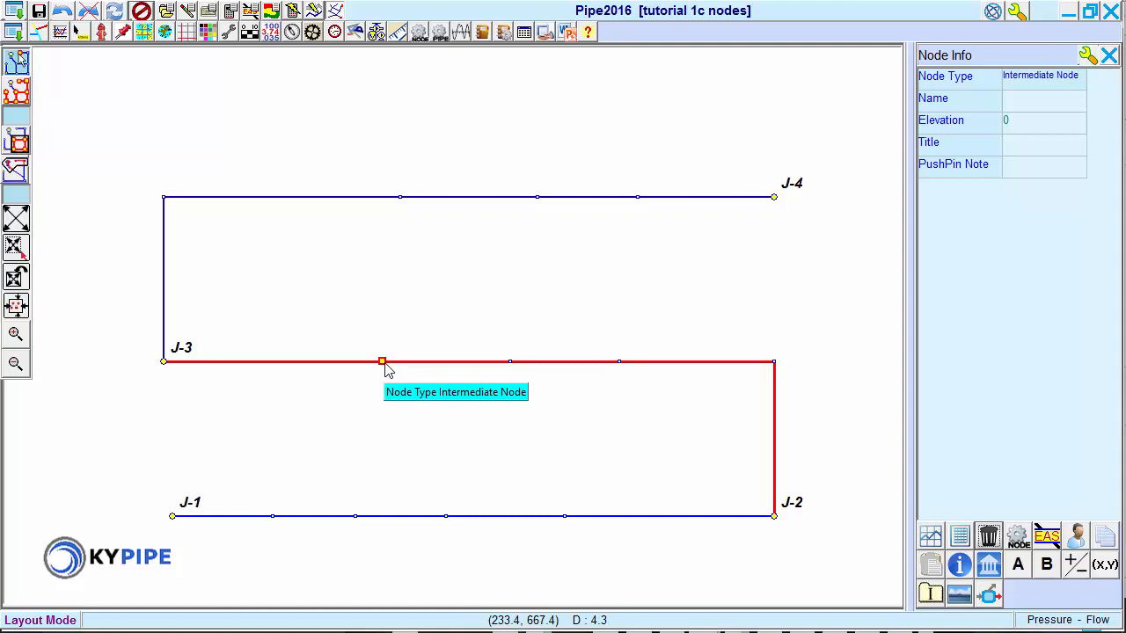
pyautogui.moveTo(382, 364)
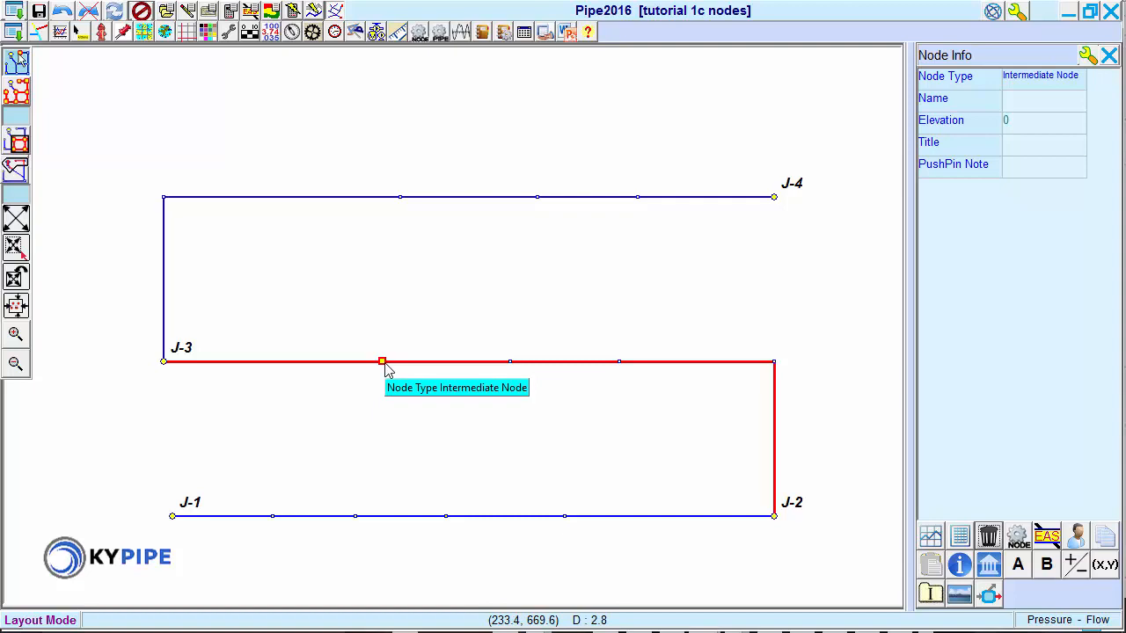
pyautogui.moveTo(524, 208)
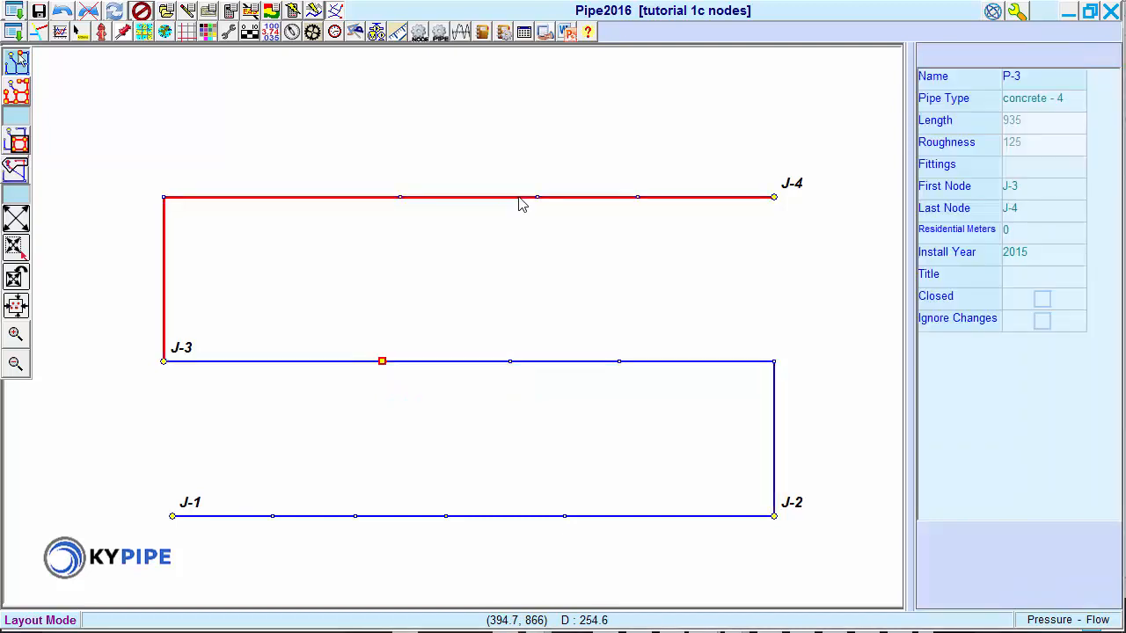
pyautogui.click(481, 361)
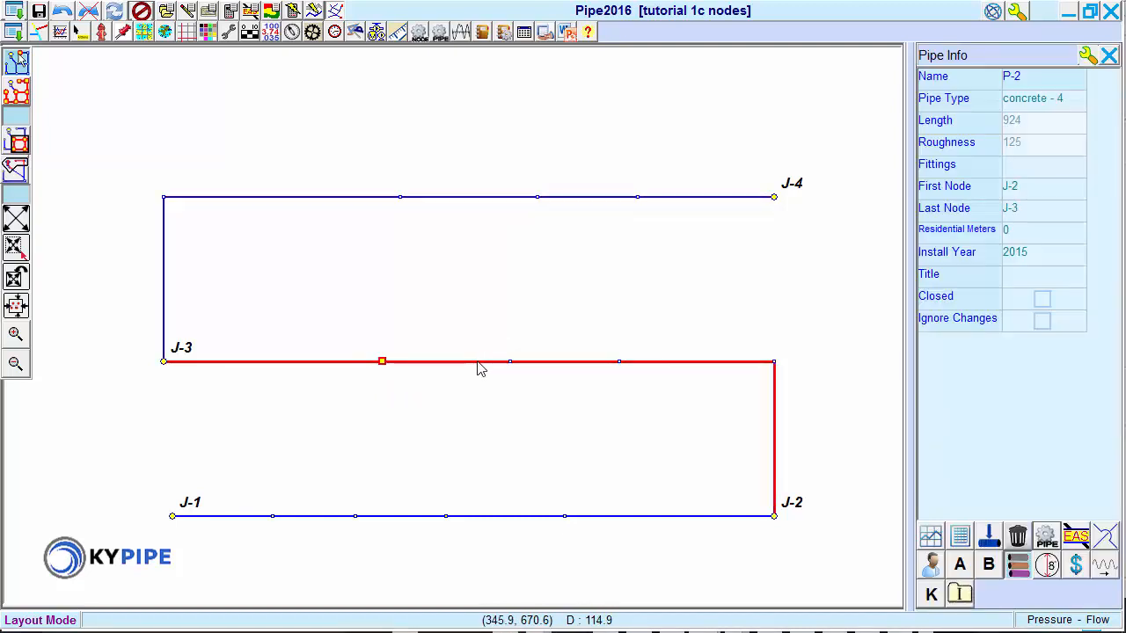
pyautogui.click(481, 517)
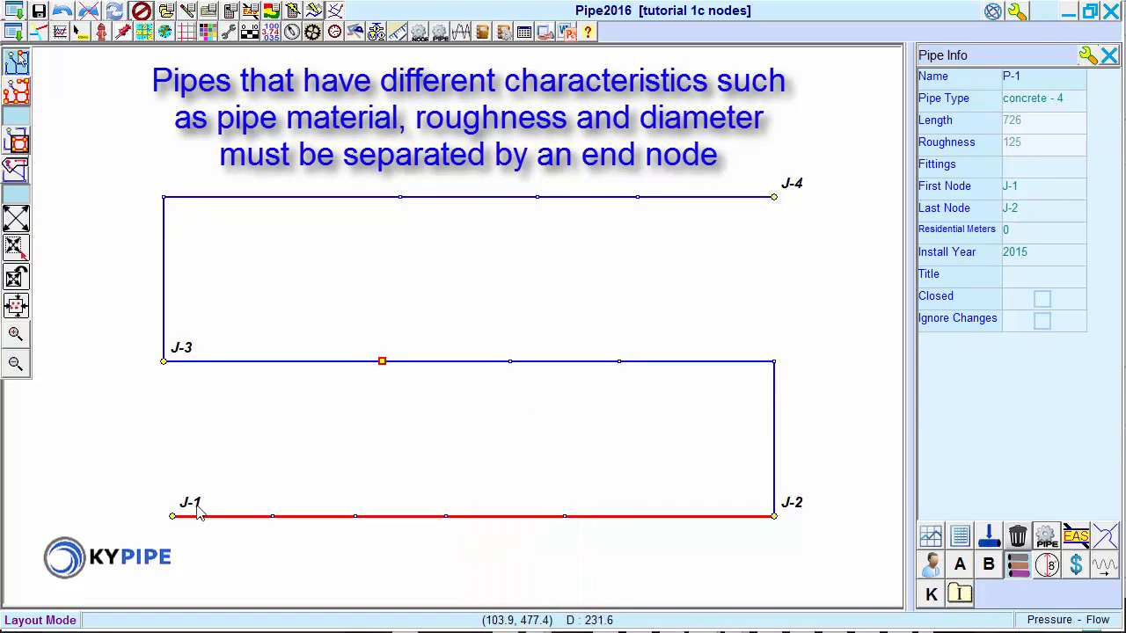
pyautogui.click(171, 517)
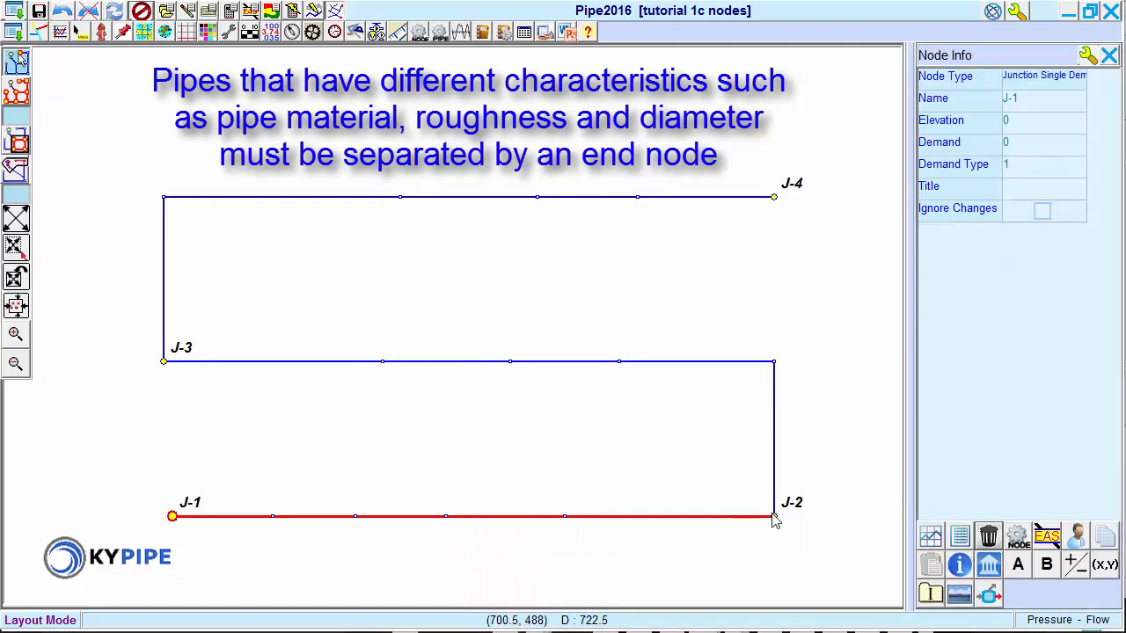
pyautogui.click(773, 516)
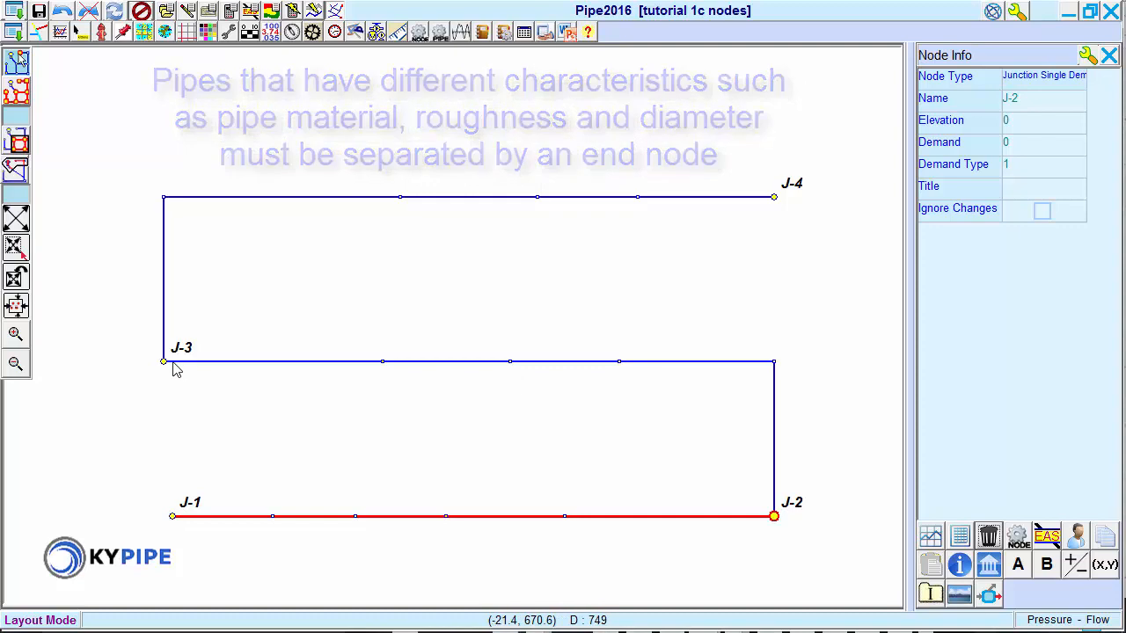
pyautogui.click(163, 361)
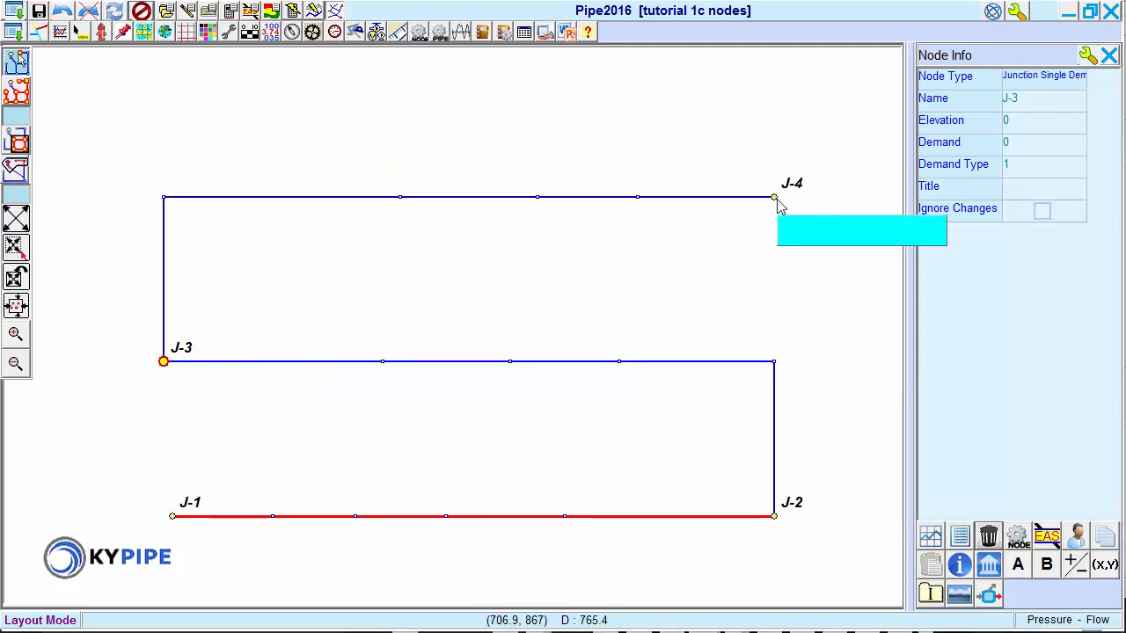
pyautogui.click(773, 196)
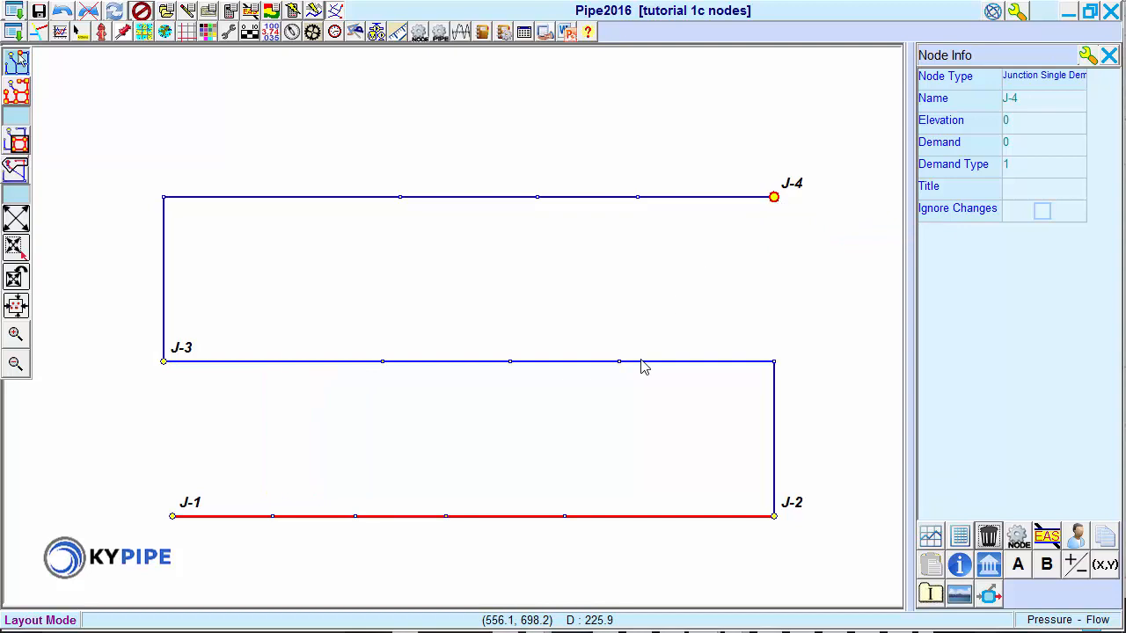
pyautogui.moveTo(387, 368)
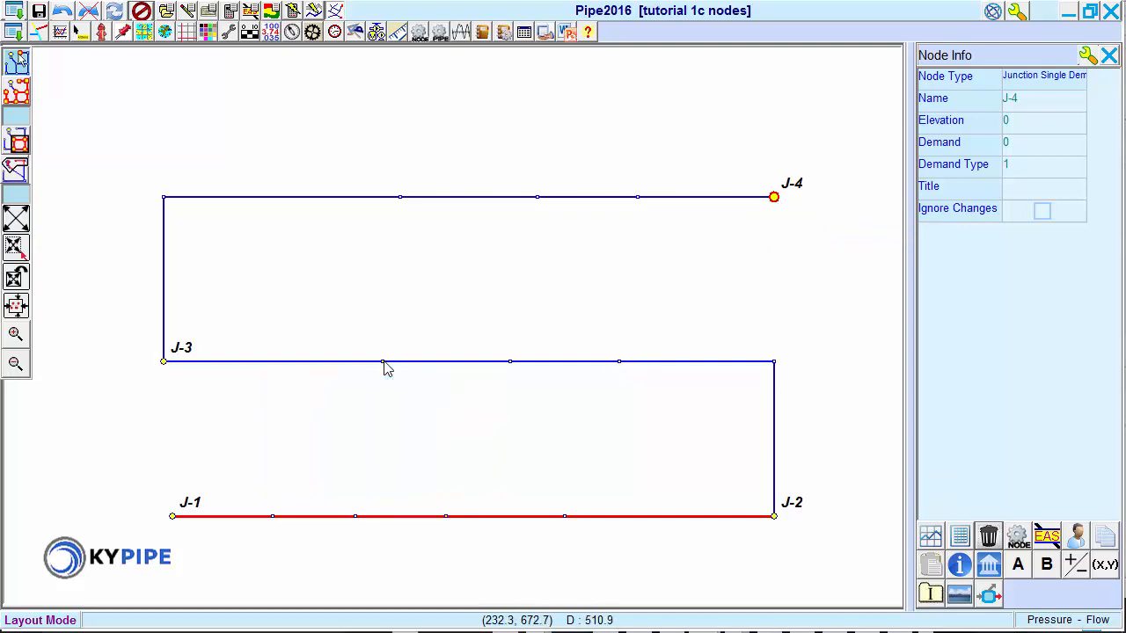
pyautogui.click(381, 360)
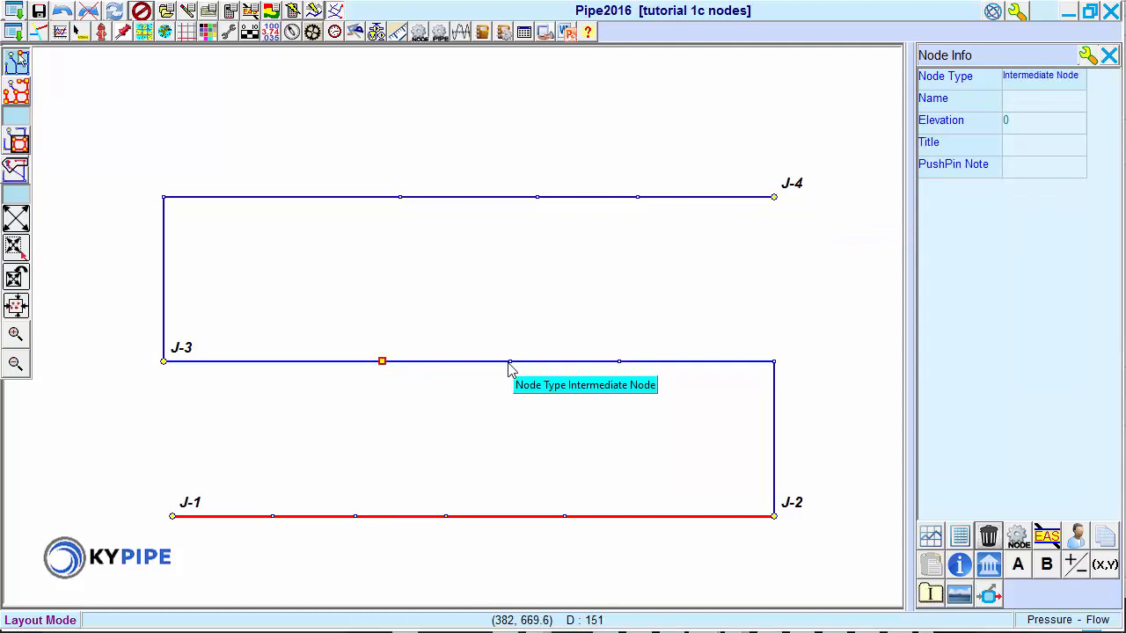
pyautogui.moveTo(620, 367)
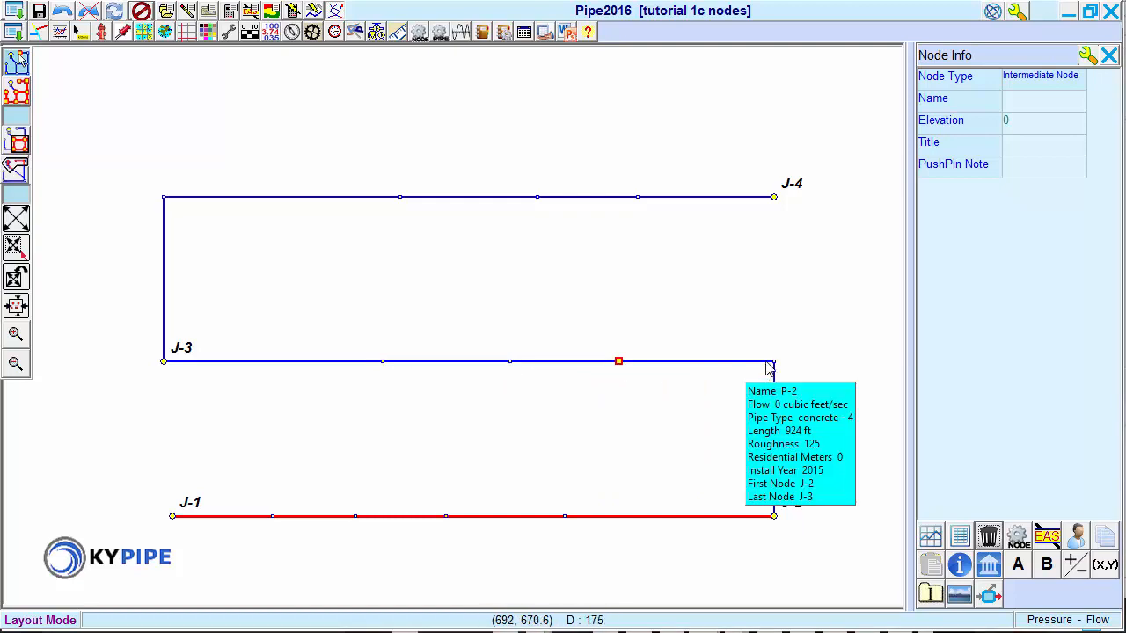
pyautogui.moveTo(825, 390)
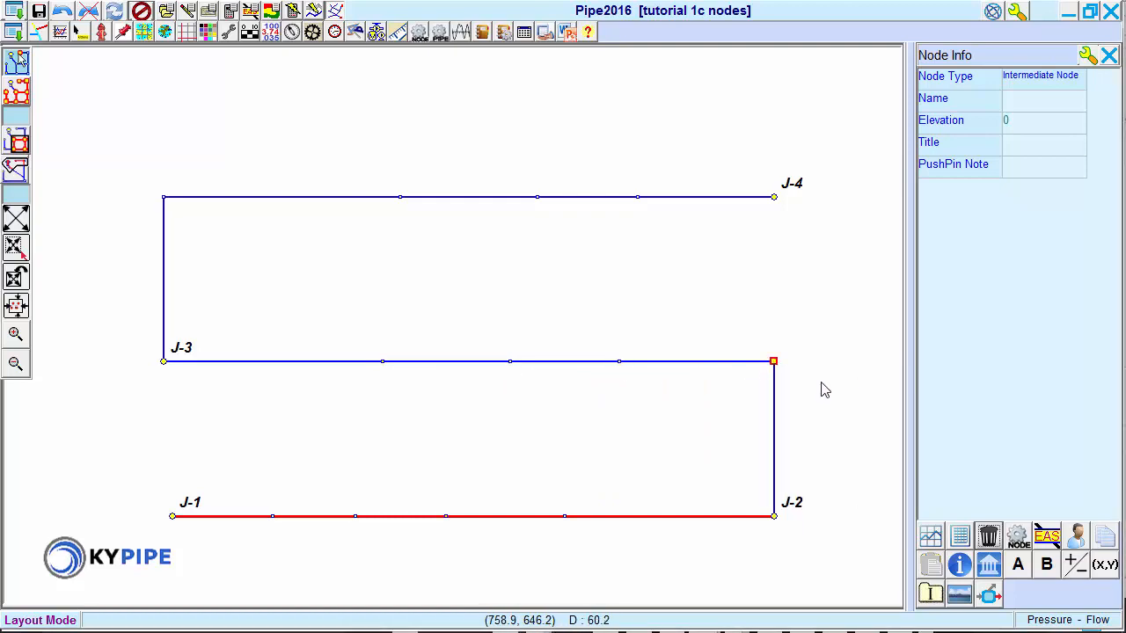
pyautogui.moveTo(825, 390)
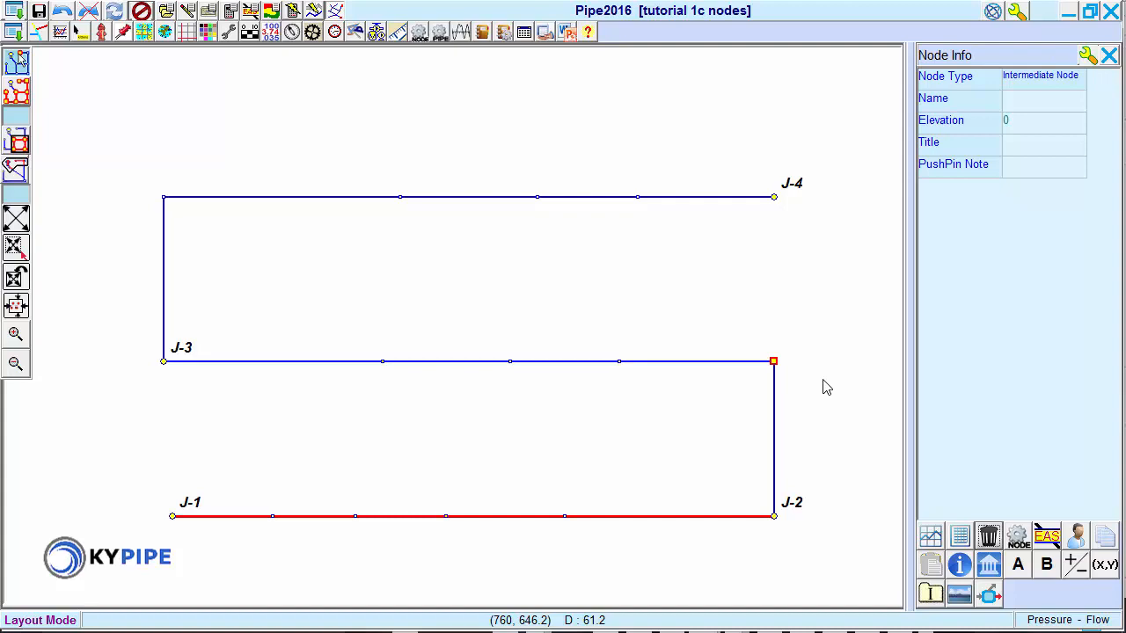
pyautogui.moveTo(774, 203)
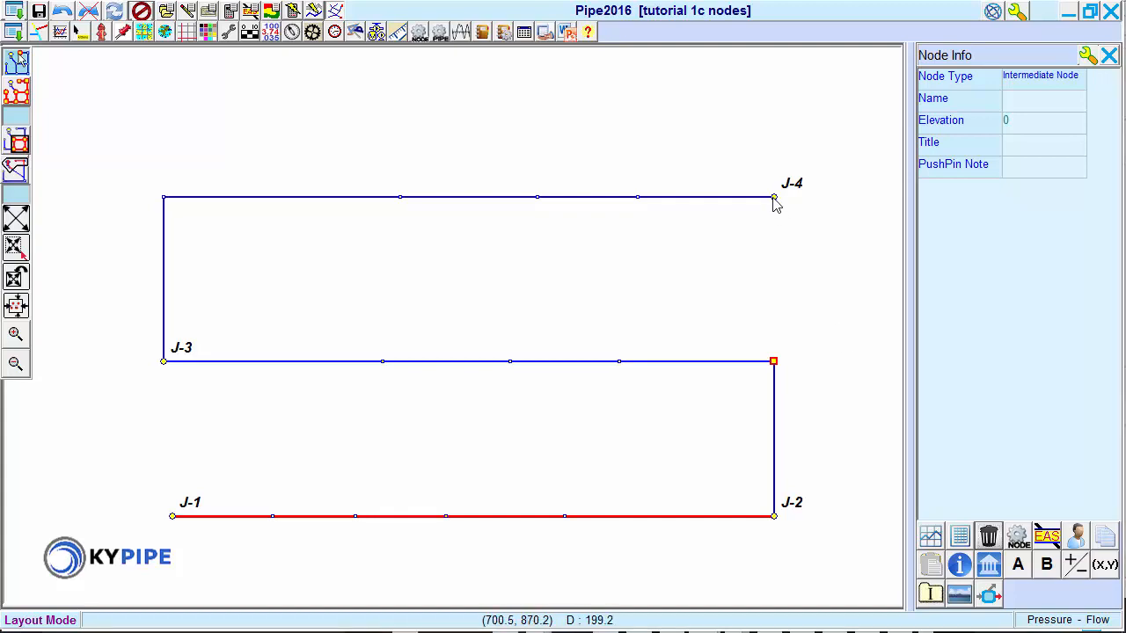
# Step: Delete junction J-4 with its pipes, view an intermediate node, and start a new network
pyautogui.click(773, 196)
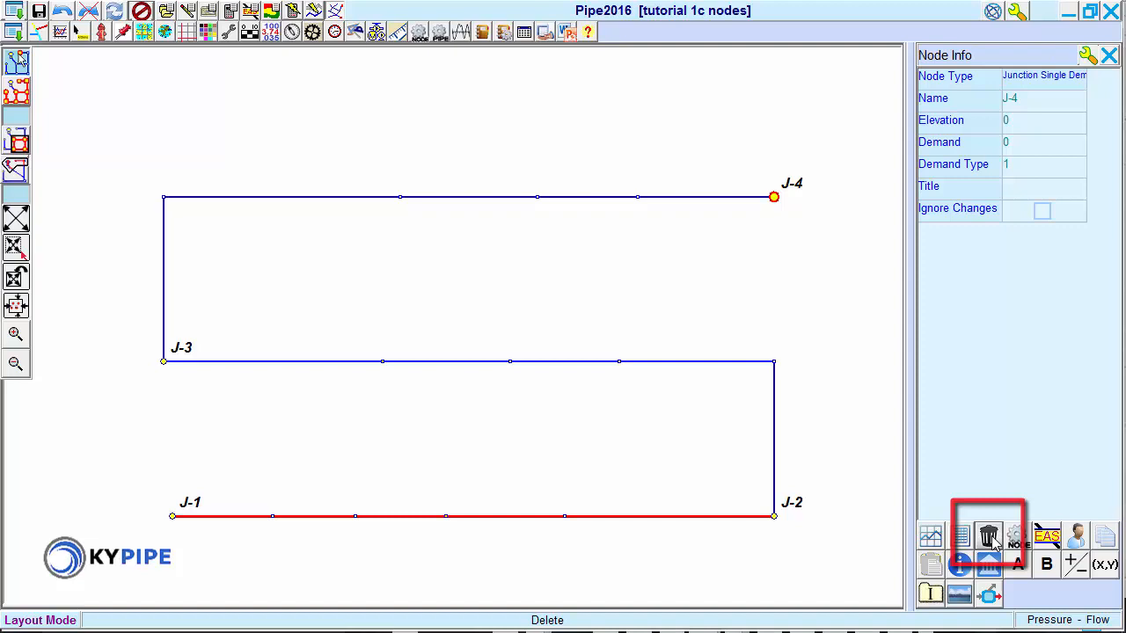
pyautogui.click(987, 534)
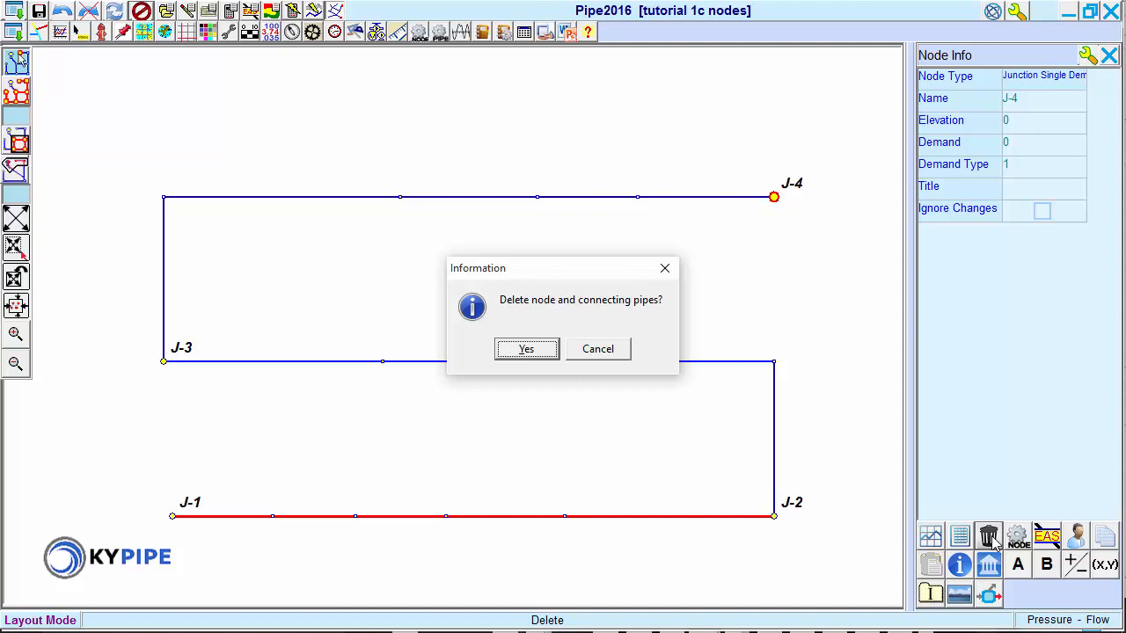
pyautogui.moveTo(567, 376)
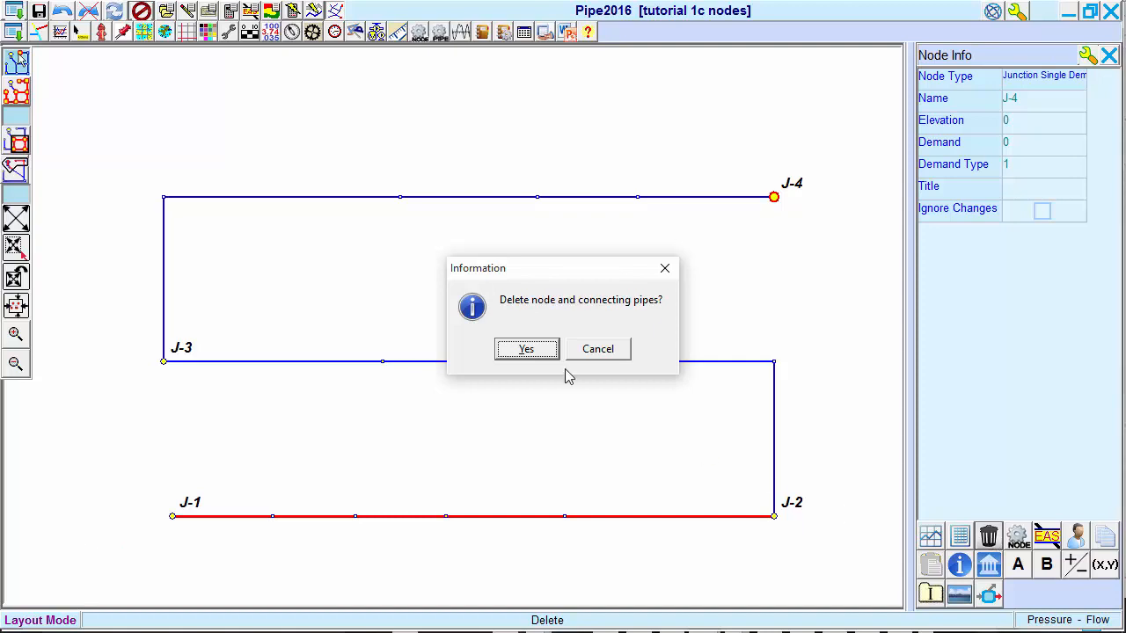
pyautogui.click(526, 349)
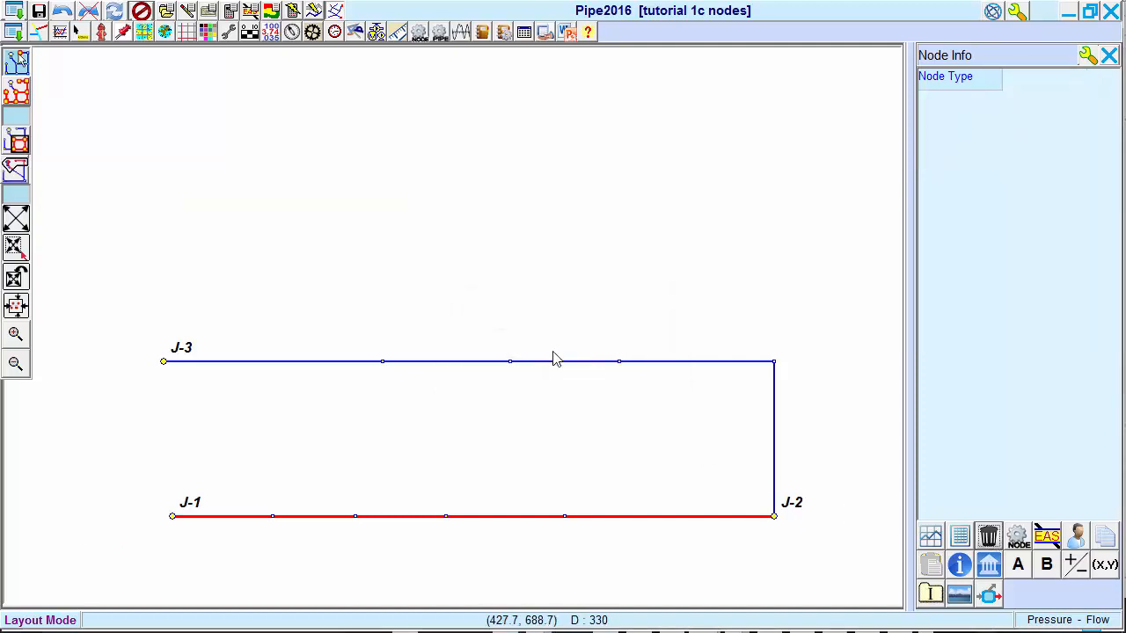
pyautogui.moveTo(620, 363)
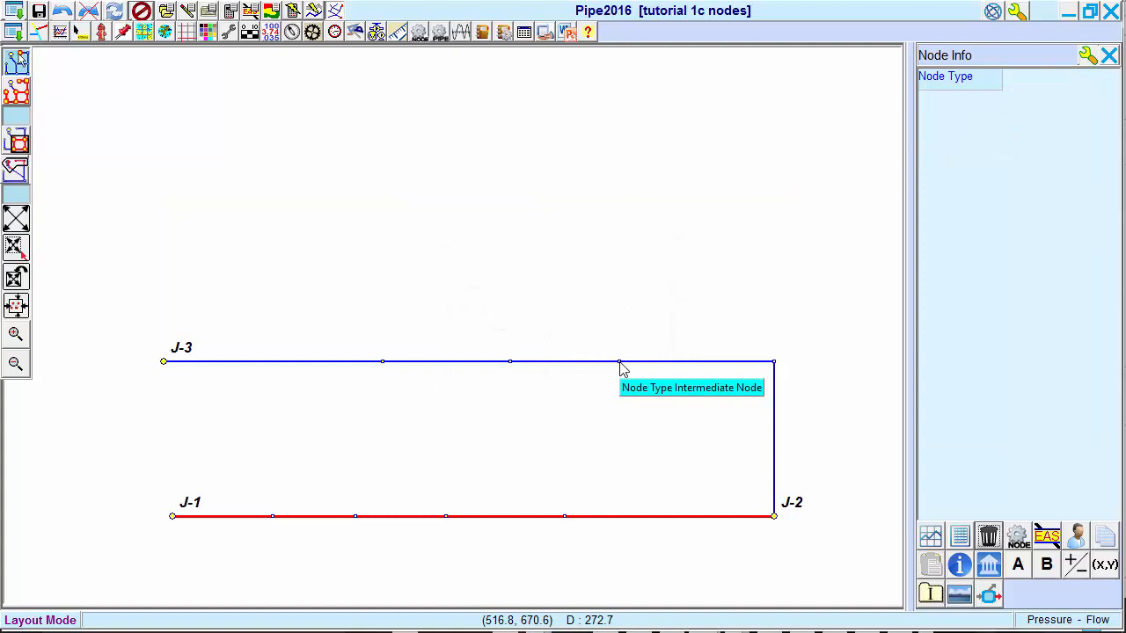
pyautogui.click(619, 361)
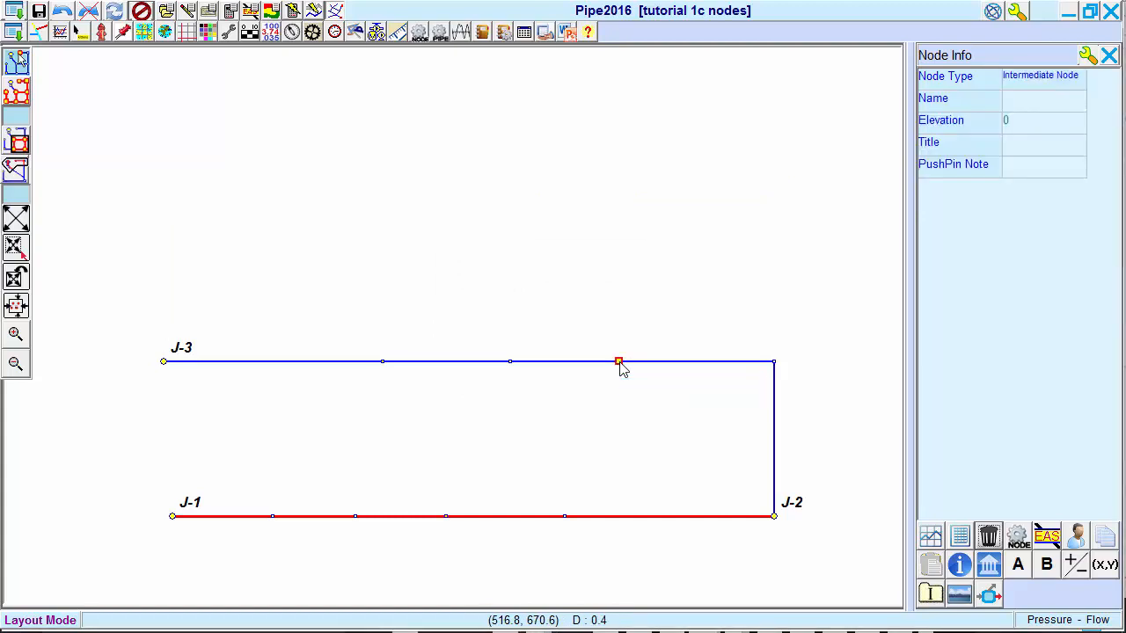
pyautogui.click(988, 537)
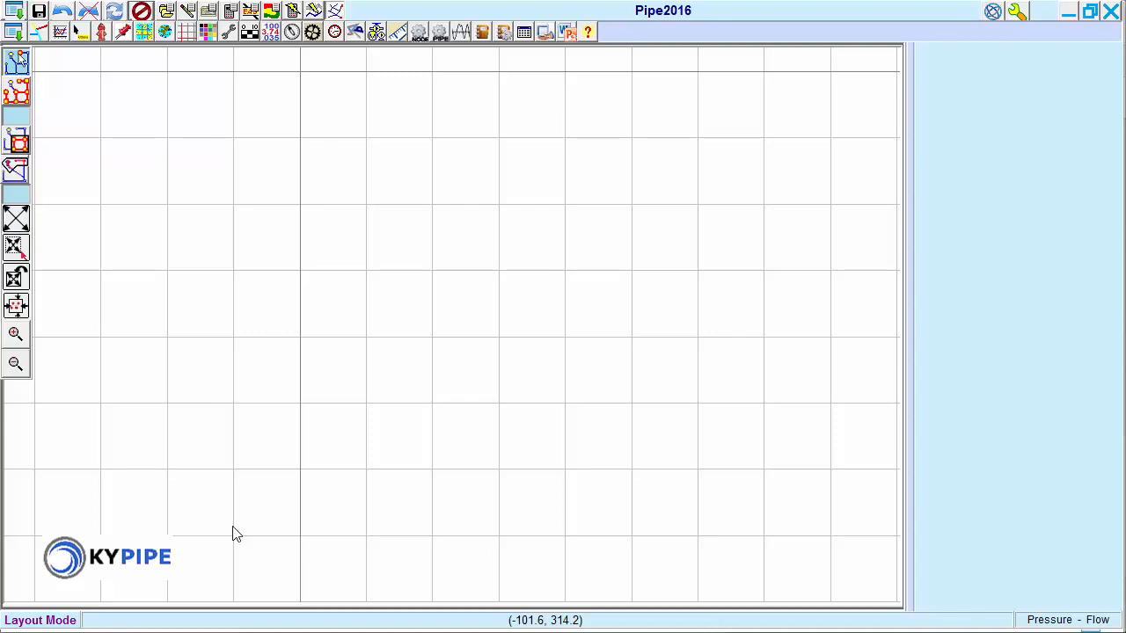
pyautogui.moveTo(111, 342)
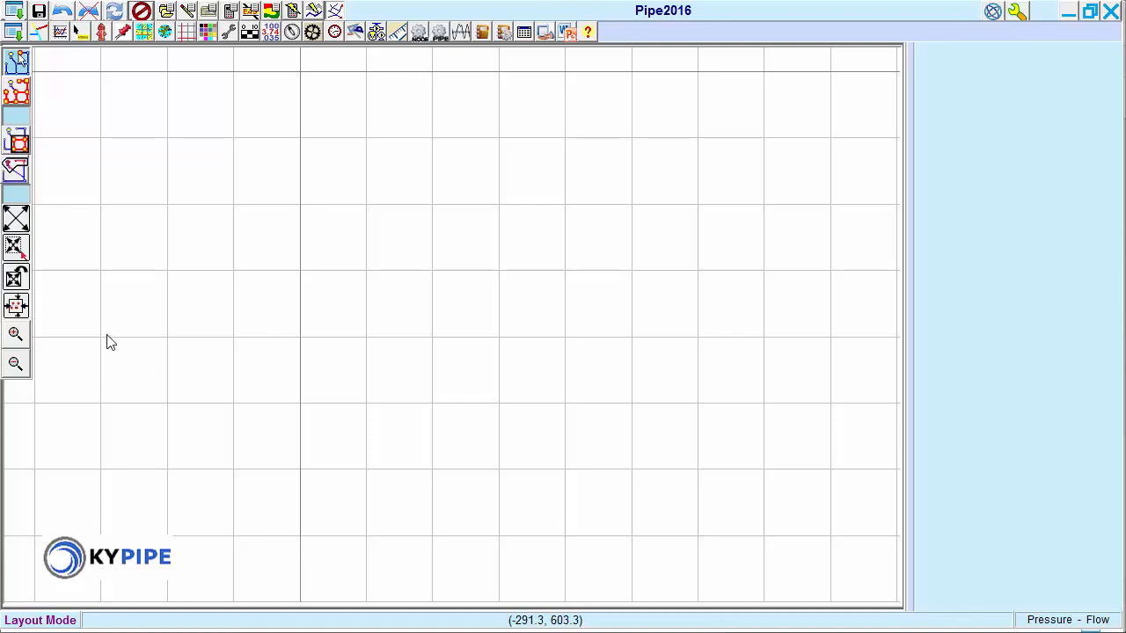
# Step: Draw a pipe from J-1 three grid squares right, then start a branch from the second node
pyautogui.click(101, 338)
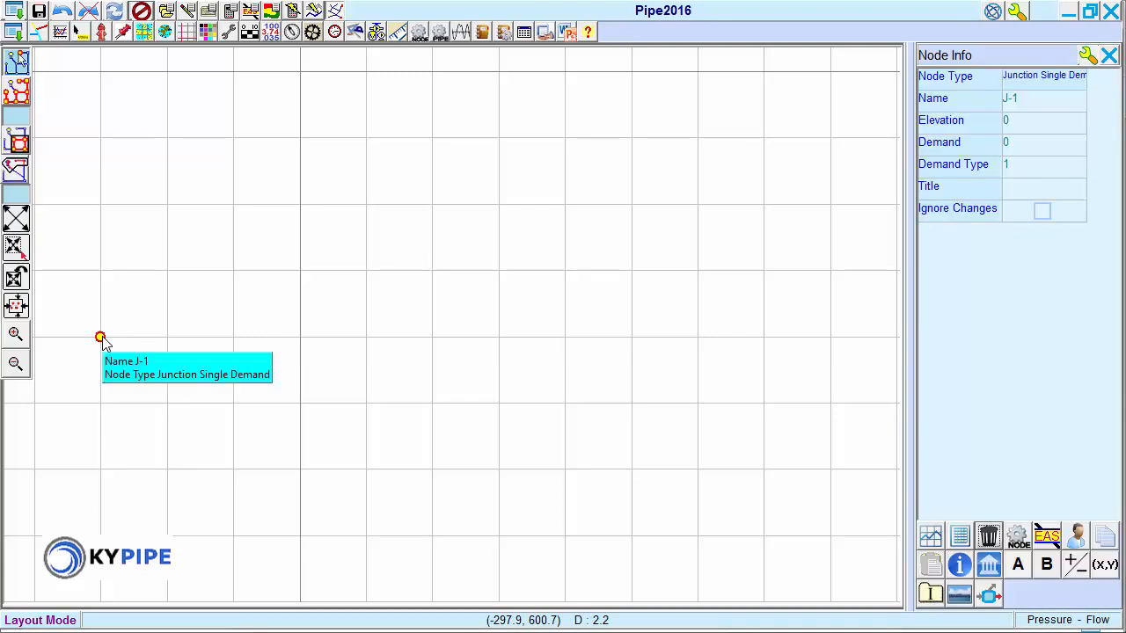
pyautogui.moveTo(185, 359)
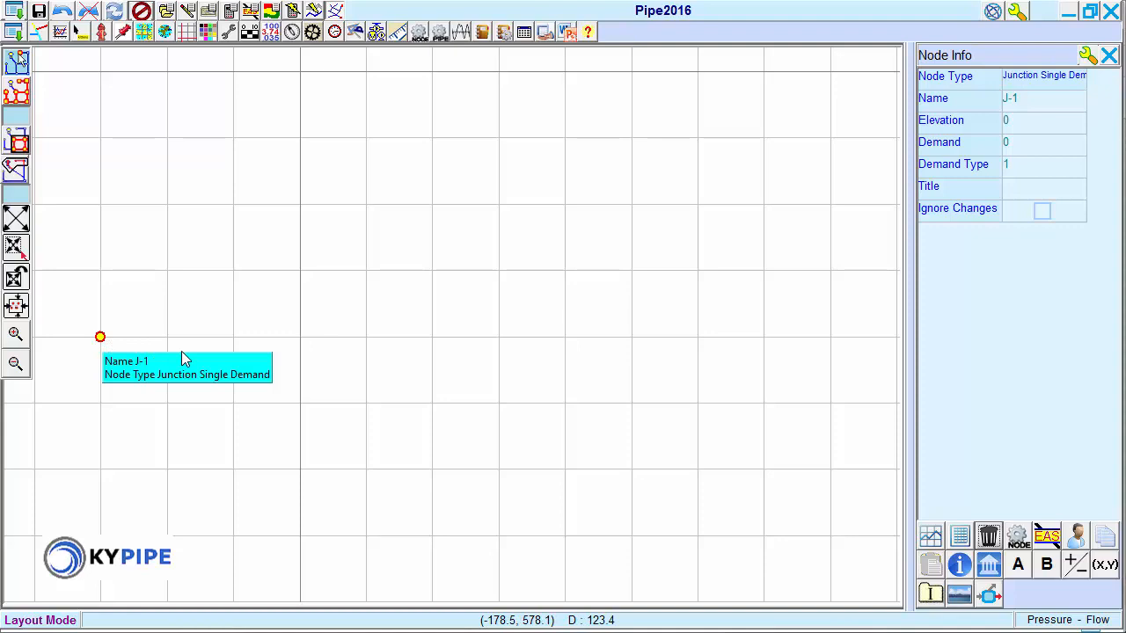
pyautogui.click(233, 337)
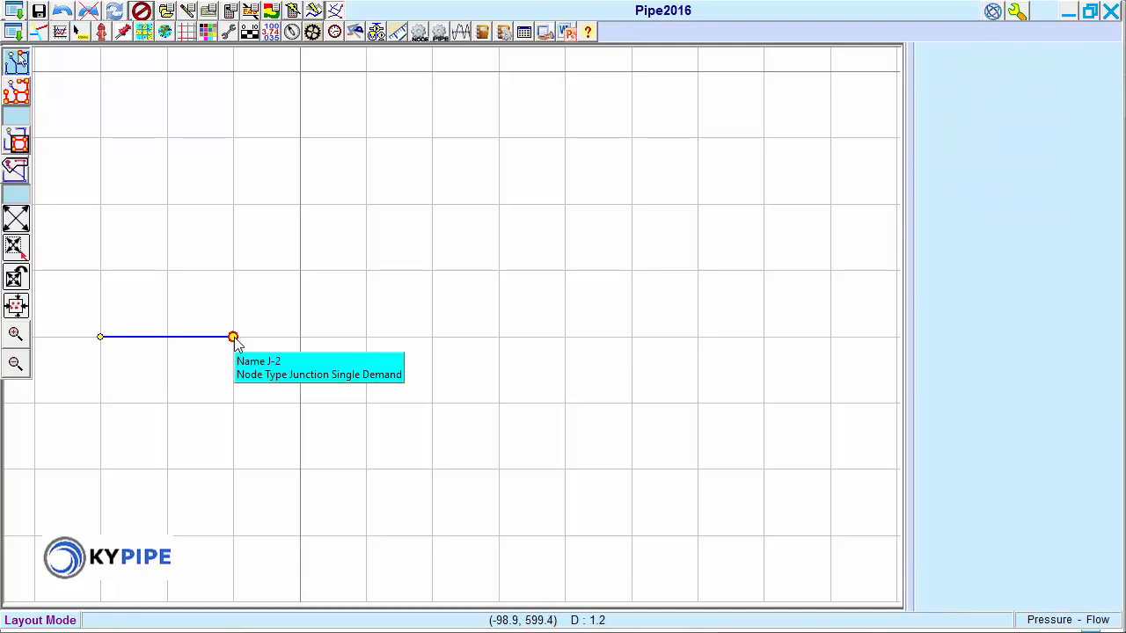
pyautogui.moveTo(233, 337); pyautogui.dragTo(365, 337)
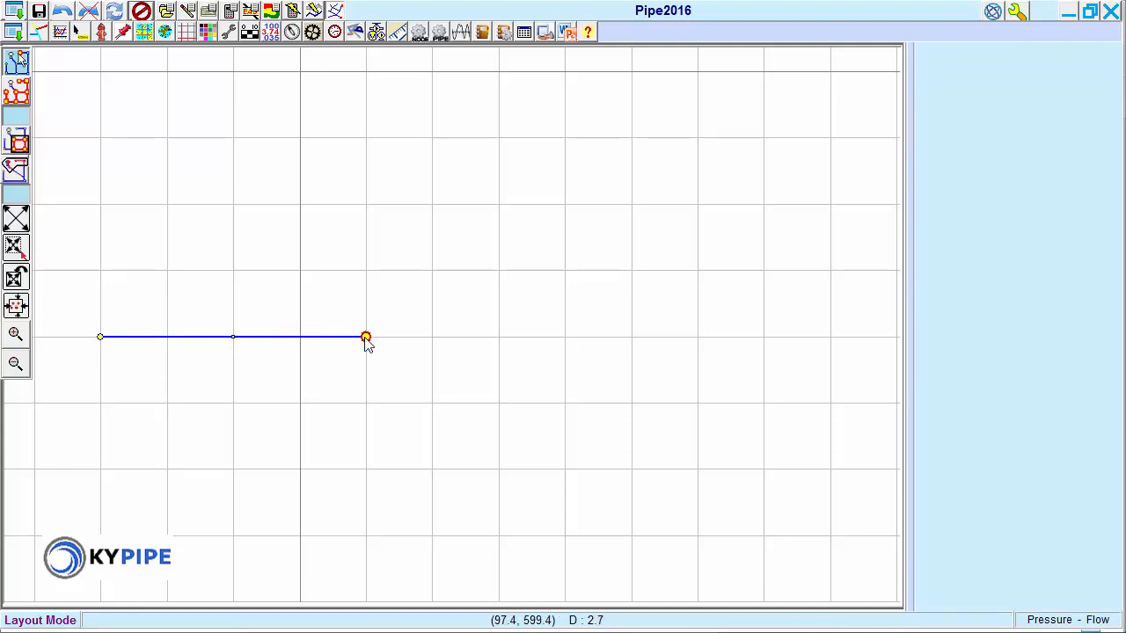
pyautogui.moveTo(500, 343)
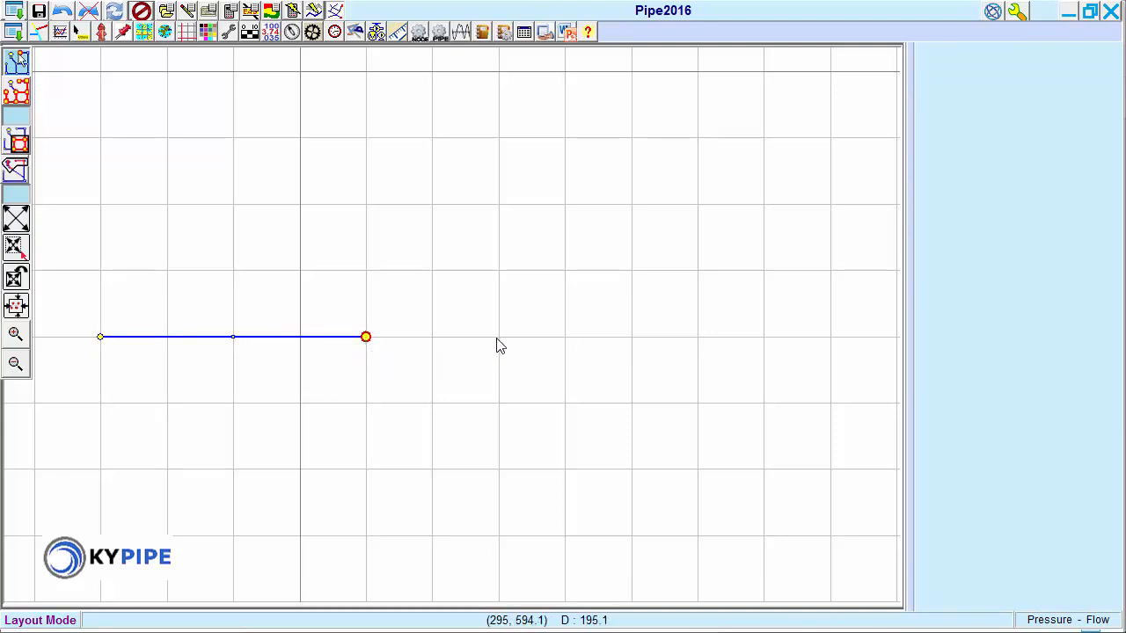
pyautogui.moveTo(365, 336); pyautogui.dragTo(498, 336)
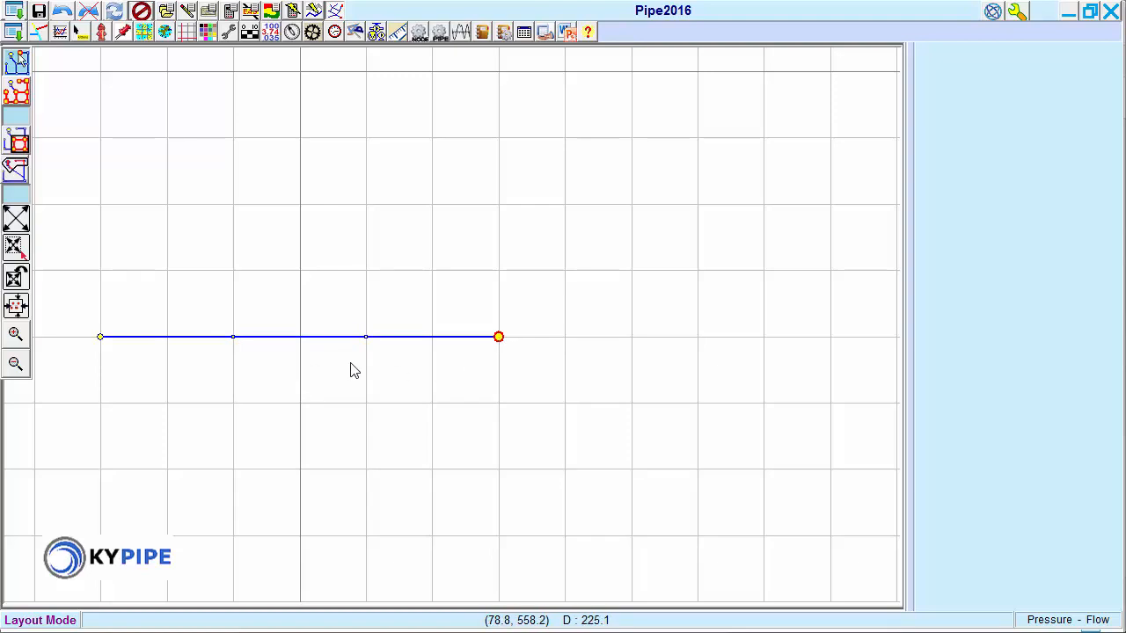
pyautogui.moveTo(366, 338)
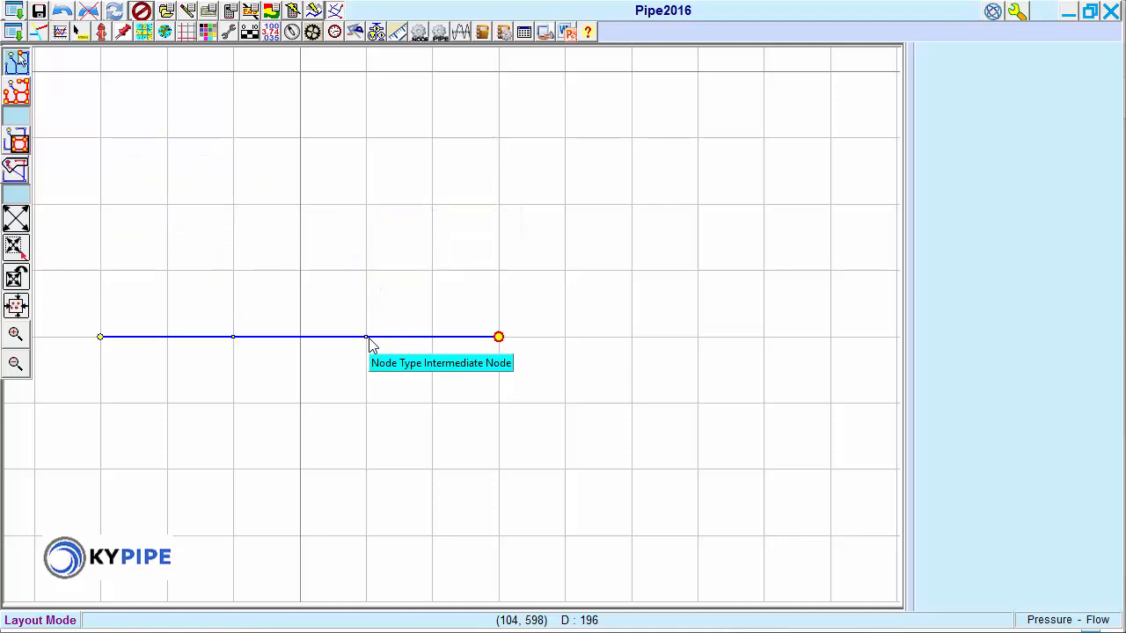
pyautogui.moveTo(241, 347)
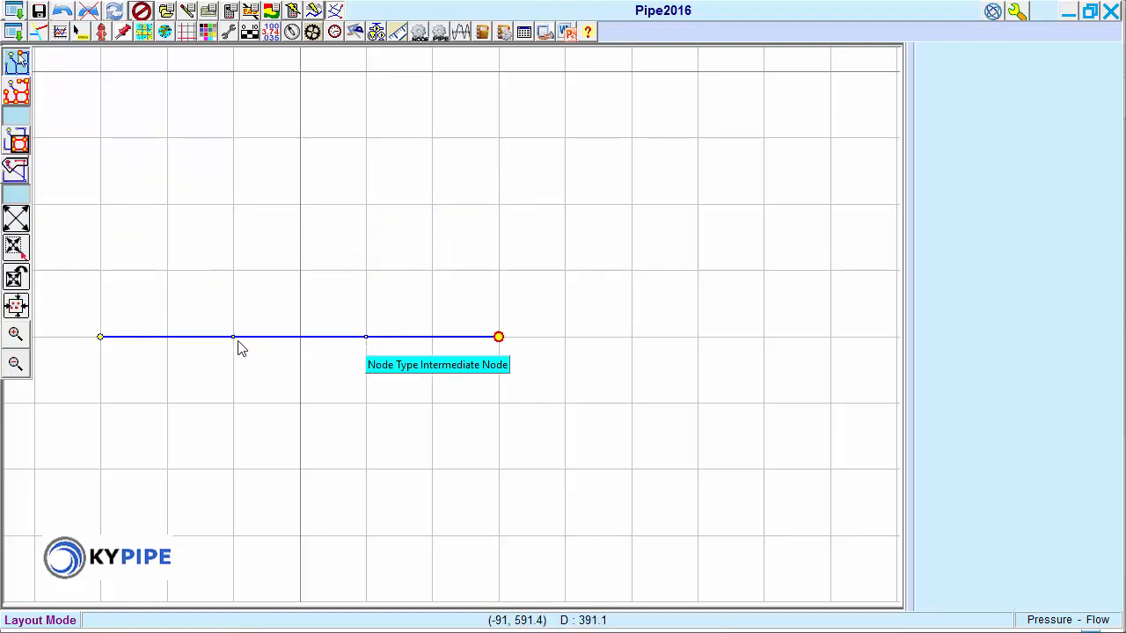
pyautogui.click(232, 337)
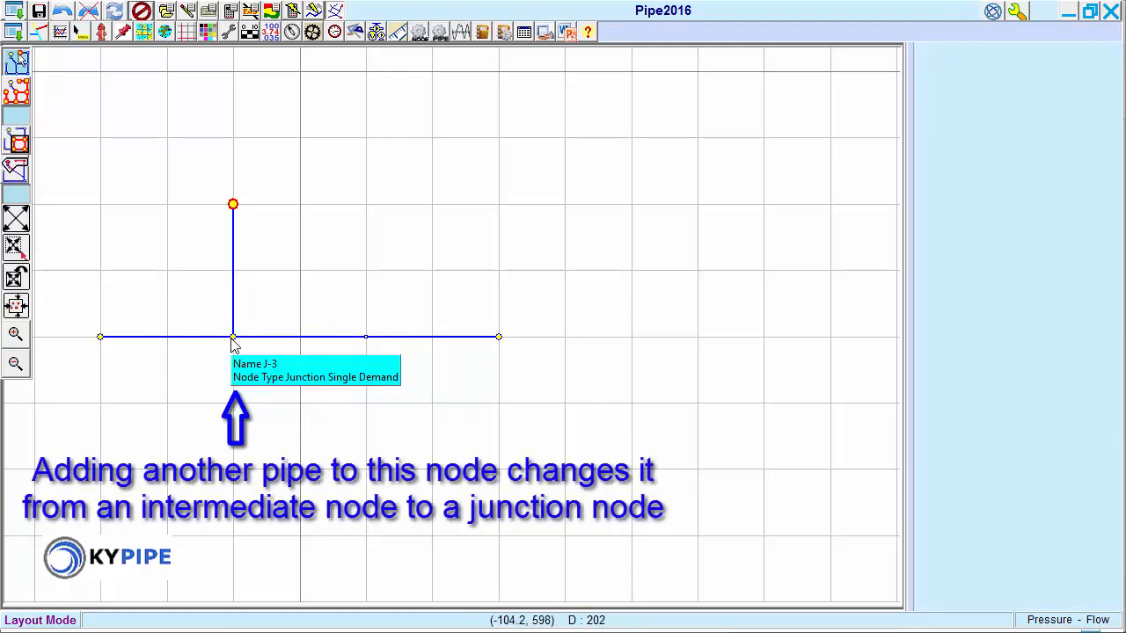
pyautogui.moveTo(351, 345)
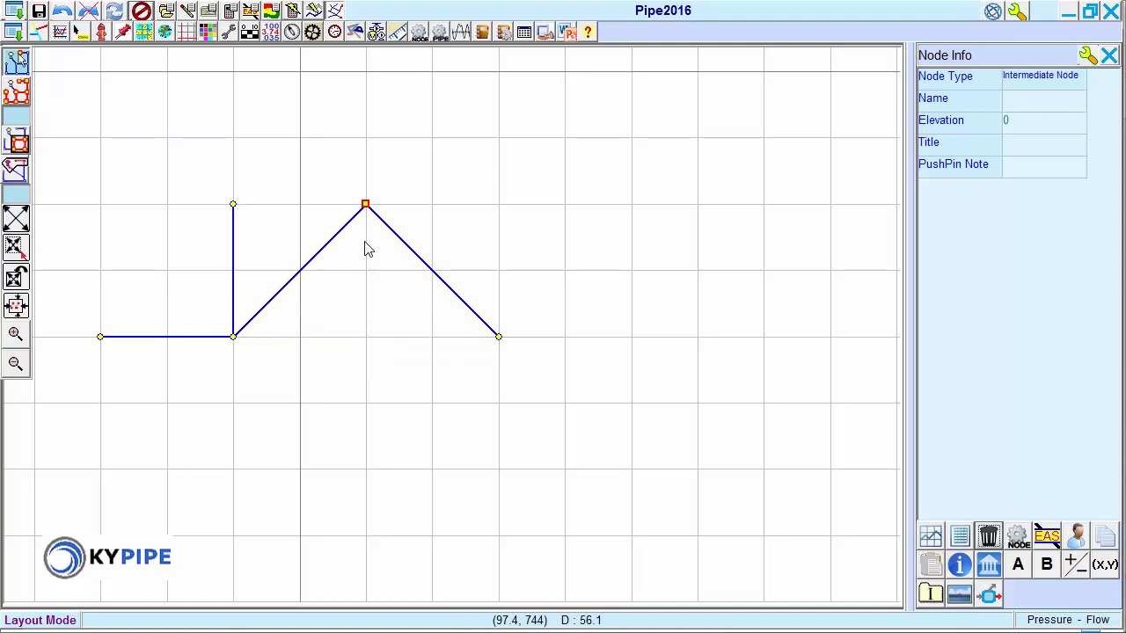
pyautogui.moveTo(948, 179)
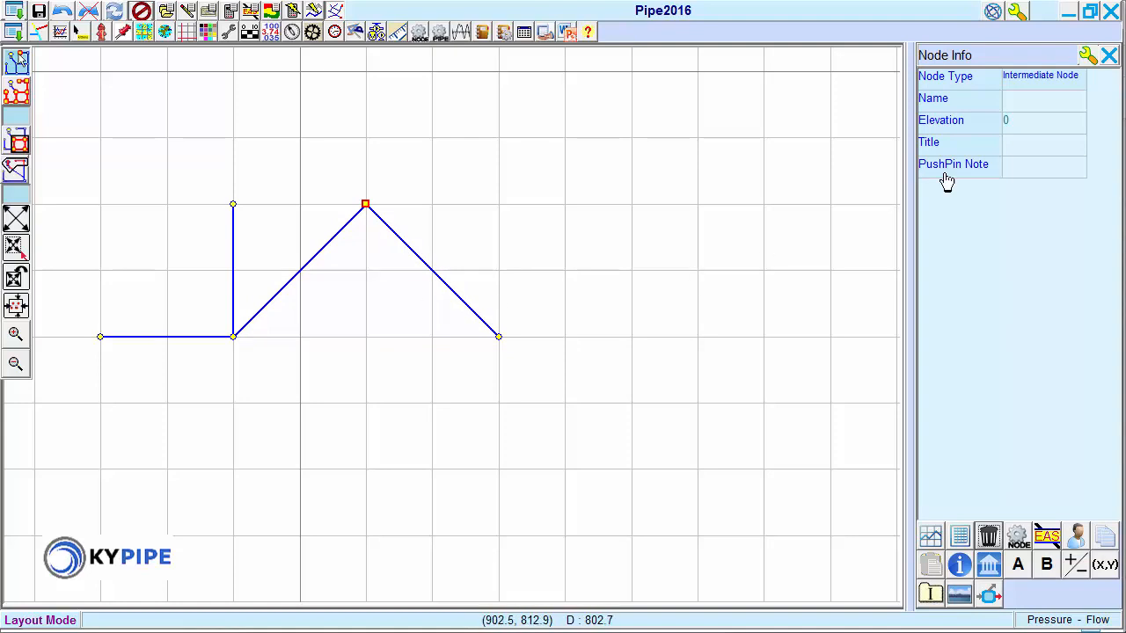
# Step: Set the peak node's elevation to 230
pyautogui.click(1042, 120)
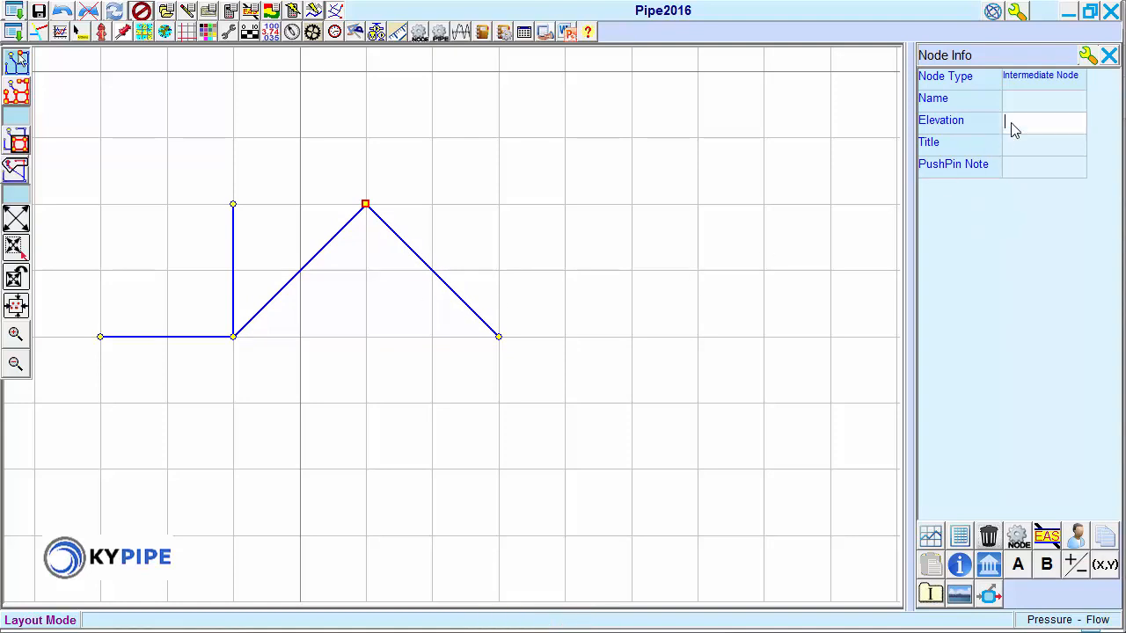
pyautogui.write('230')
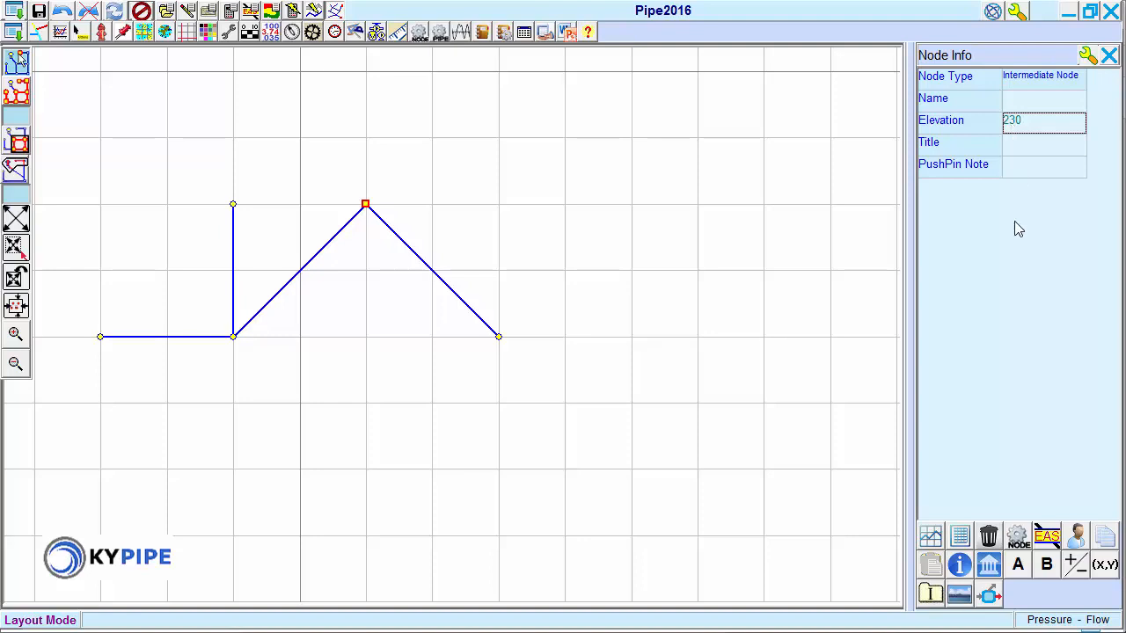
pyautogui.moveTo(1007, 229)
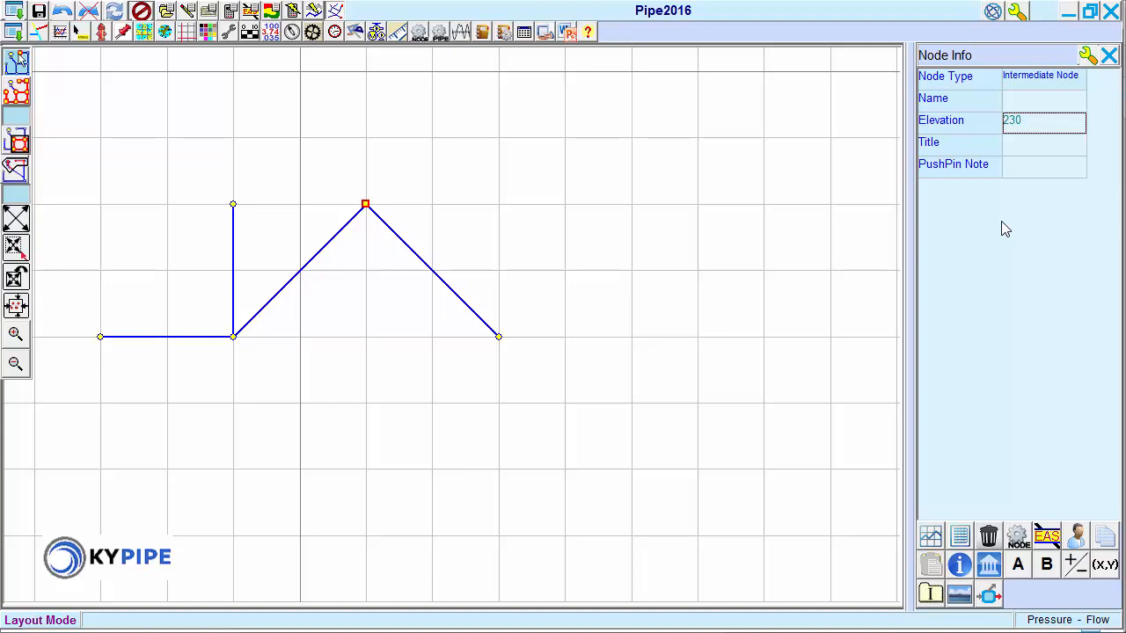
pyautogui.moveTo(988, 227)
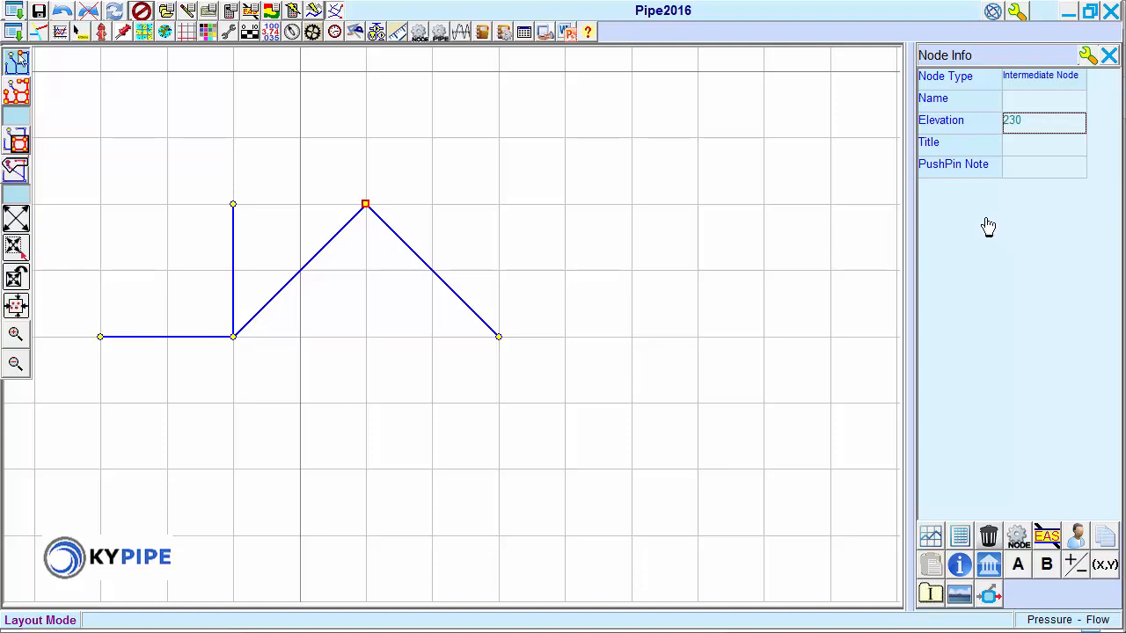
pyautogui.moveTo(444, 290)
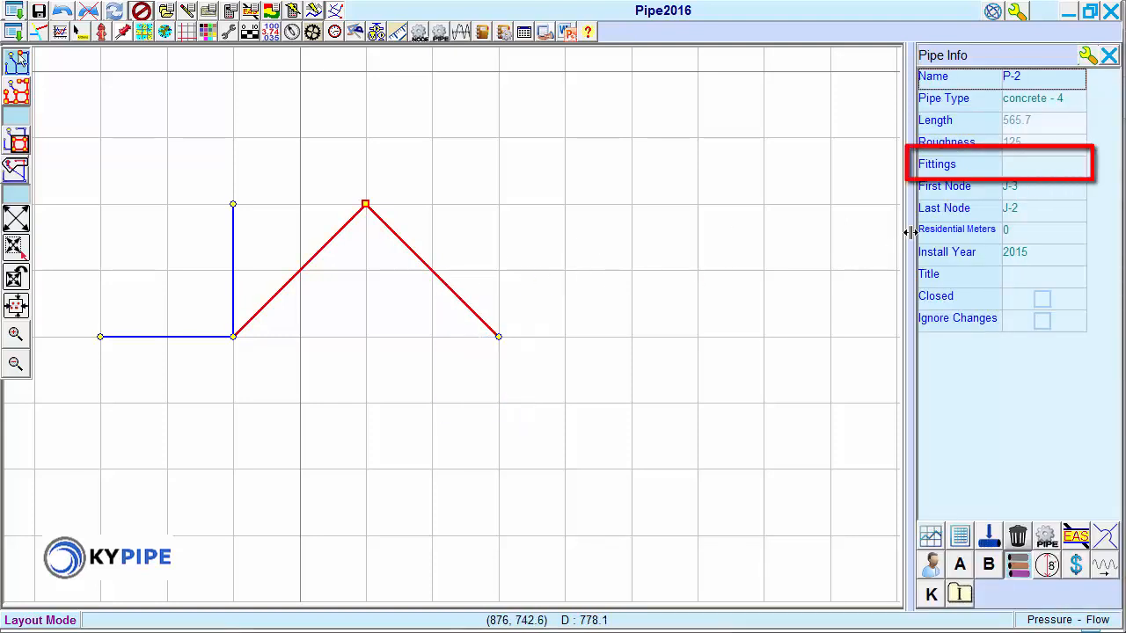
pyautogui.click(1042, 163)
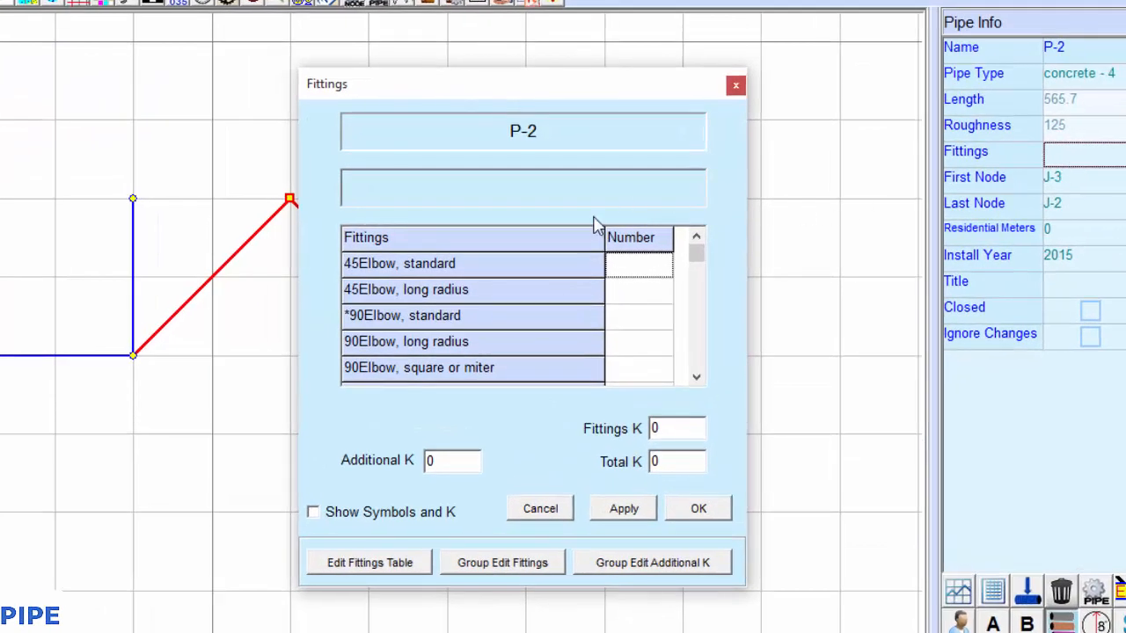
pyautogui.moveTo(458, 299)
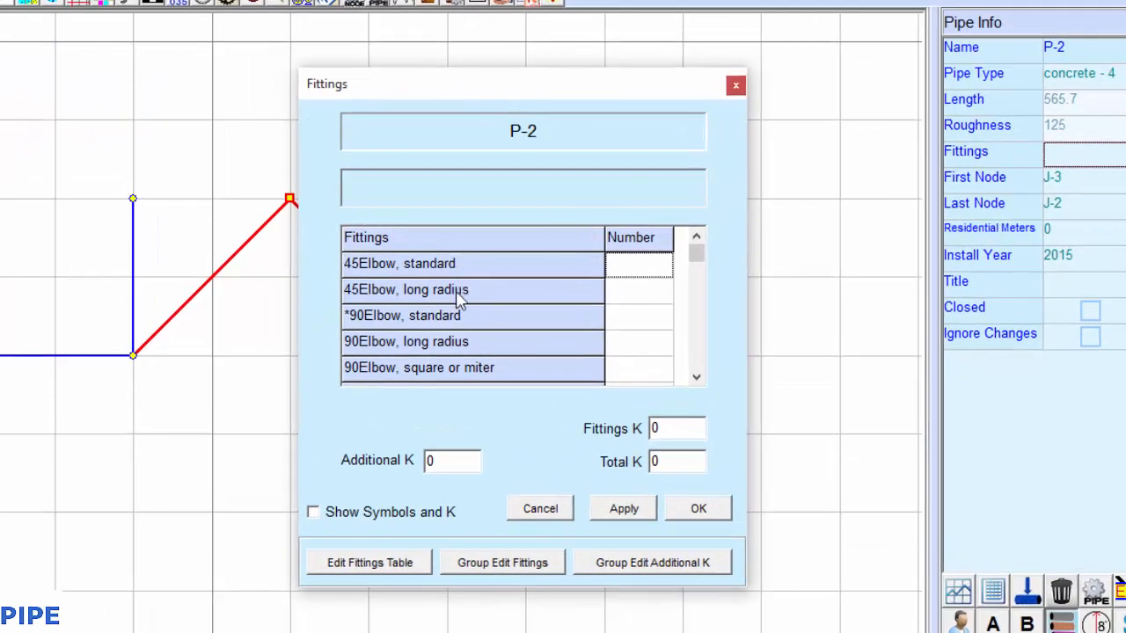
pyautogui.moveTo(479, 369)
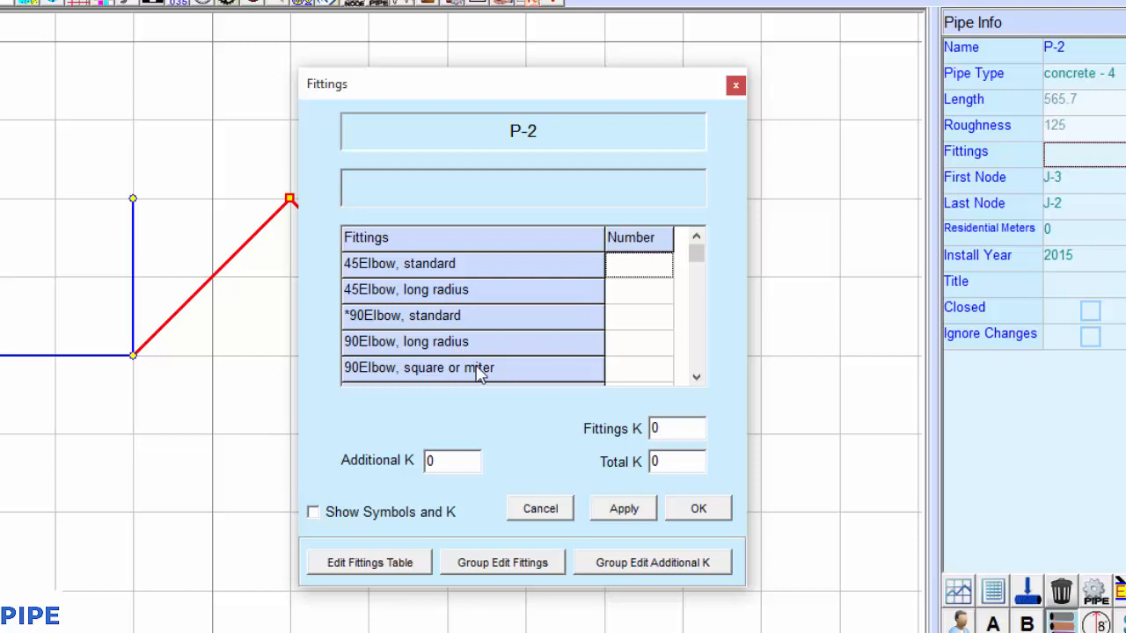
pyautogui.moveTo(633, 260)
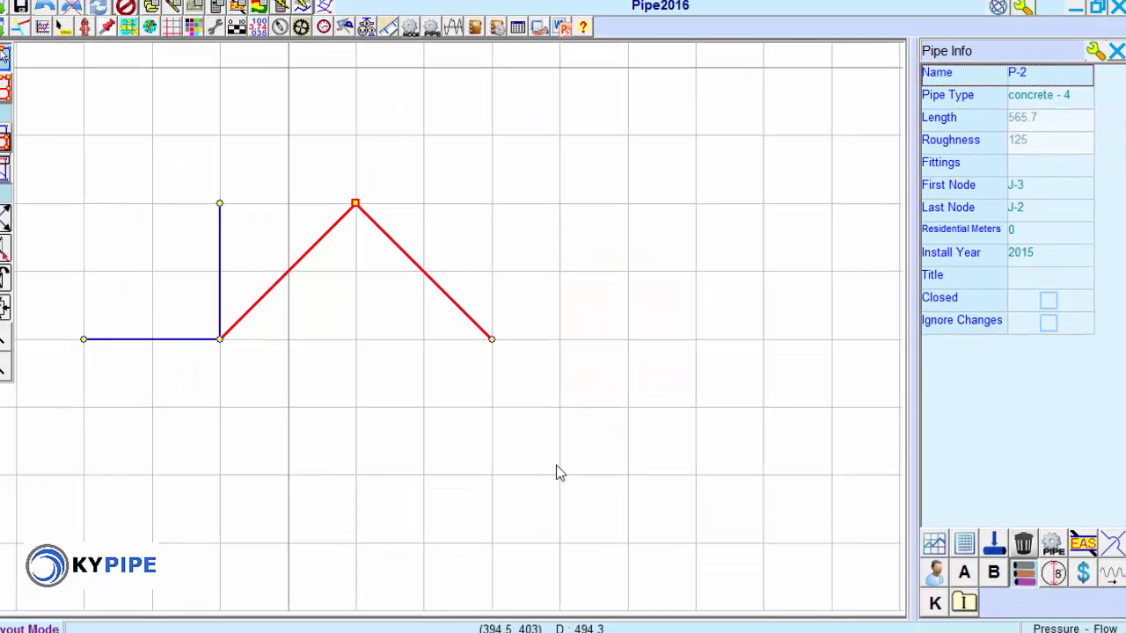
# Step: Clear the selection and draw new pipes running right, then down, from the right end node
pyautogui.click(1116, 51)
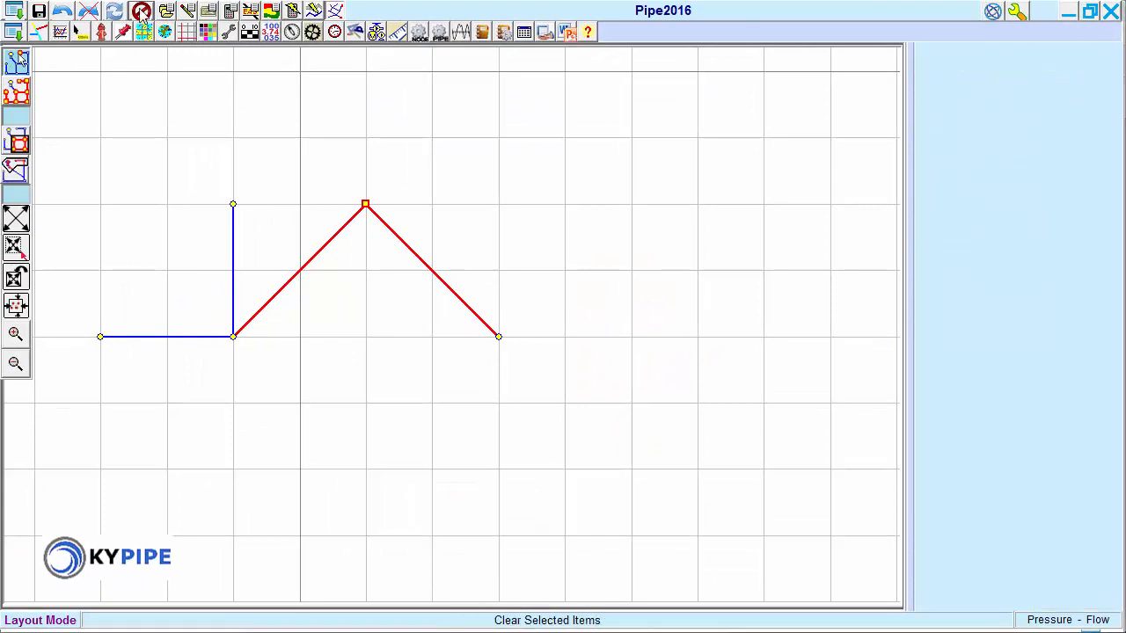
pyautogui.click(141, 10)
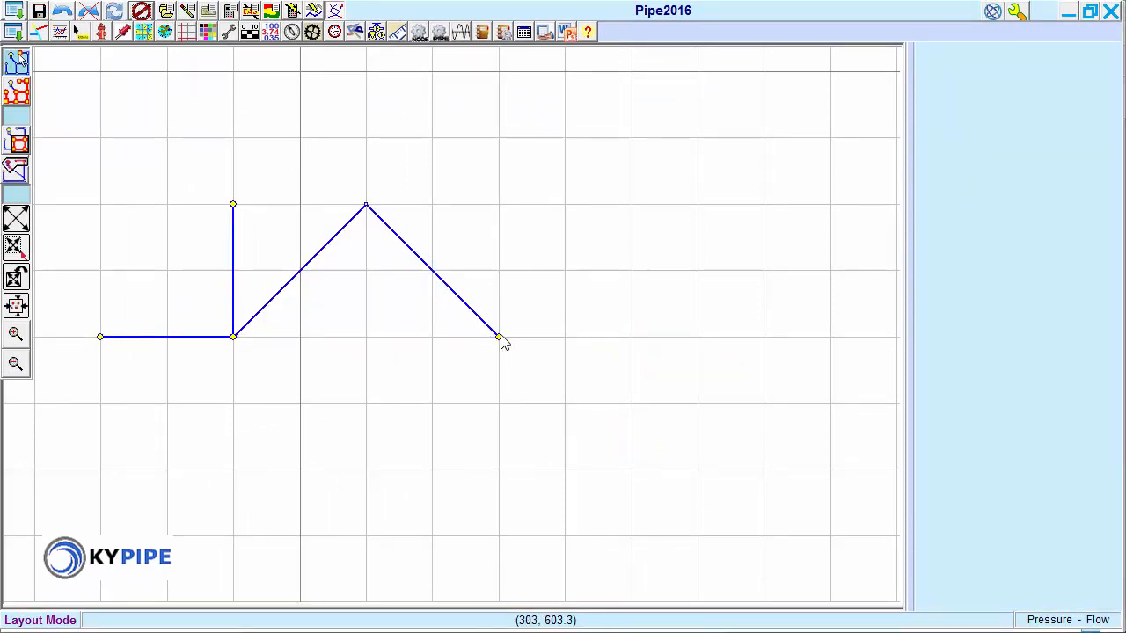
pyautogui.click(499, 336)
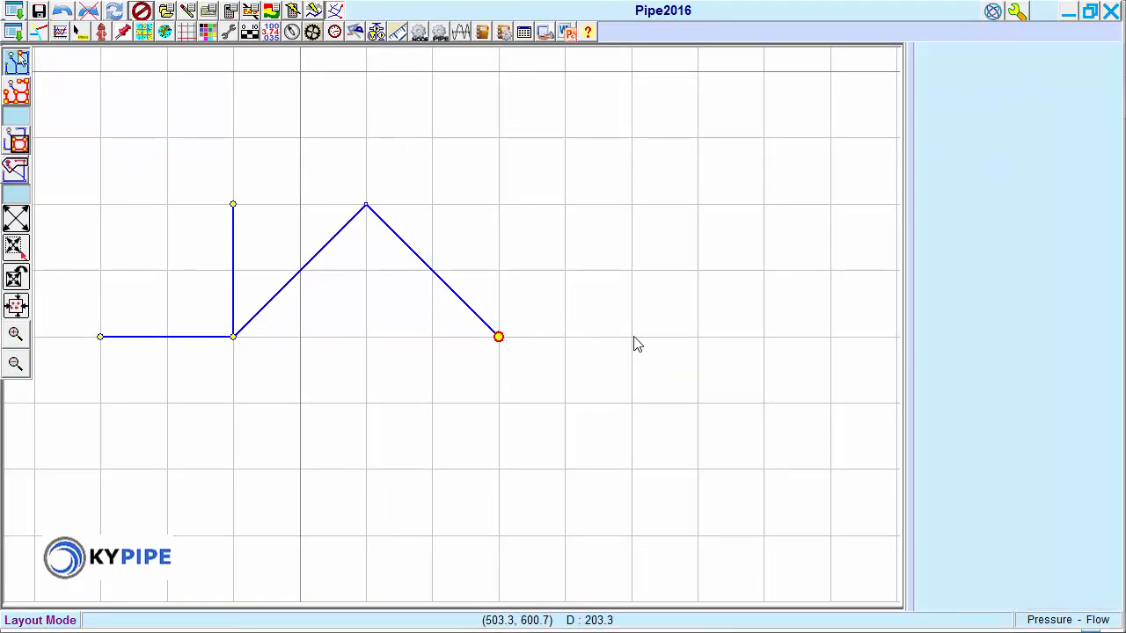
pyautogui.moveTo(499, 337); pyautogui.dragTo(631, 337)
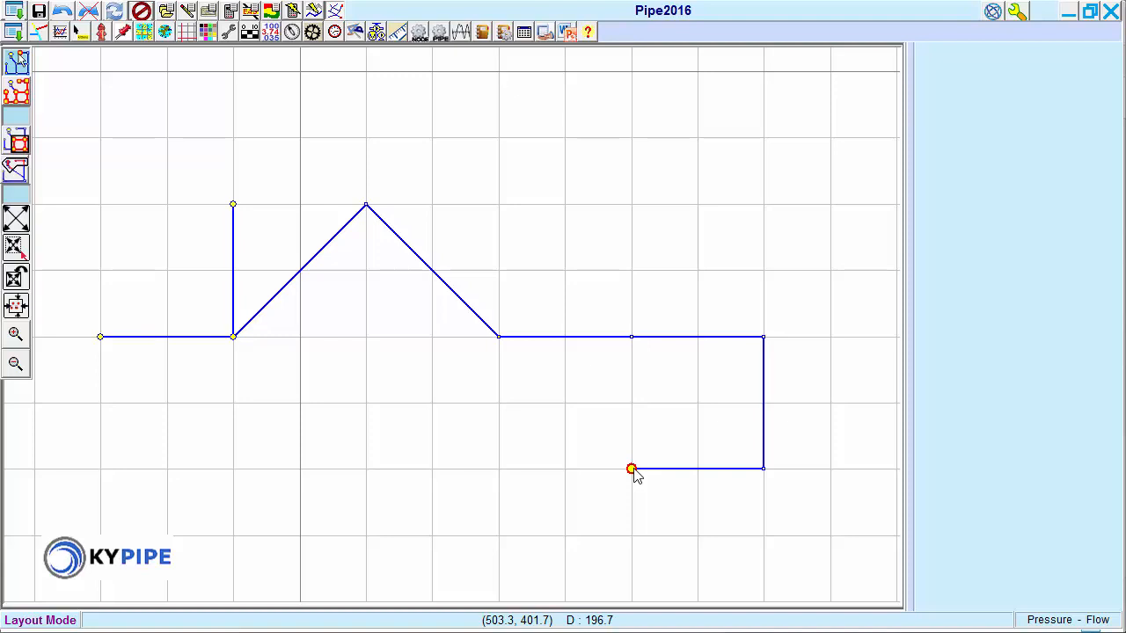
pyautogui.moveTo(513, 477)
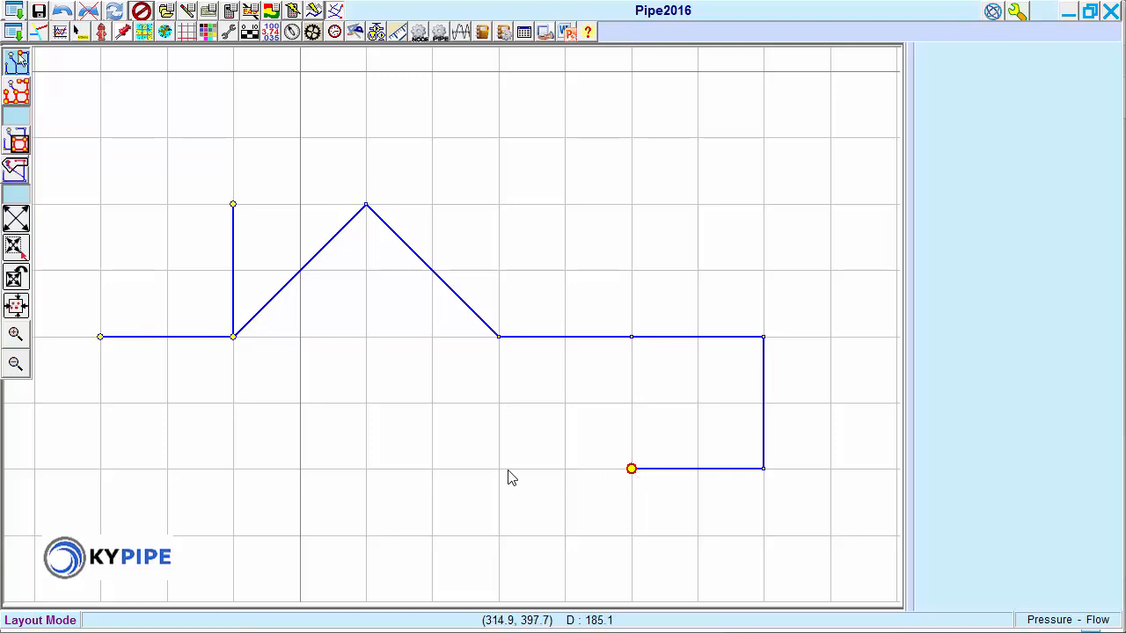
# Step: Extend the bottom line one grid square left of J-2, then select the upper-bend intermediate node
pyautogui.click(499, 468)
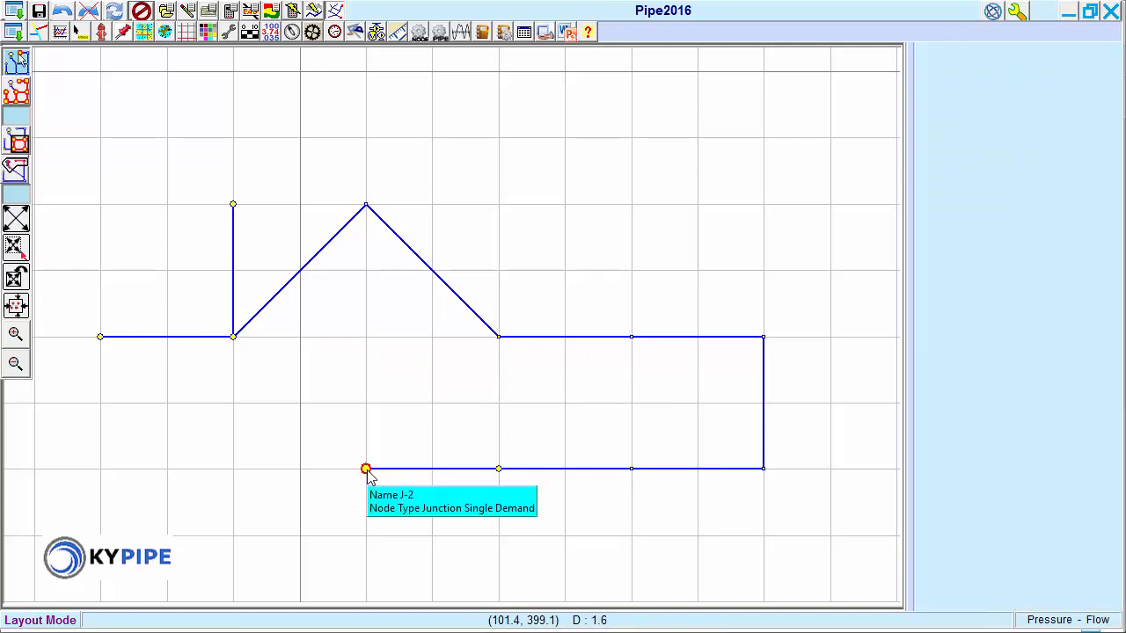
pyautogui.moveTo(363, 466)
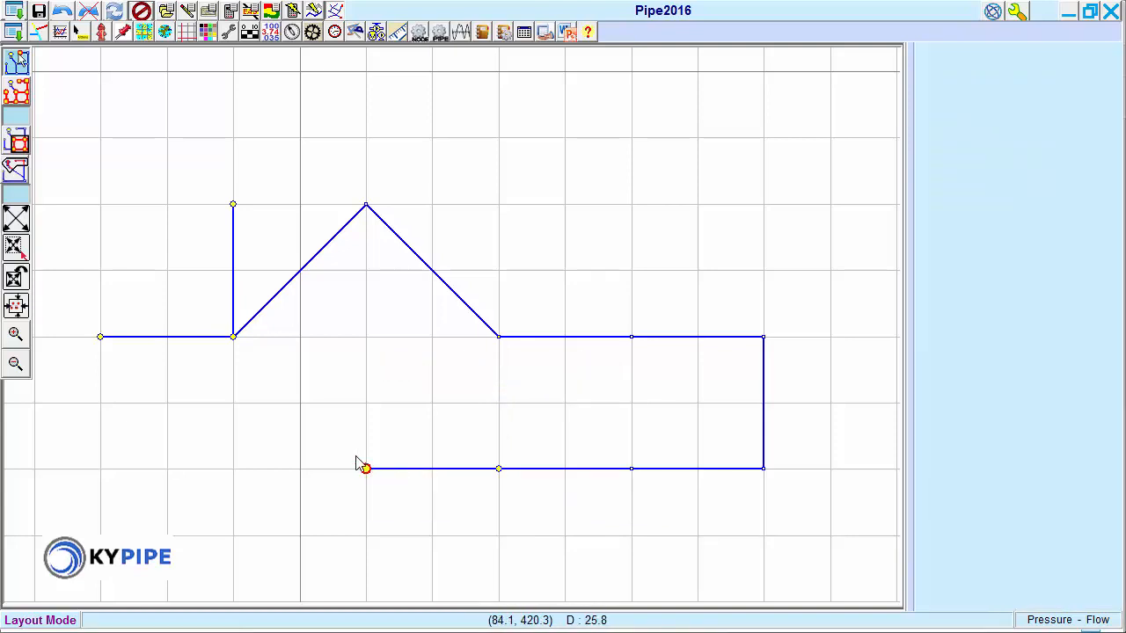
pyautogui.click(366, 468)
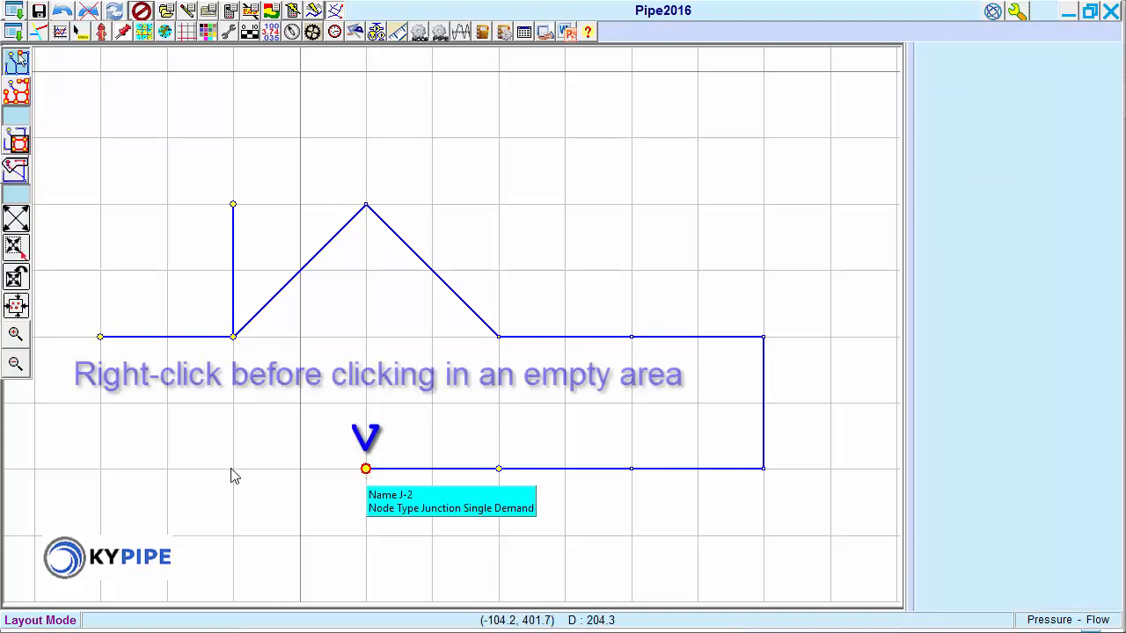
pyautogui.moveTo(196, 466)
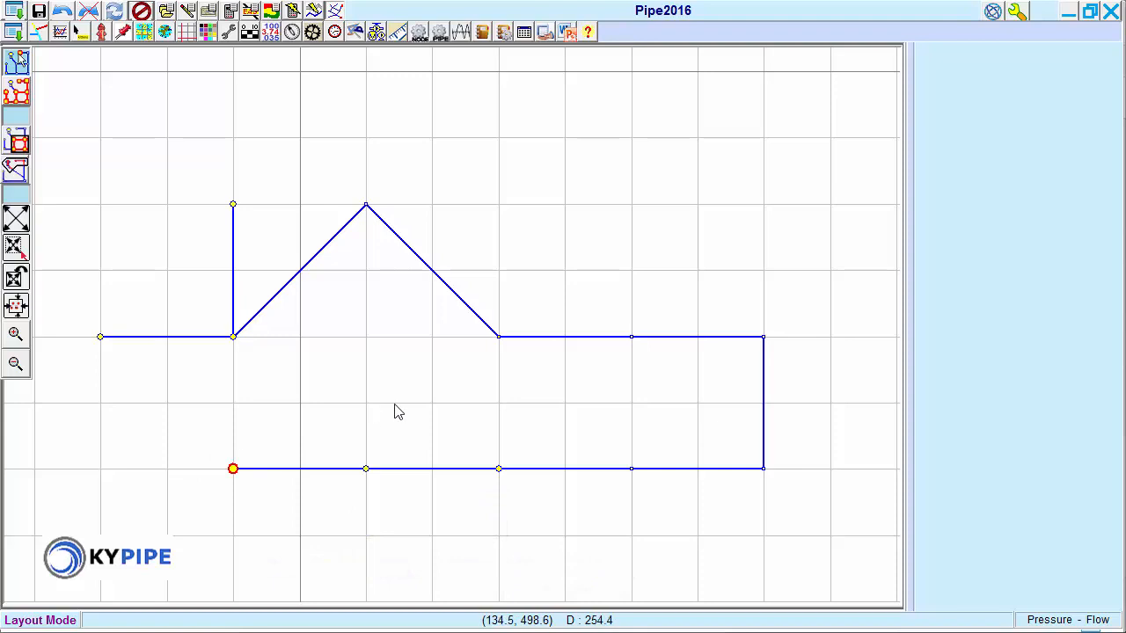
pyautogui.click(498, 337)
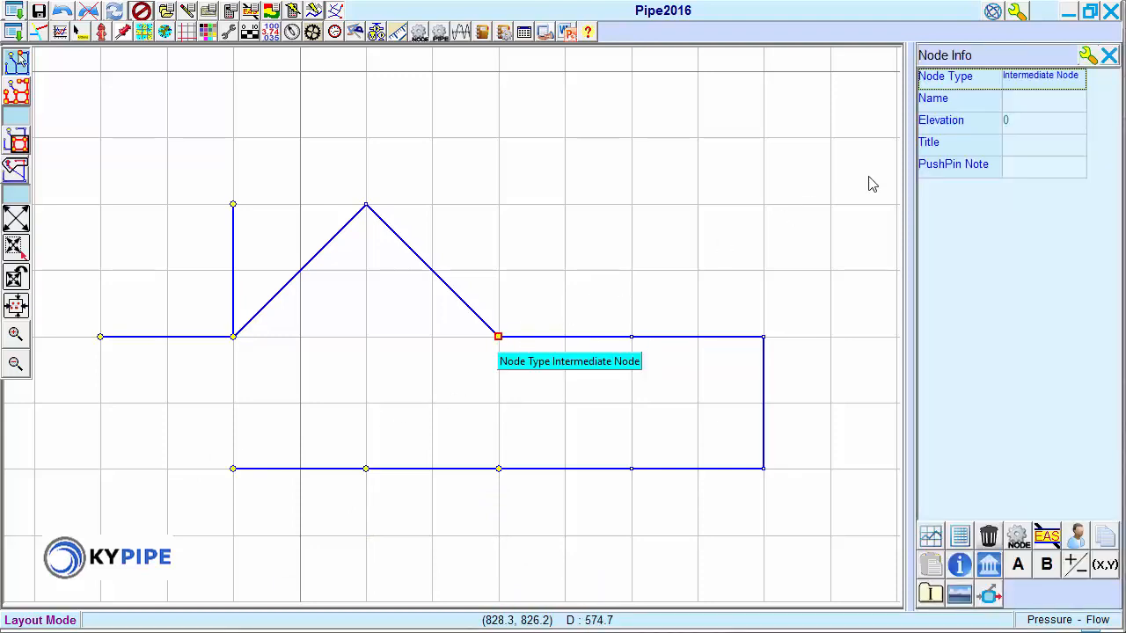
# Step: Open the Node Type list for the intermediate node just past the peak
pyautogui.click(1042, 75)
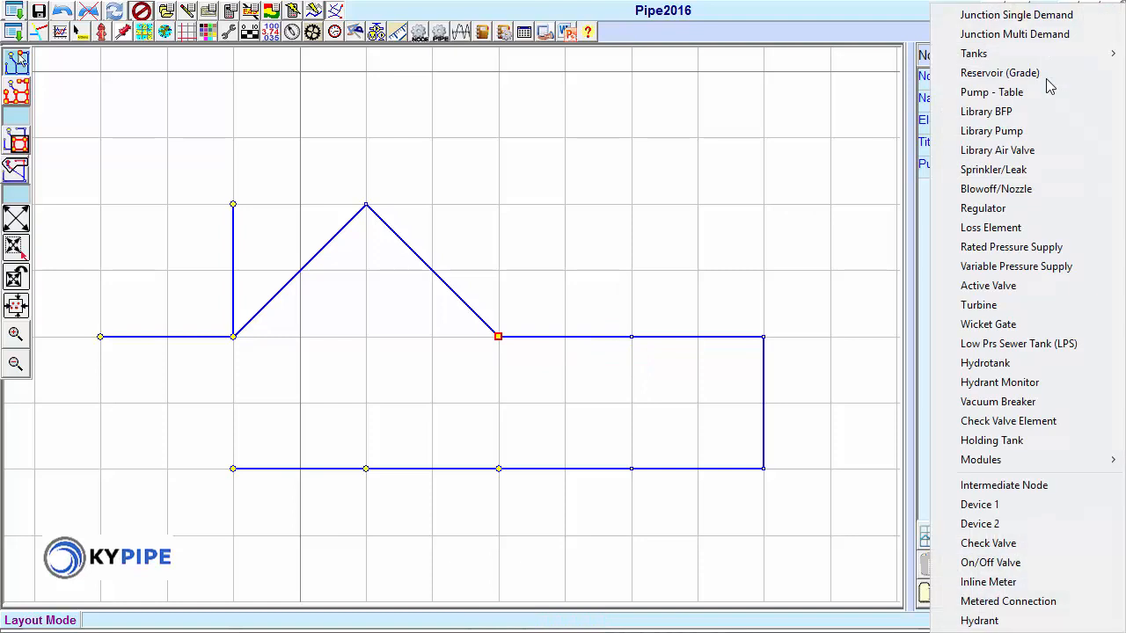
pyautogui.moveTo(836, 113)
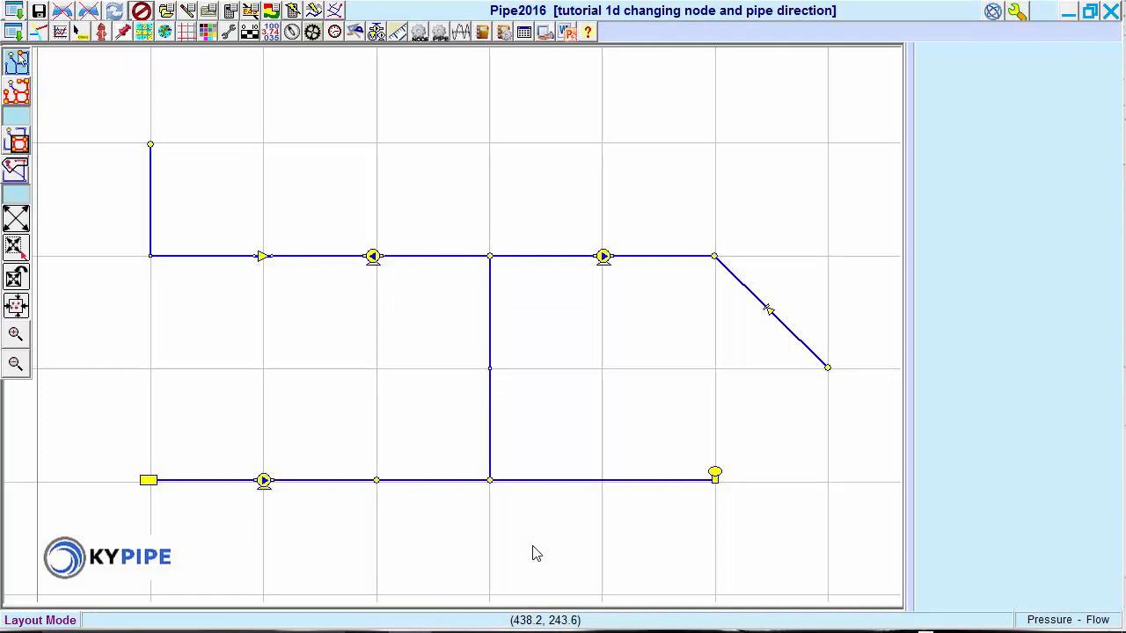
pyautogui.moveTo(458, 489)
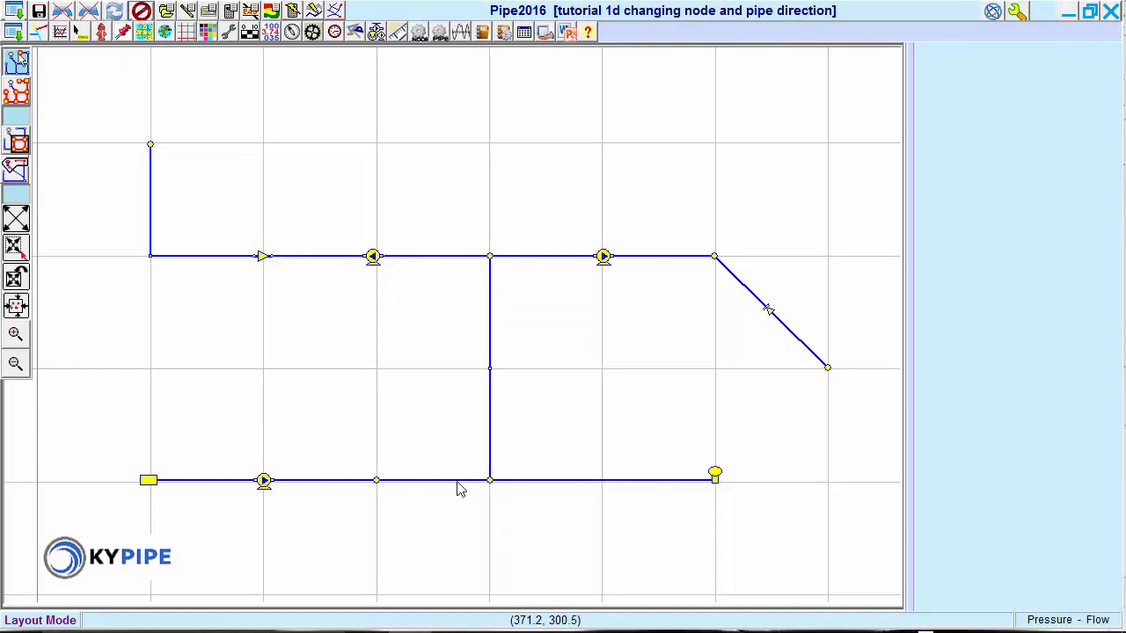
# Step: Select pipe P-4 to show its details running from J-1 to J-2
pyautogui.click(431, 479)
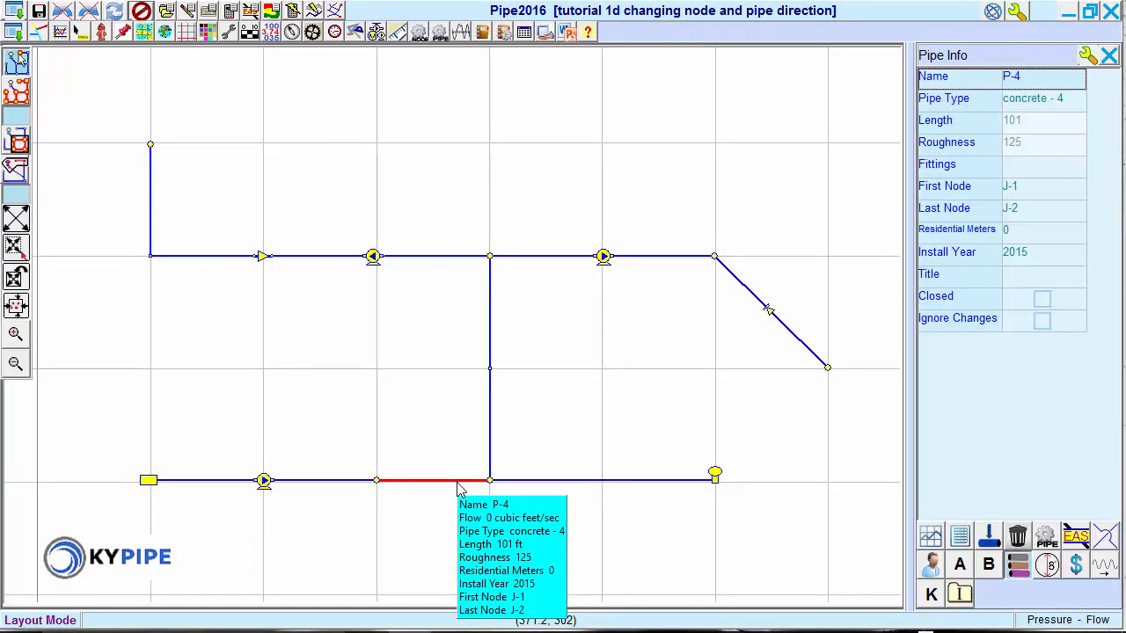
pyautogui.moveTo(443, 514)
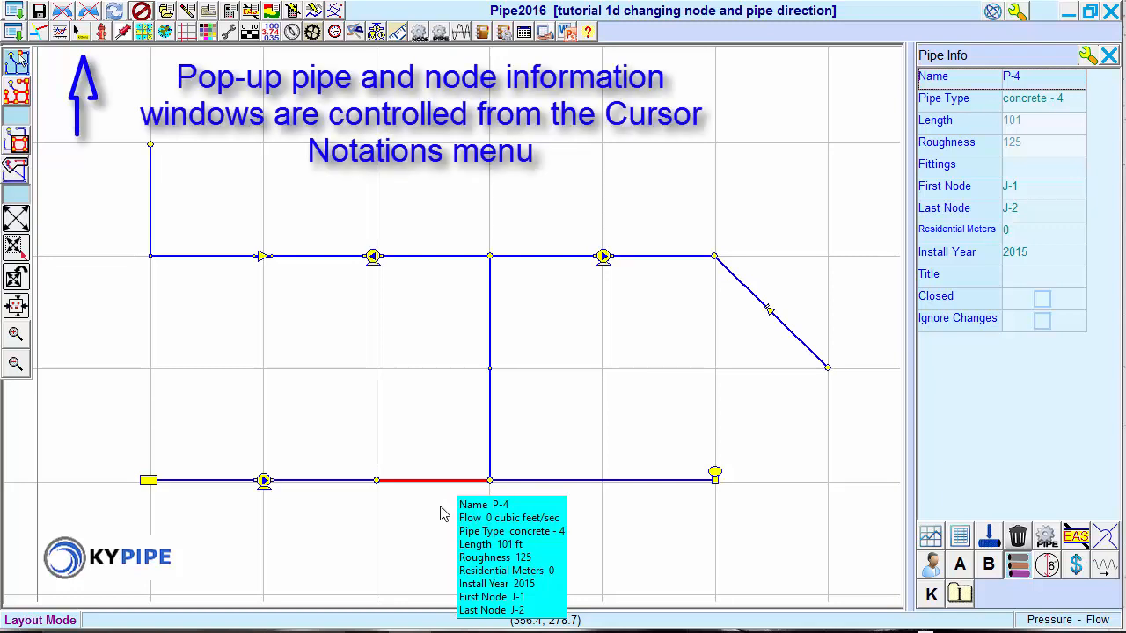
pyautogui.moveTo(443, 513)
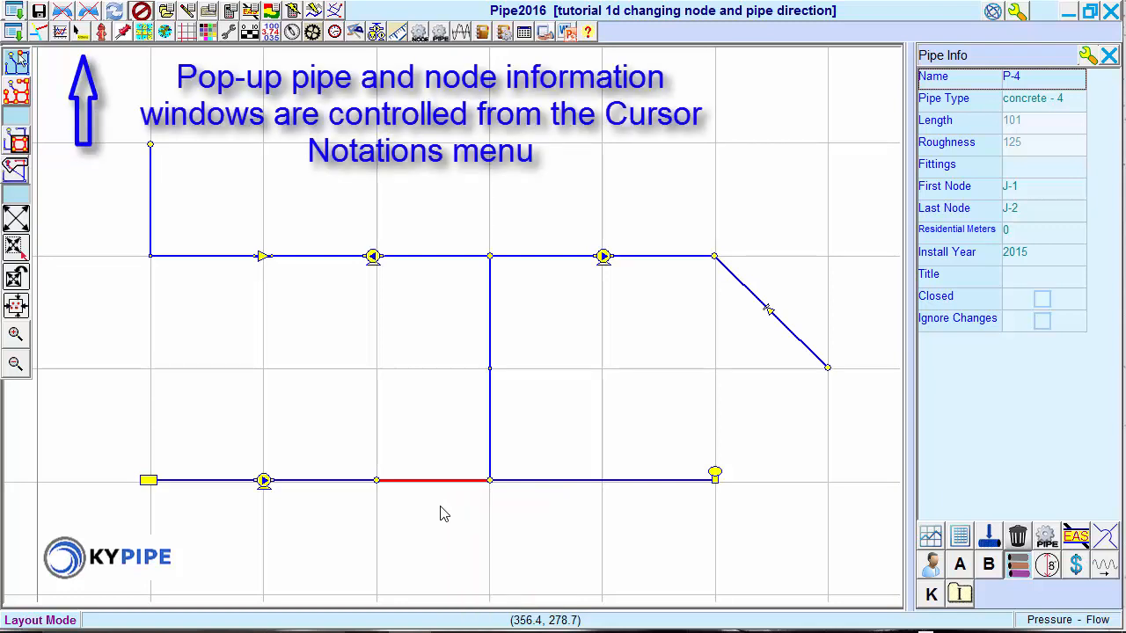
pyautogui.moveTo(384, 488)
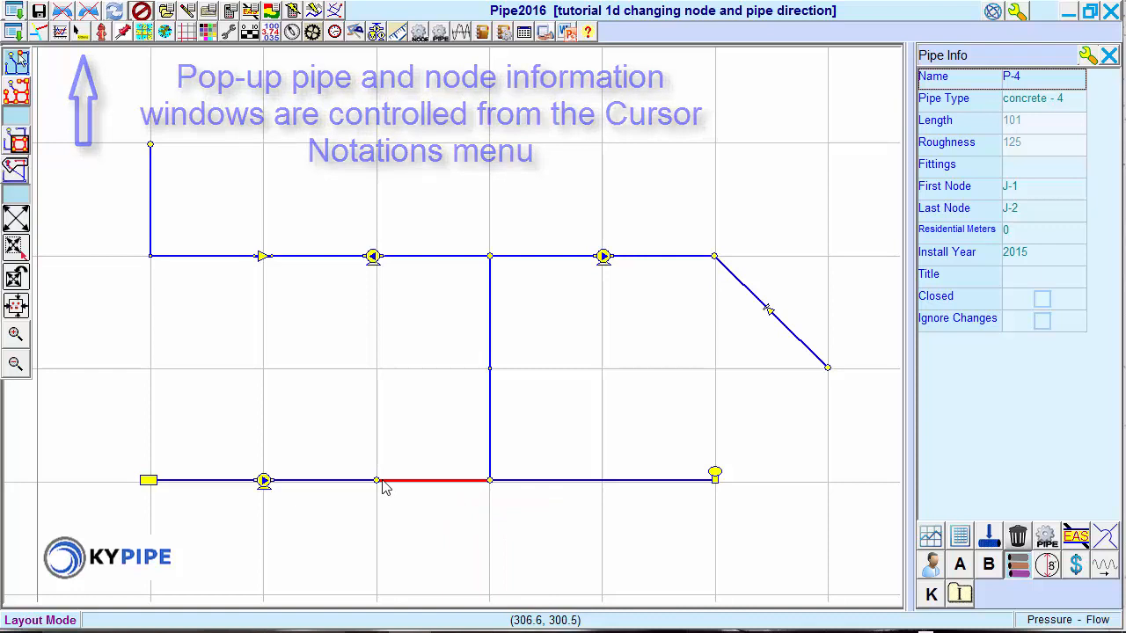
pyautogui.moveTo(377, 484)
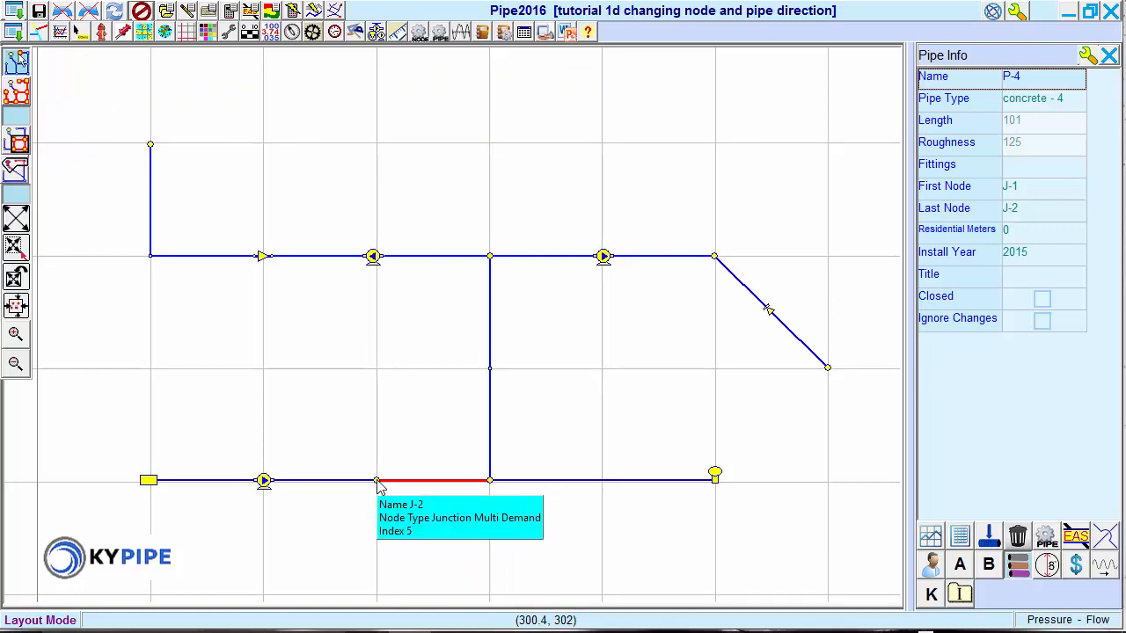
pyautogui.moveTo(496, 485)
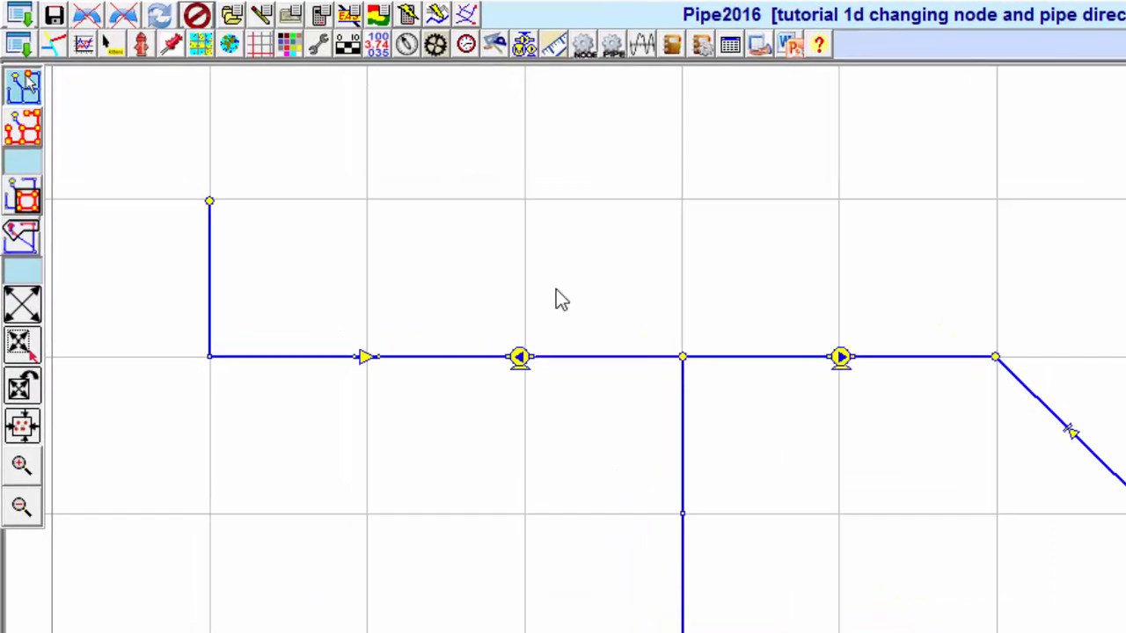
# Step: Turn on the Name node label in the Labels dialog and close it
pyautogui.click(347, 15)
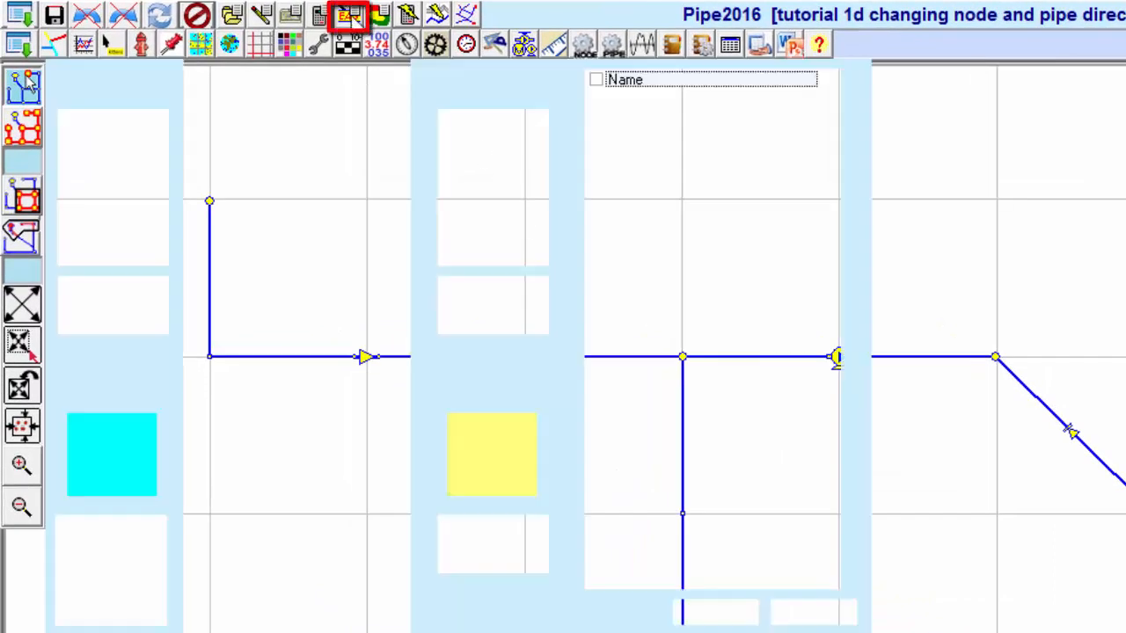
pyautogui.click(347, 15)
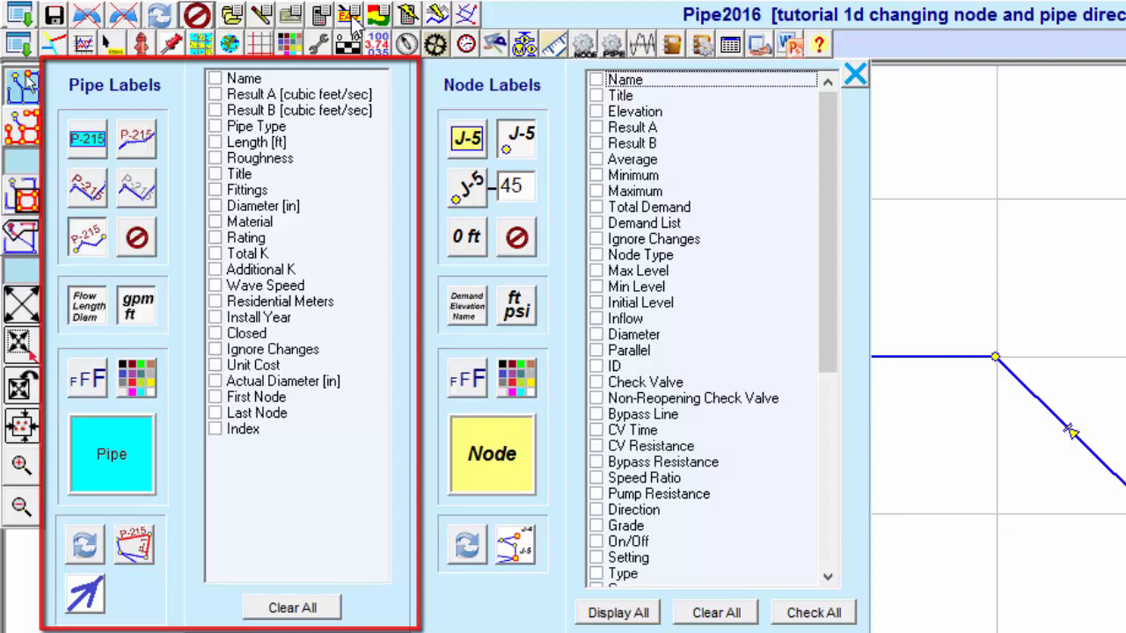
pyautogui.click(491, 454)
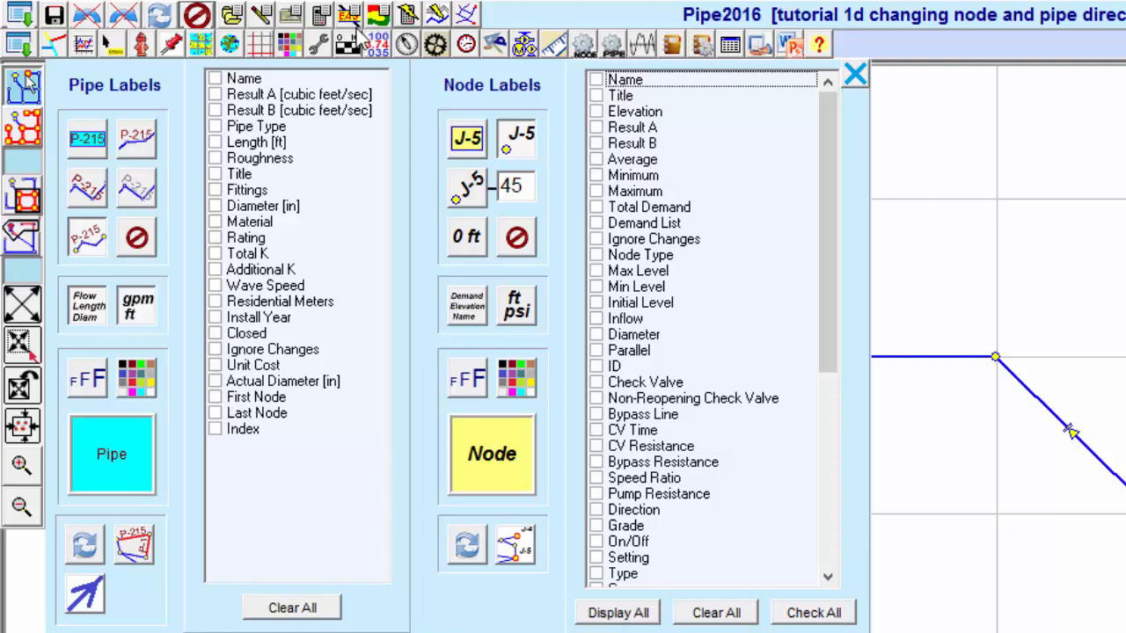
pyautogui.click(597, 79)
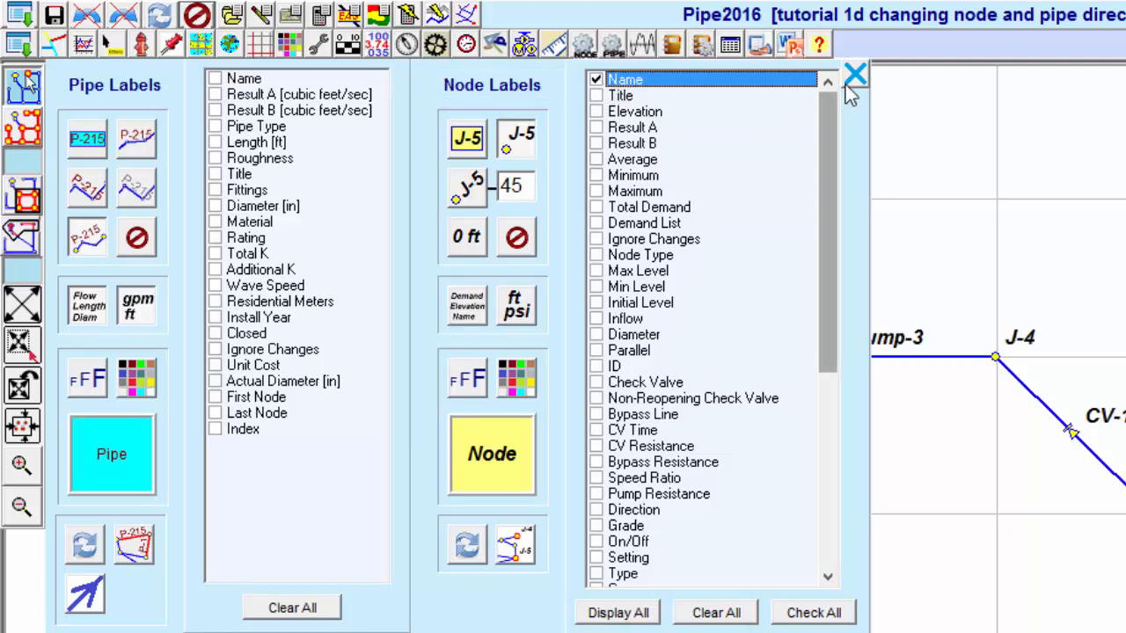
pyautogui.click(854, 72)
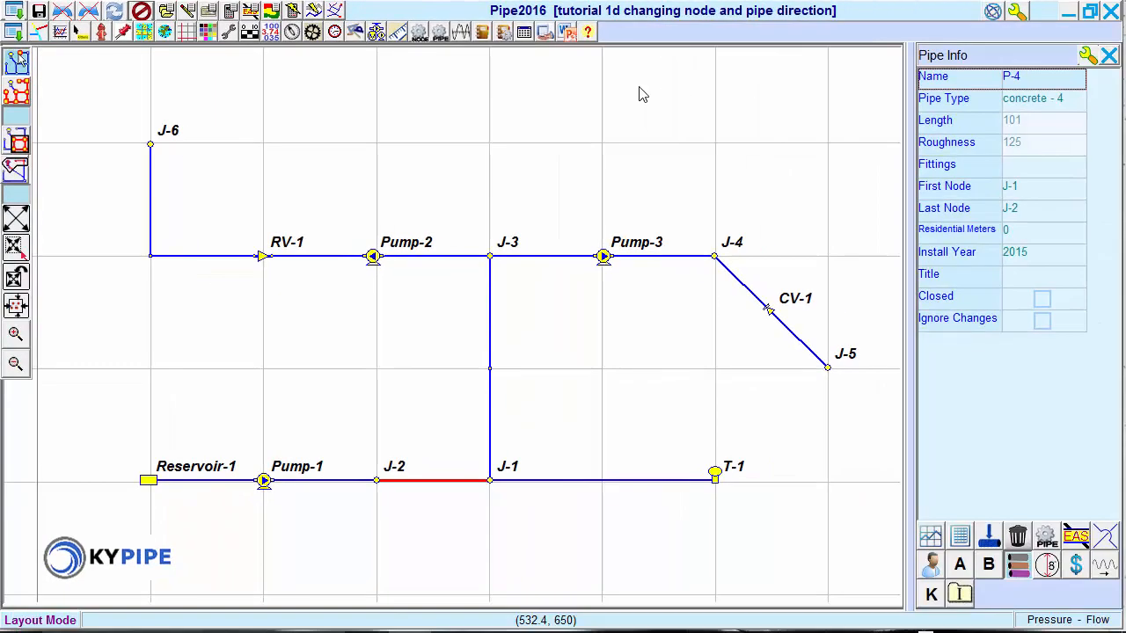
# Step: Open the Pipe Connections dialog from pipe P-4's First Node field
pyautogui.click(1043, 185)
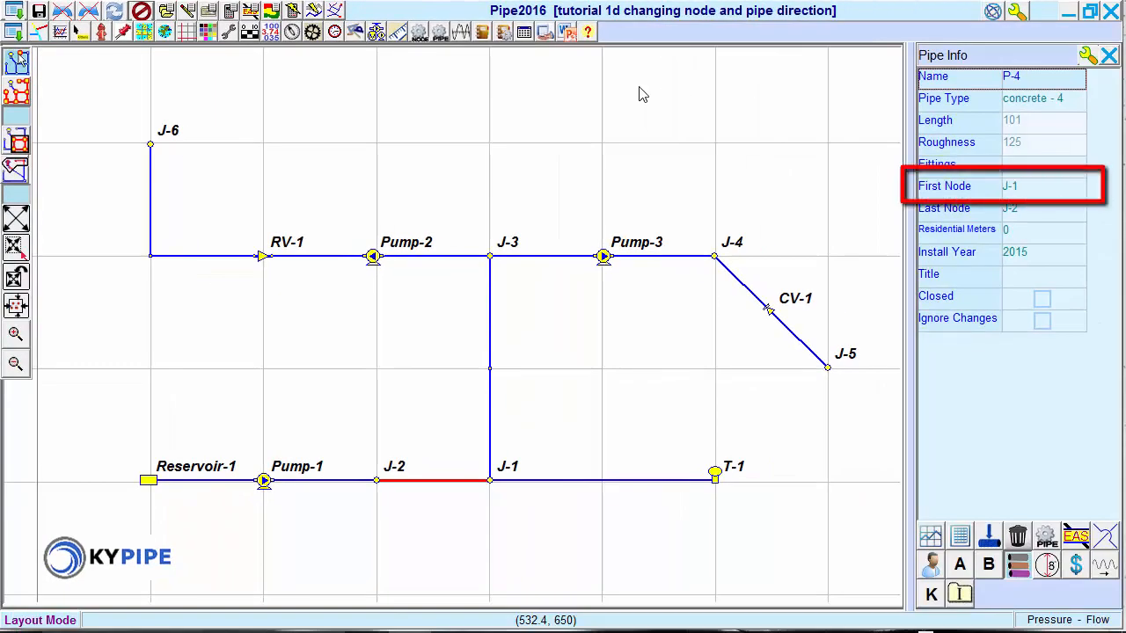
pyautogui.click(1042, 207)
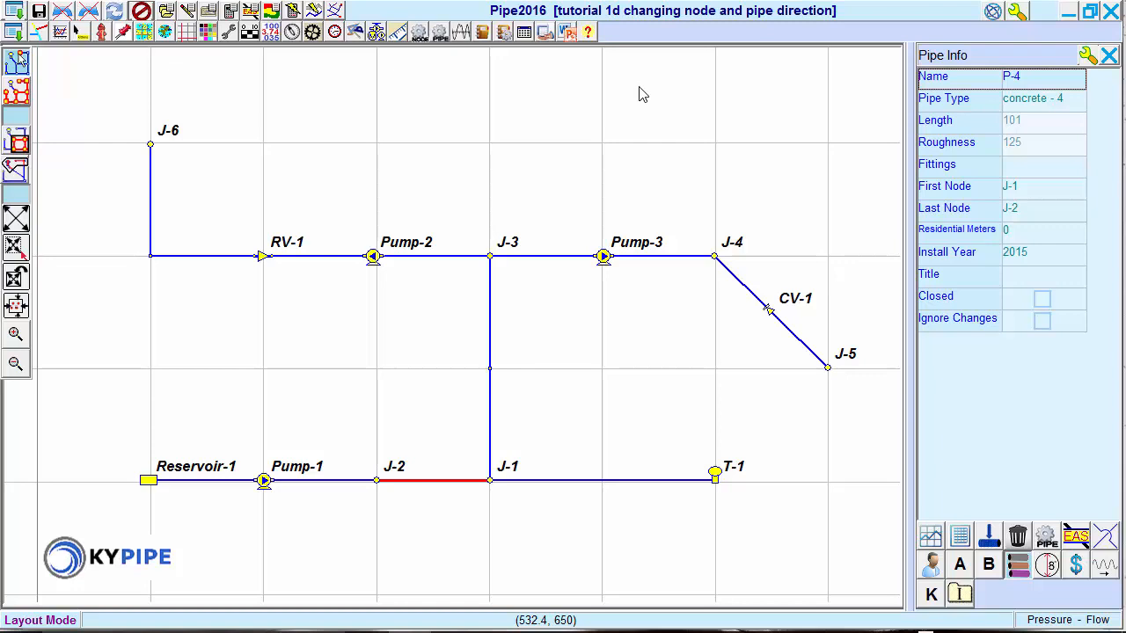
pyautogui.click(1009, 186)
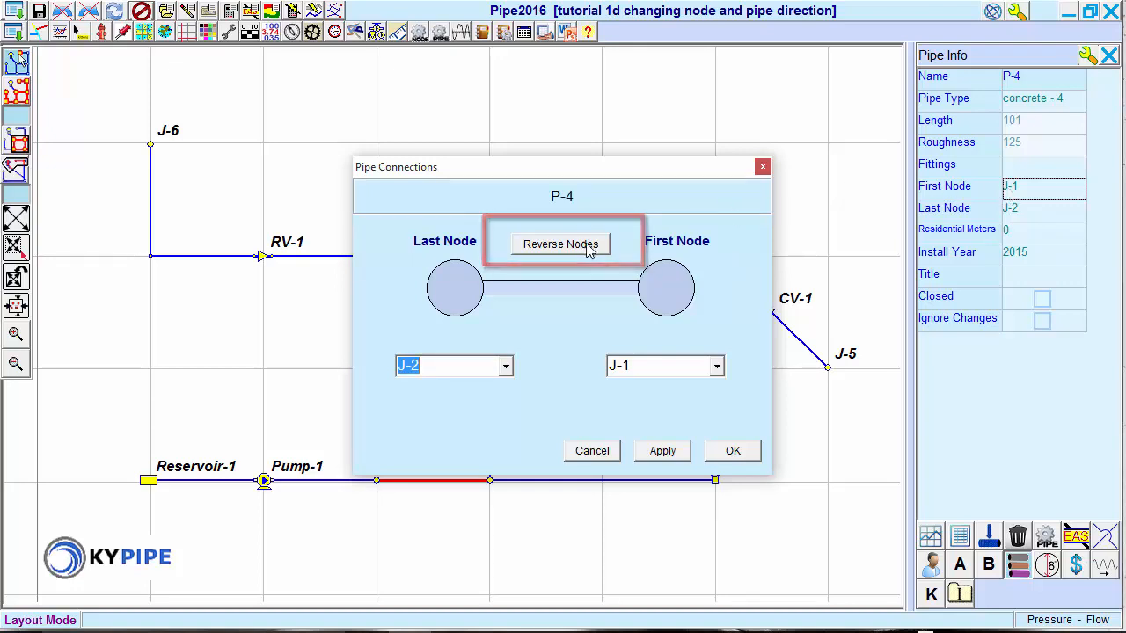
# Step: Reverse P-4's nodes so it runs from J-2 to J-1, and confirm
pyautogui.click(560, 243)
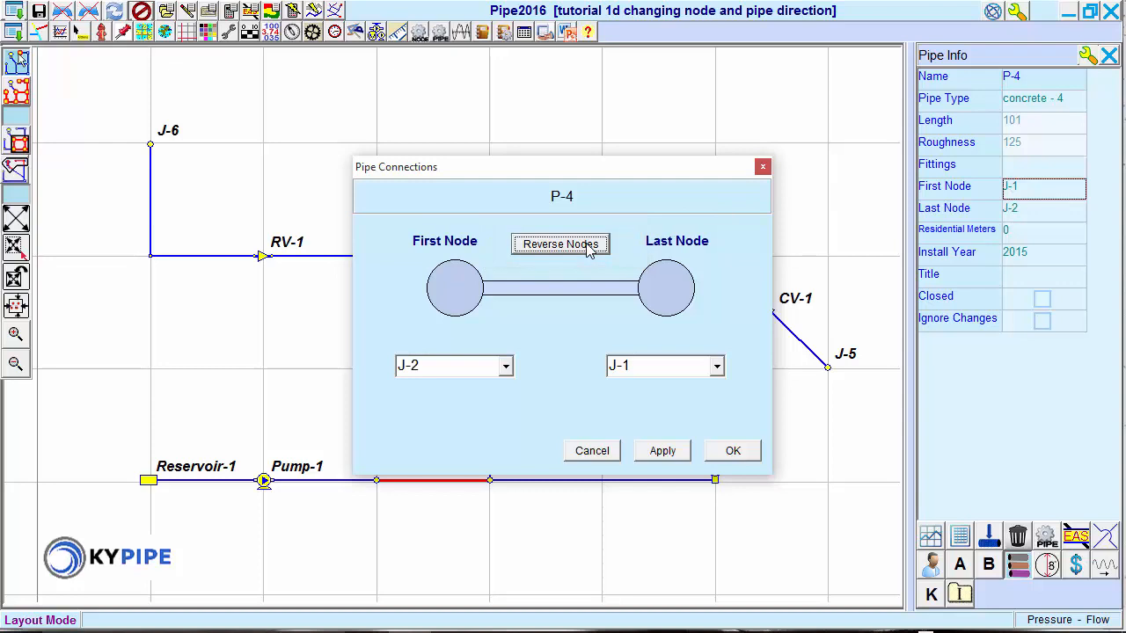
pyautogui.moveTo(733, 451)
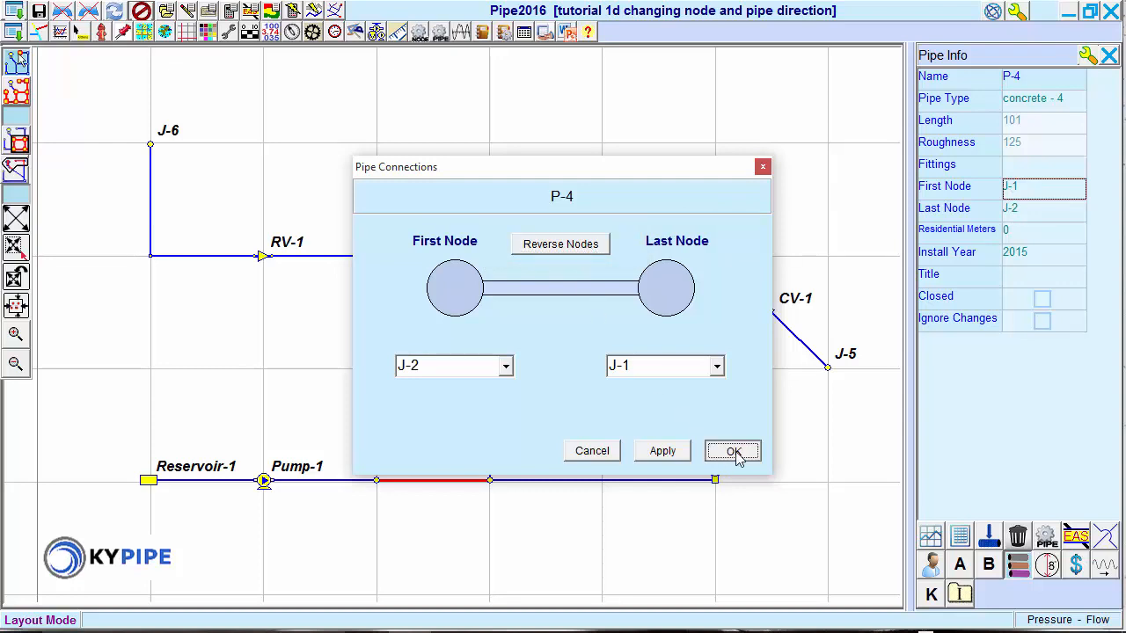
pyautogui.click(733, 452)
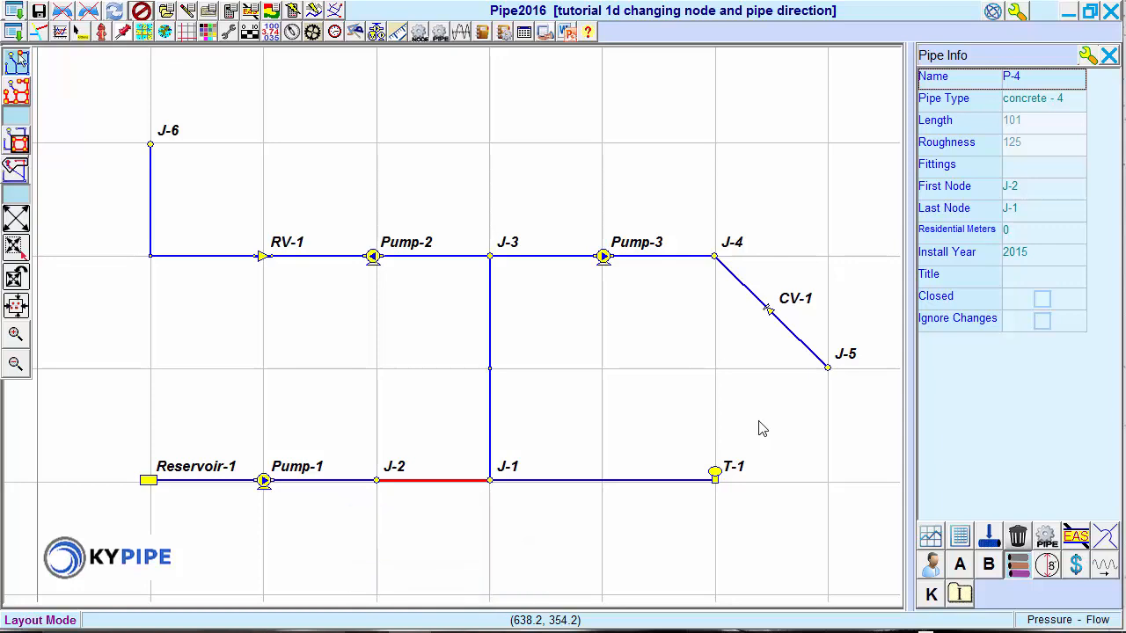
pyautogui.moveTo(749, 408)
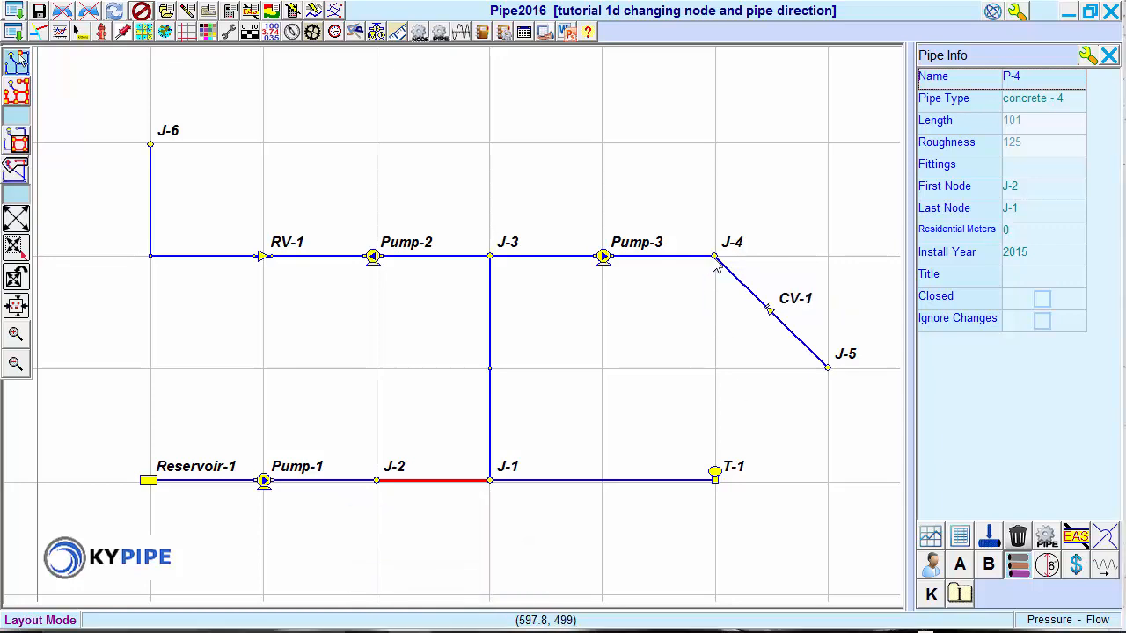
pyautogui.click(714, 256)
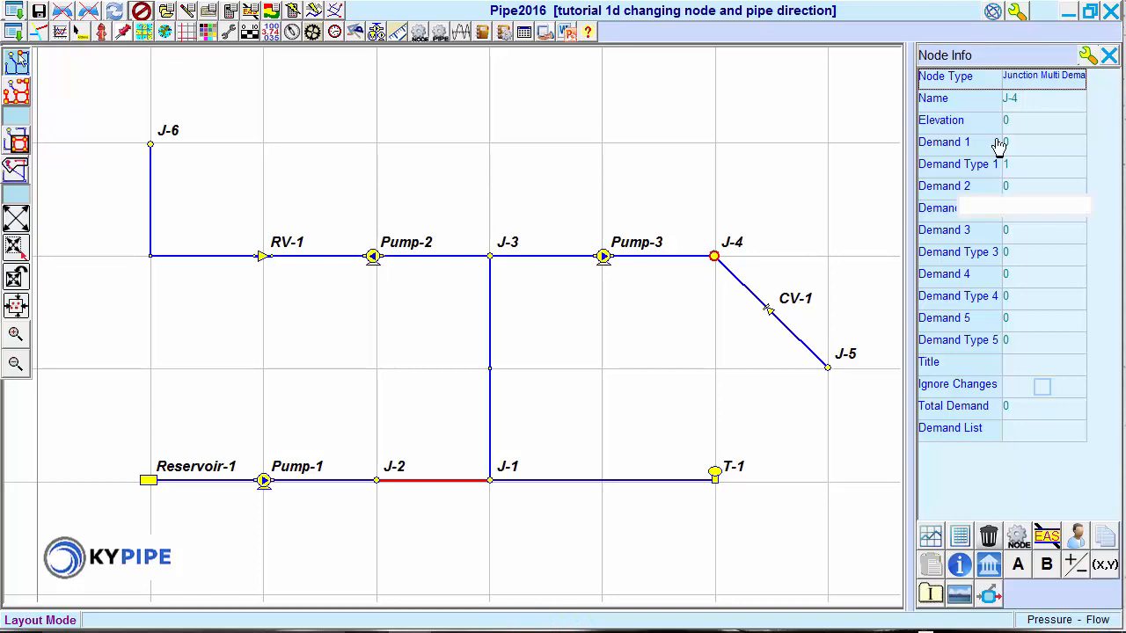
pyautogui.click(1043, 75)
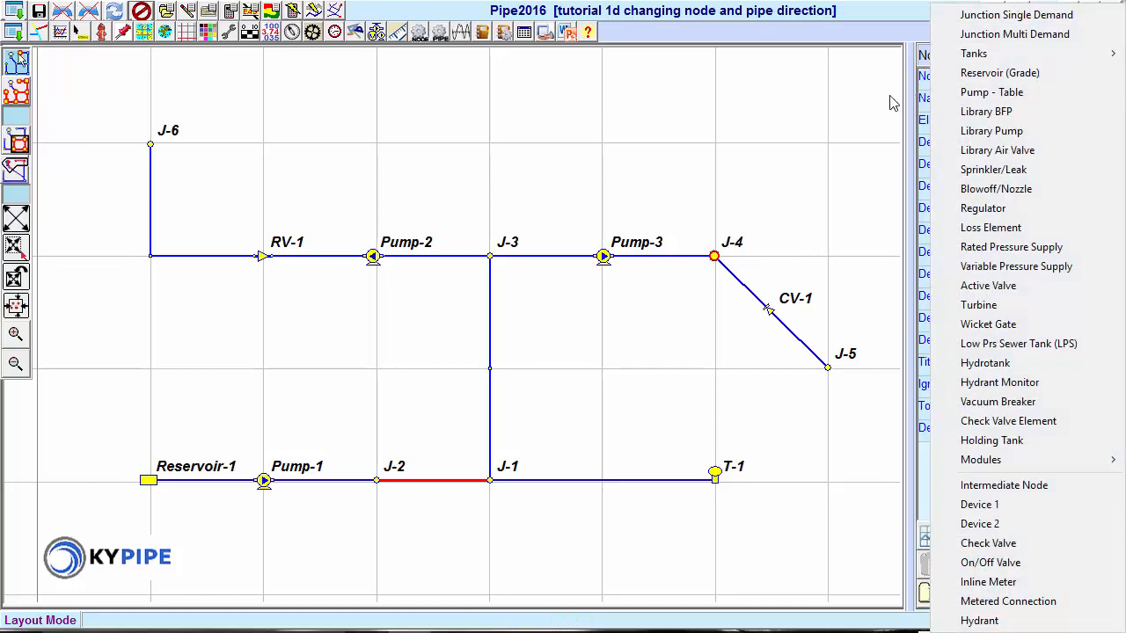
pyautogui.moveTo(992, 91)
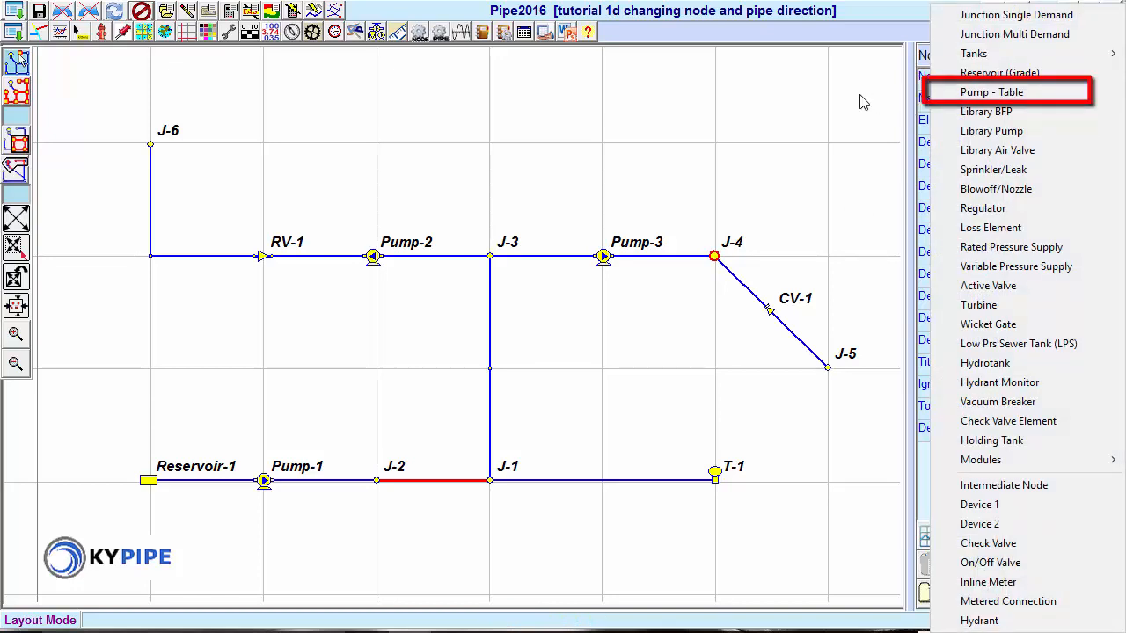
pyautogui.moveTo(983, 208)
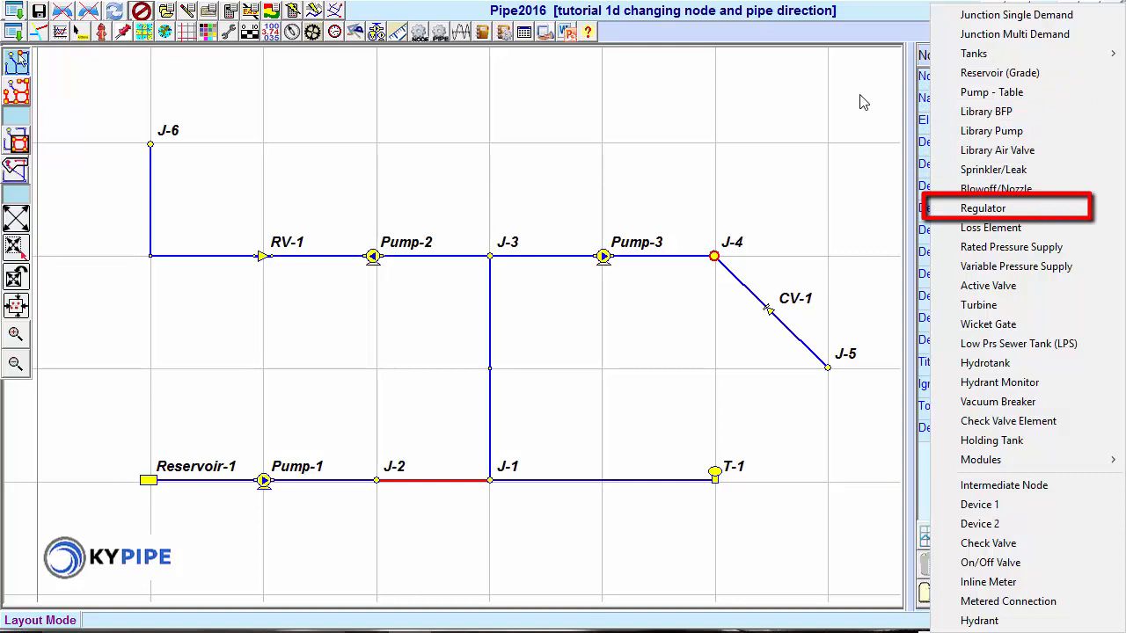
pyautogui.moveTo(991, 227)
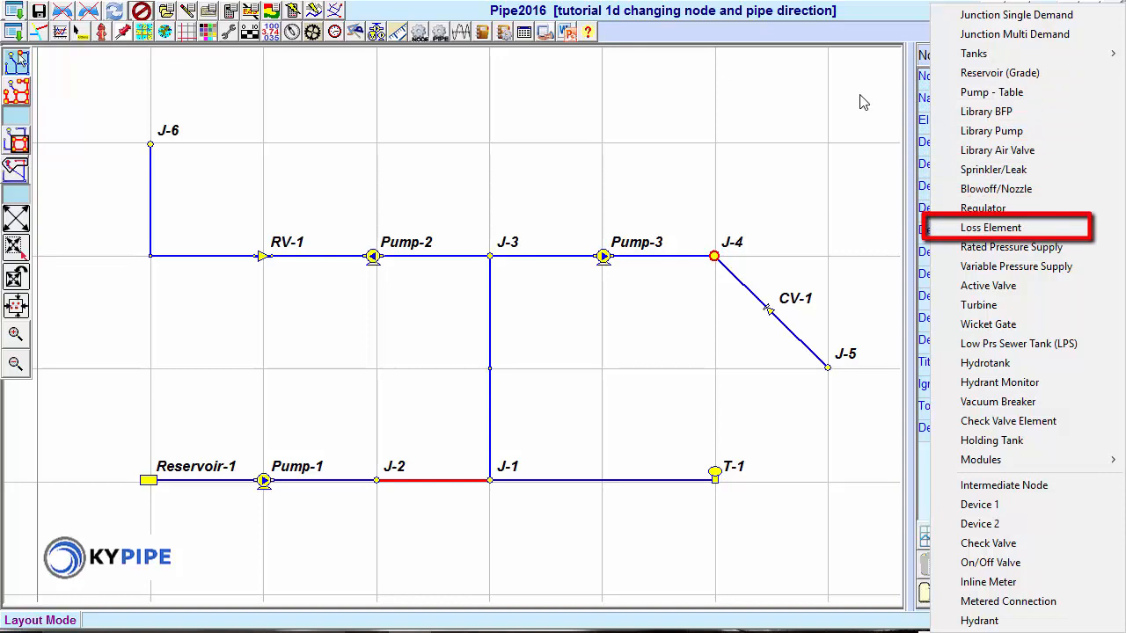
pyautogui.moveTo(988, 285)
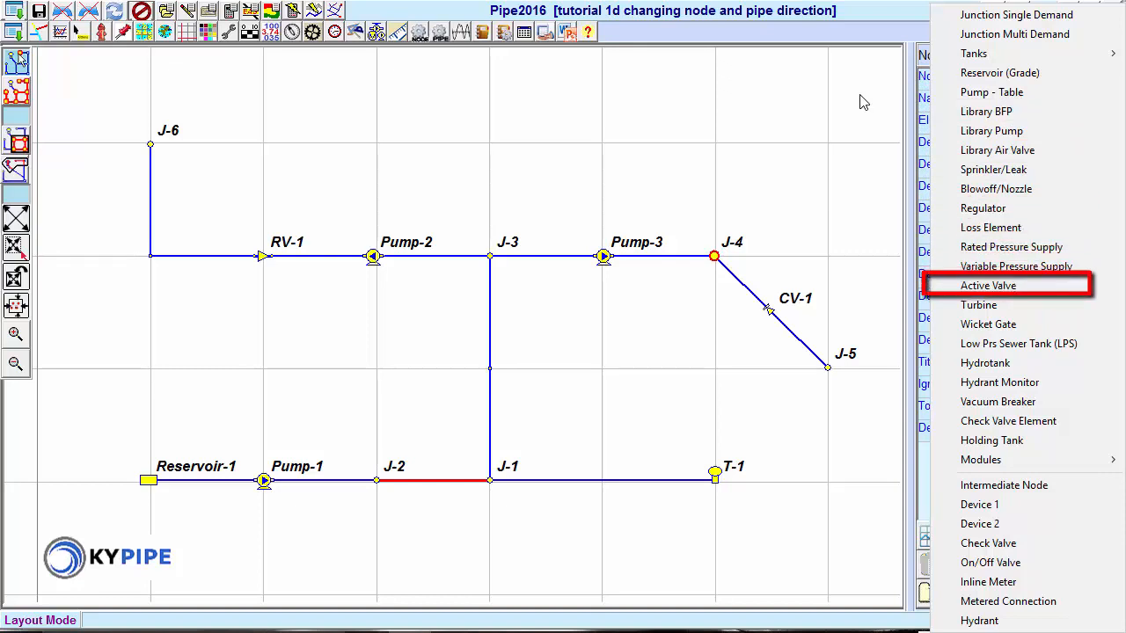
pyautogui.moveTo(979, 305)
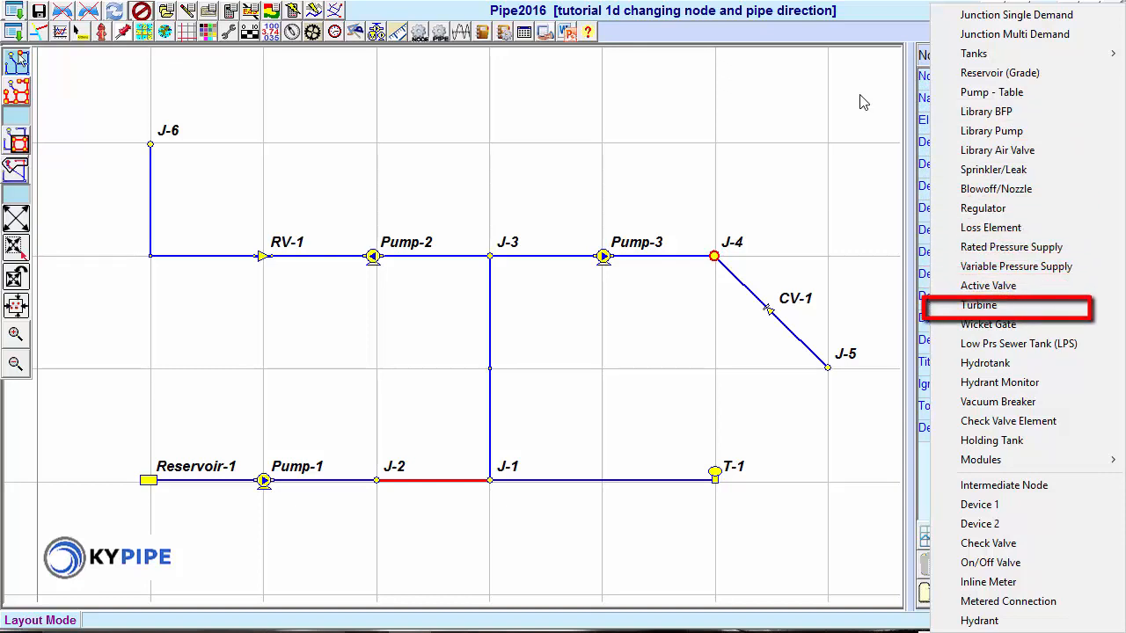
pyautogui.moveTo(1018, 344)
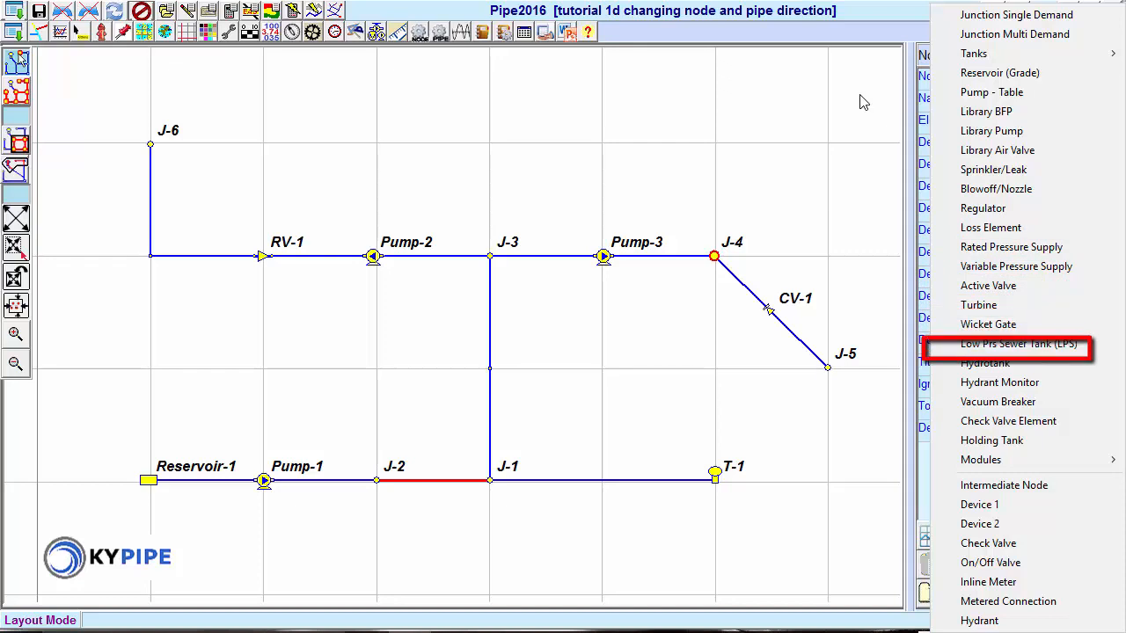
pyautogui.moveTo(998, 402)
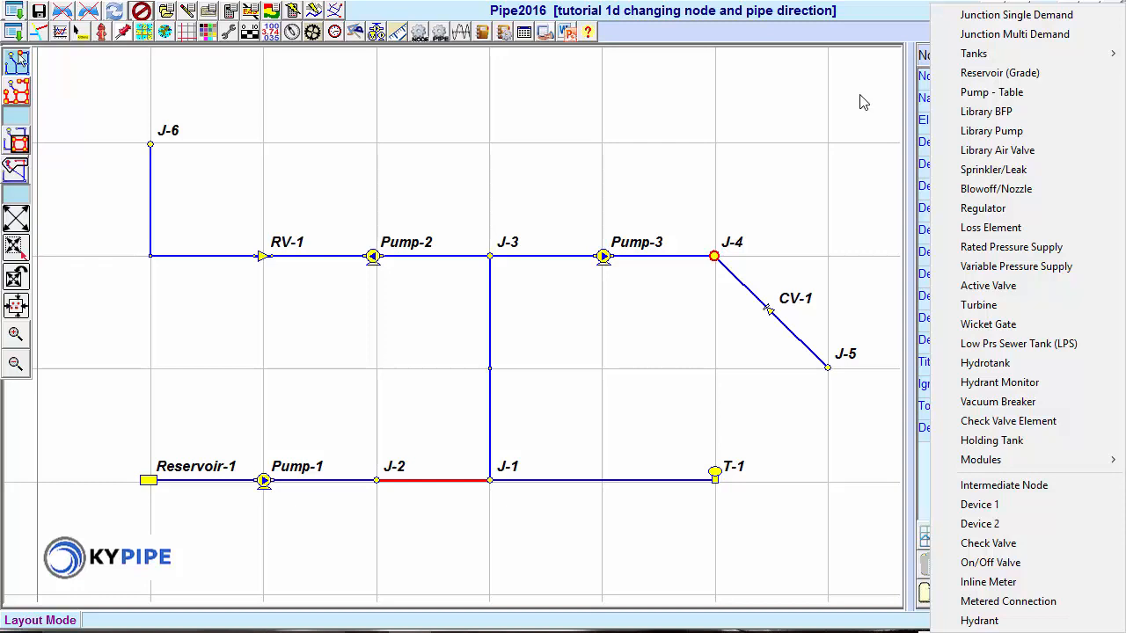
pyautogui.click(1003, 543)
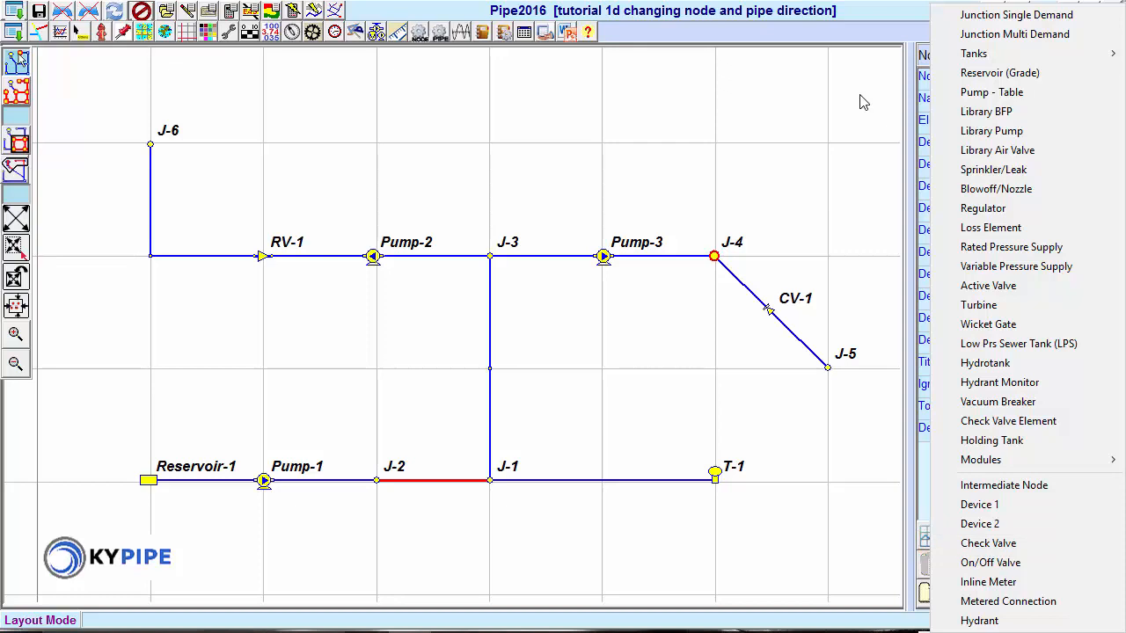
pyautogui.moveTo(742, 297)
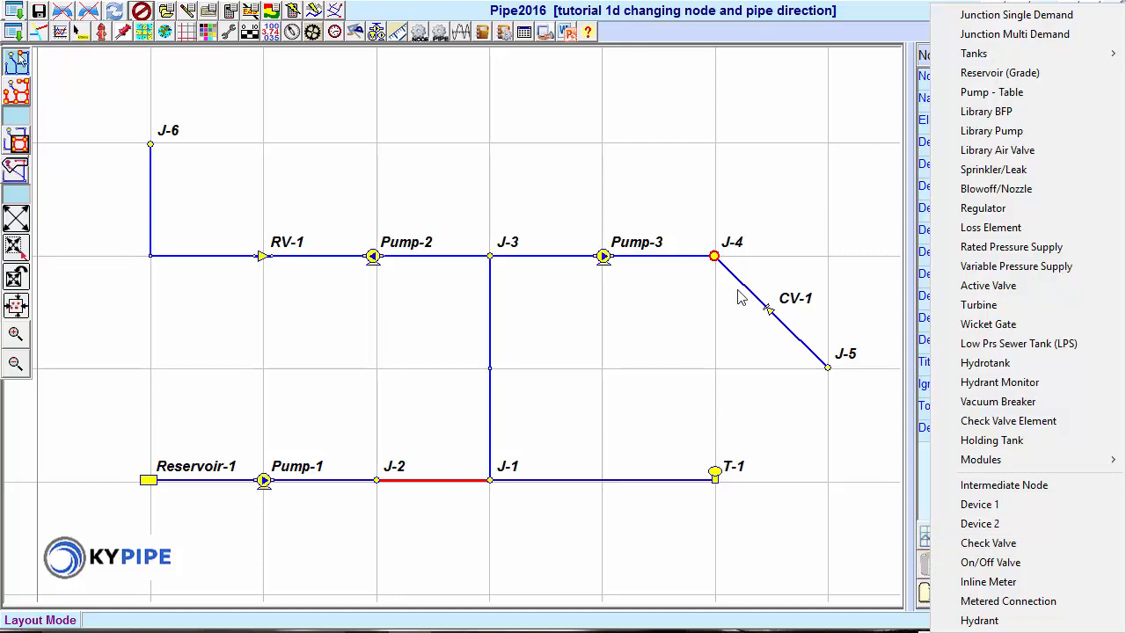
pyautogui.moveTo(605, 264)
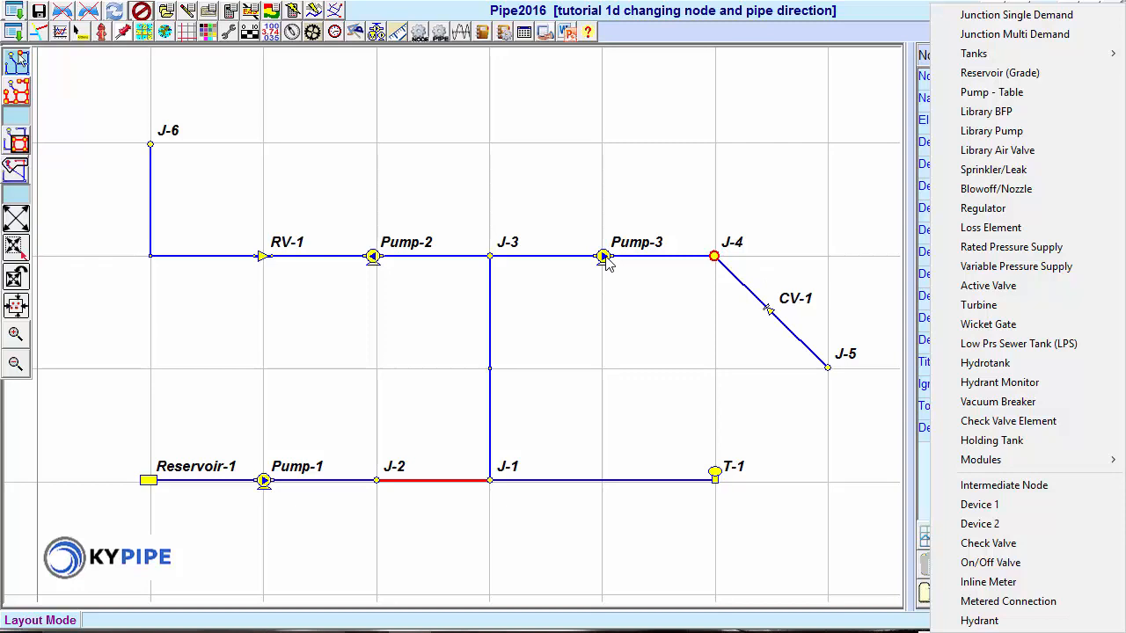
# Step: View Pump-3's node details, then check valve CV-1's details
pyautogui.click(604, 256)
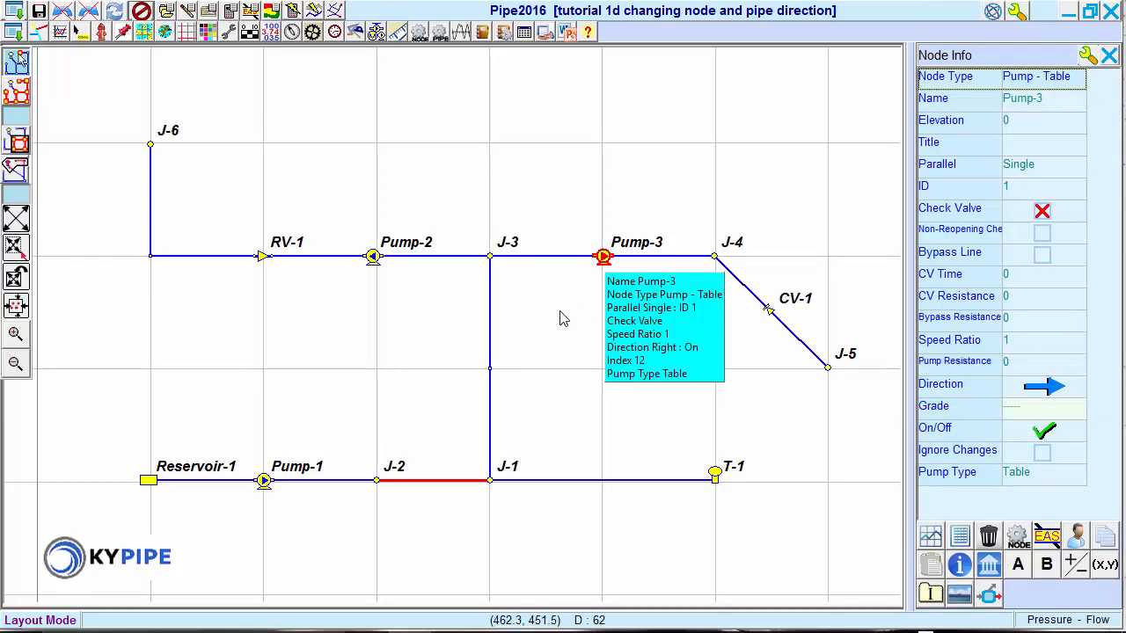
pyautogui.moveTo(717, 342)
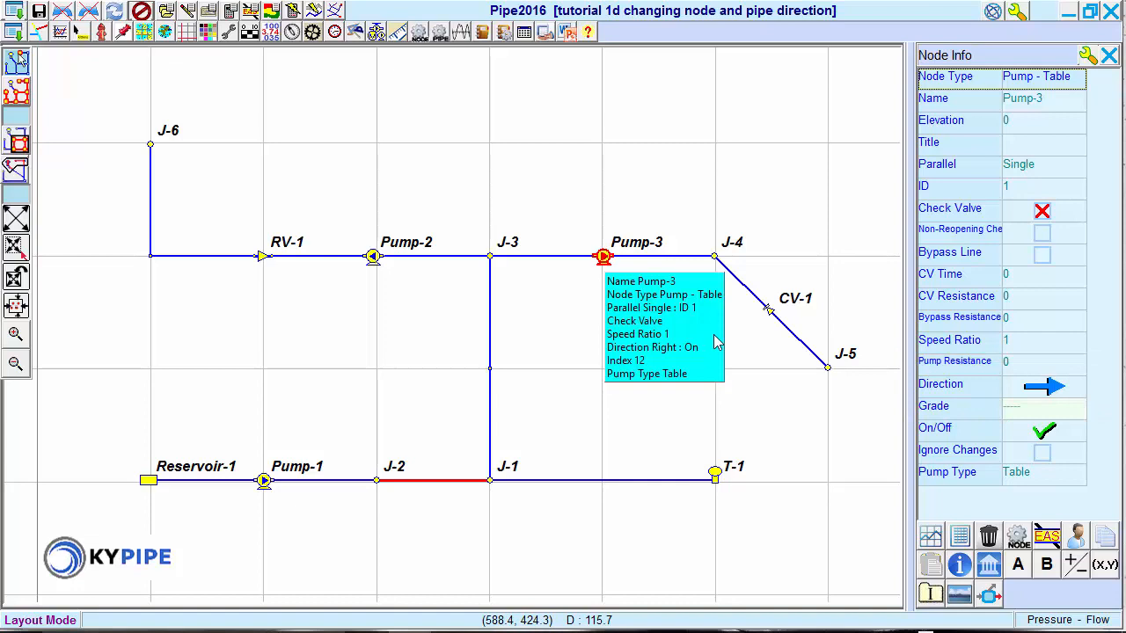
pyautogui.click(766, 308)
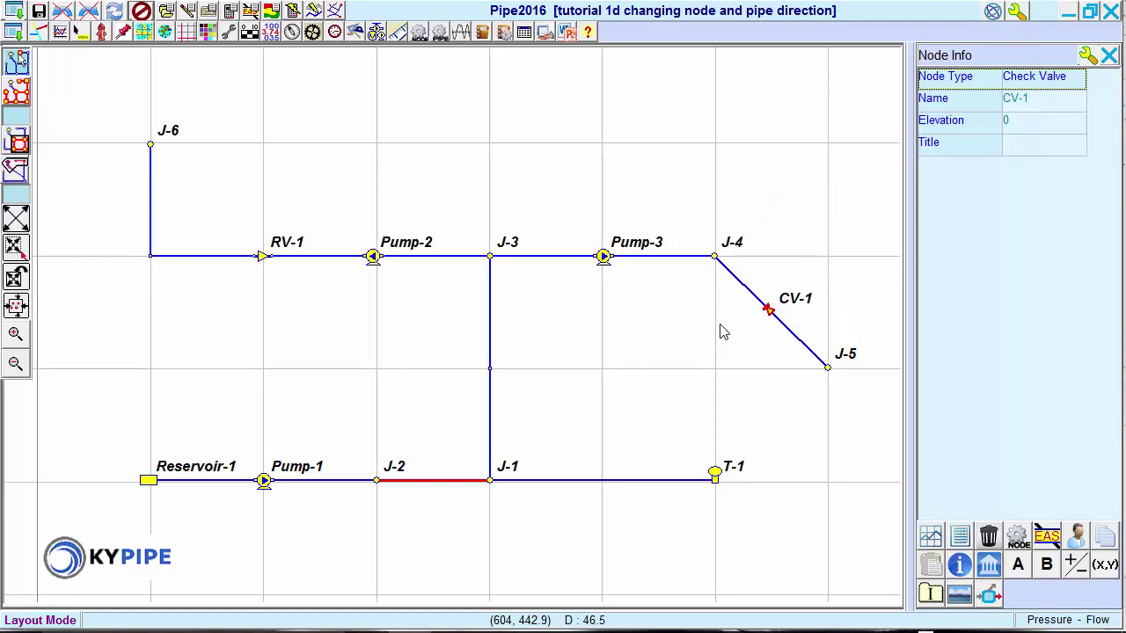
# Step: Reverse pipe P-7's nodes through CV-1 so it runs from J-4 to J-5
pyautogui.click(1109, 55)
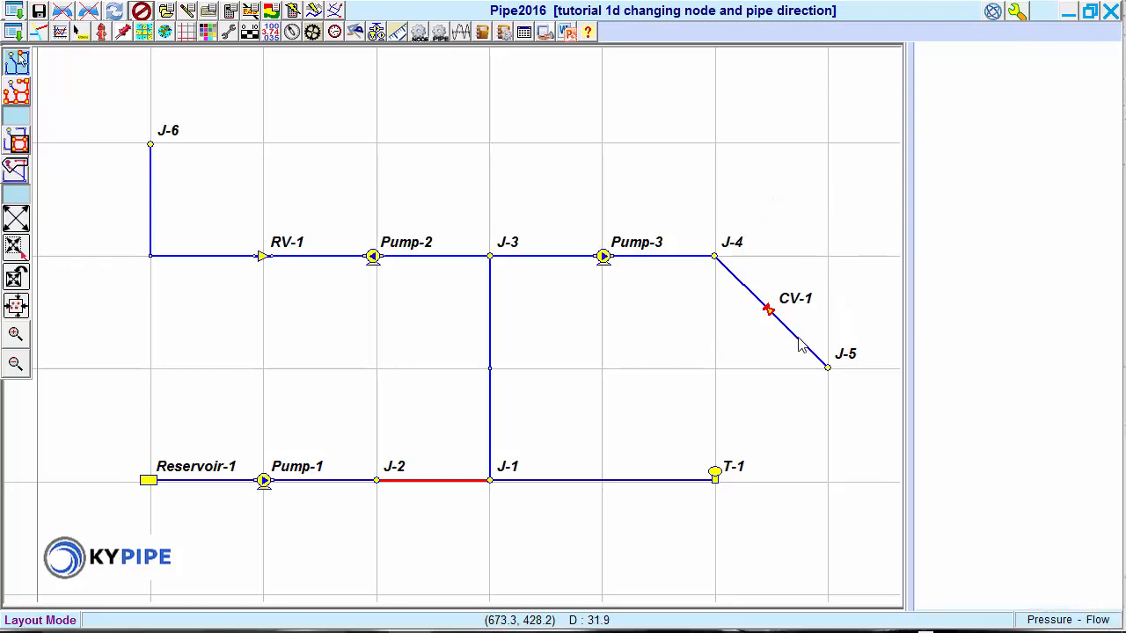
pyautogui.click(768, 308)
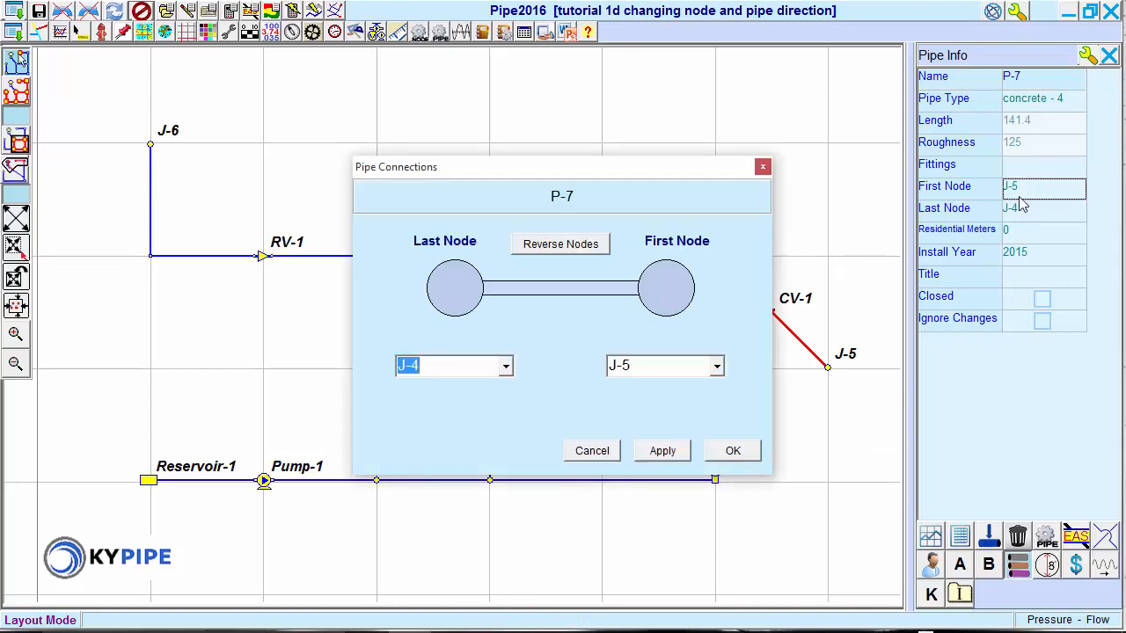
pyautogui.click(560, 244)
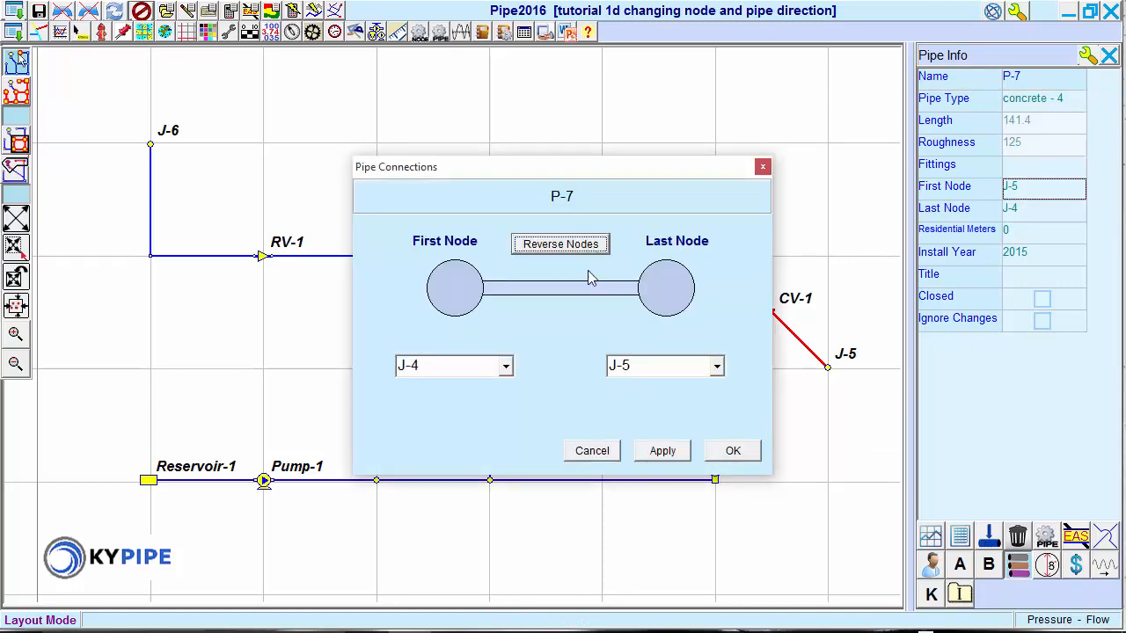
pyautogui.click(732, 450)
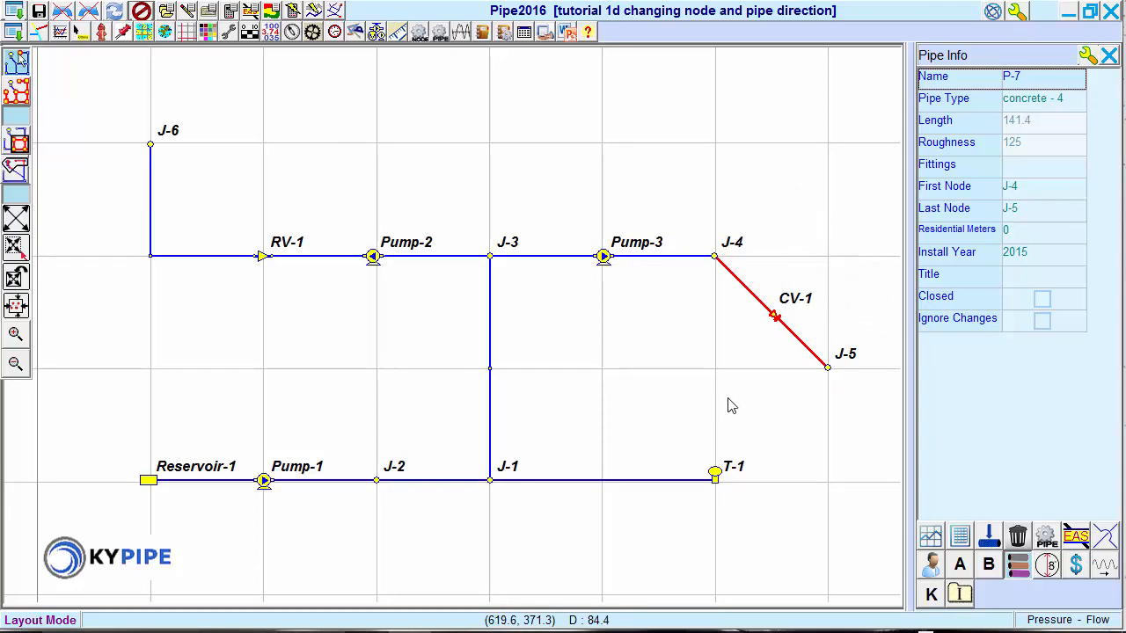
pyautogui.moveTo(266, 257)
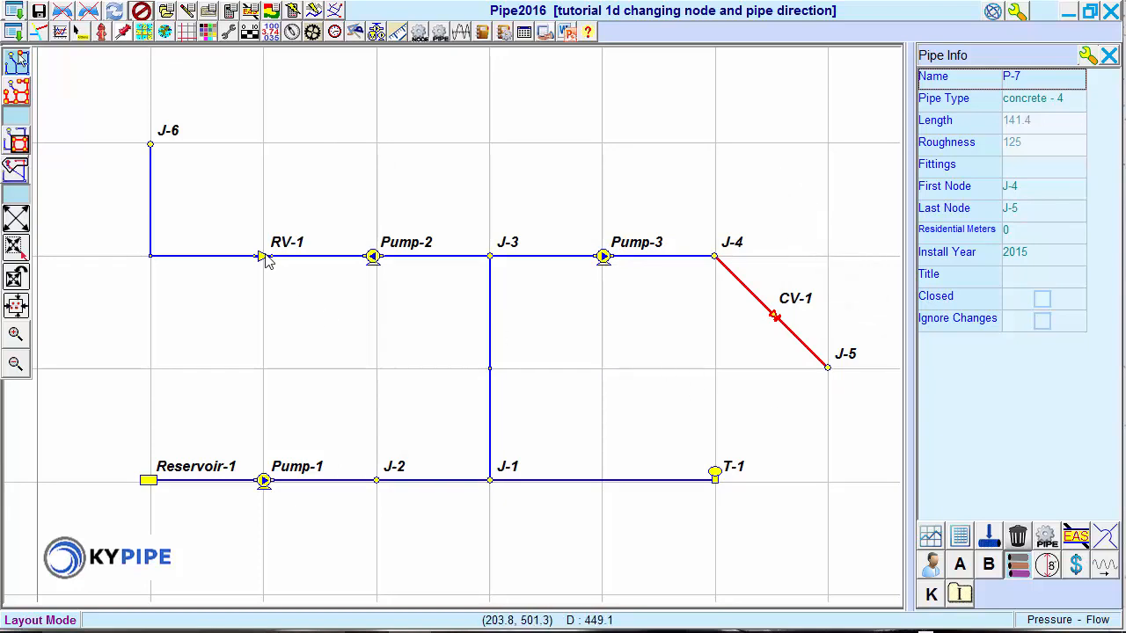
pyautogui.moveTo(264, 256)
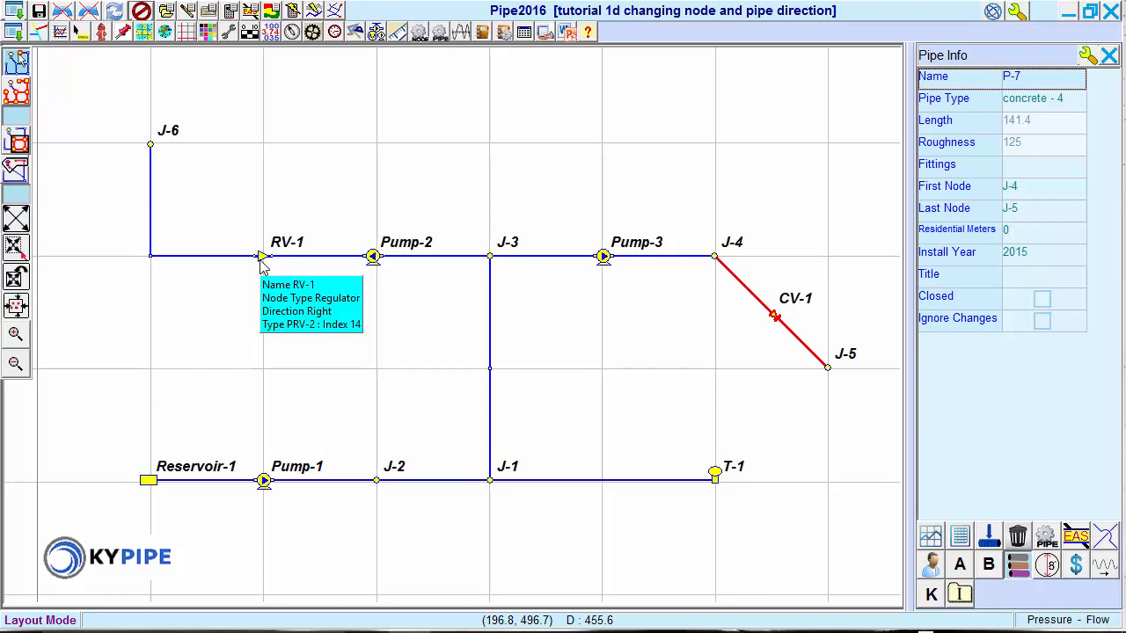
# Step: Flip regulator RV-1's direction arrow from right to left
pyautogui.click(262, 256)
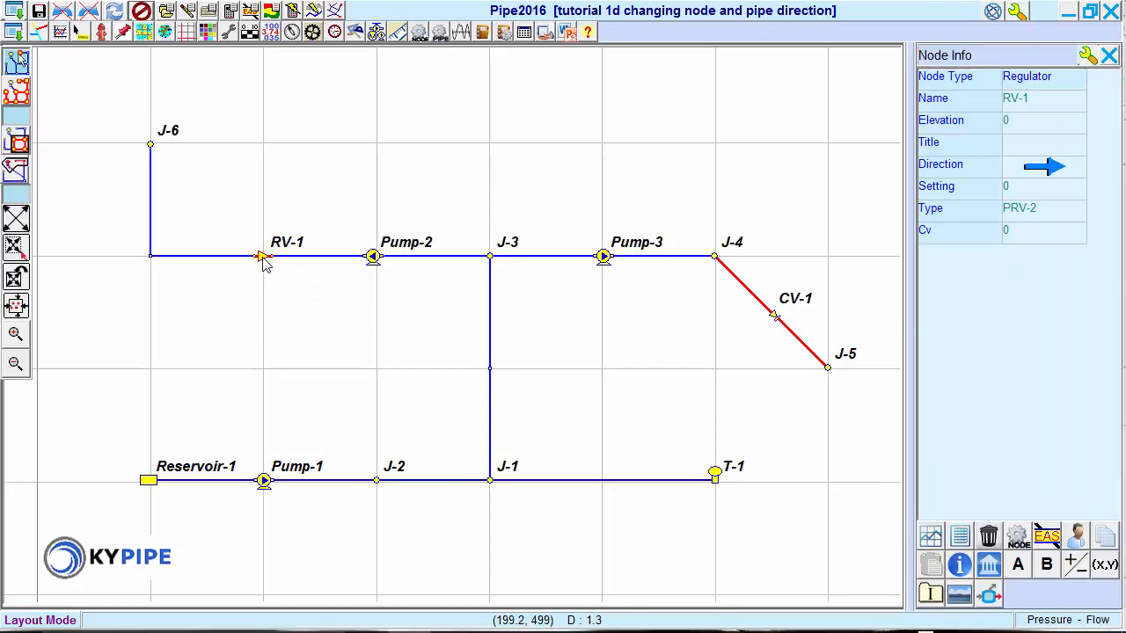
pyautogui.click(1044, 166)
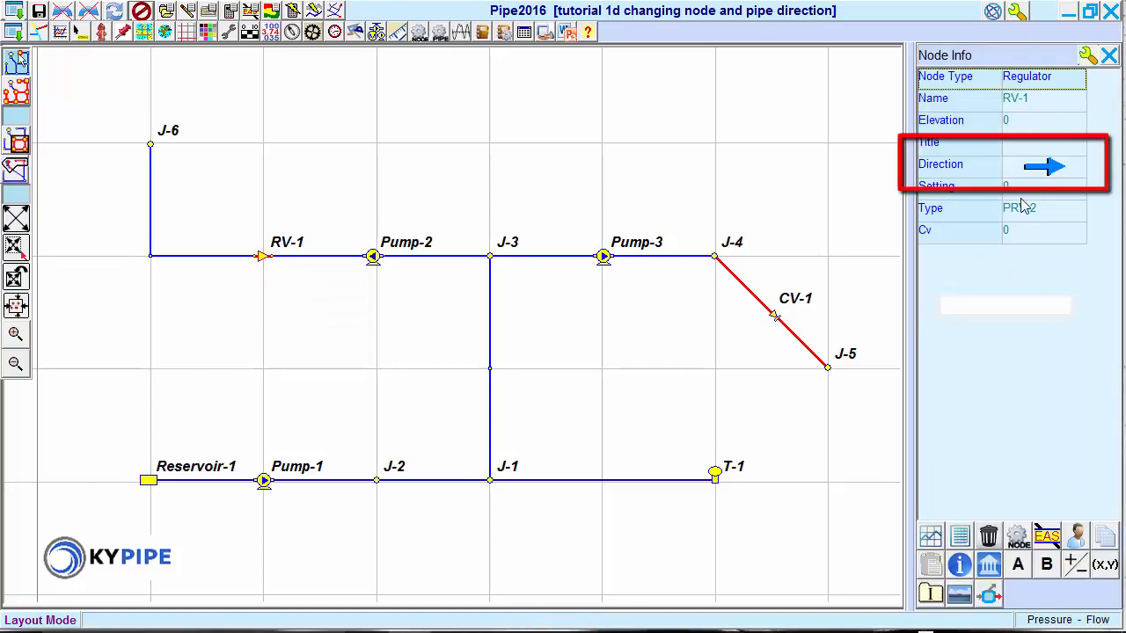
pyautogui.click(1044, 166)
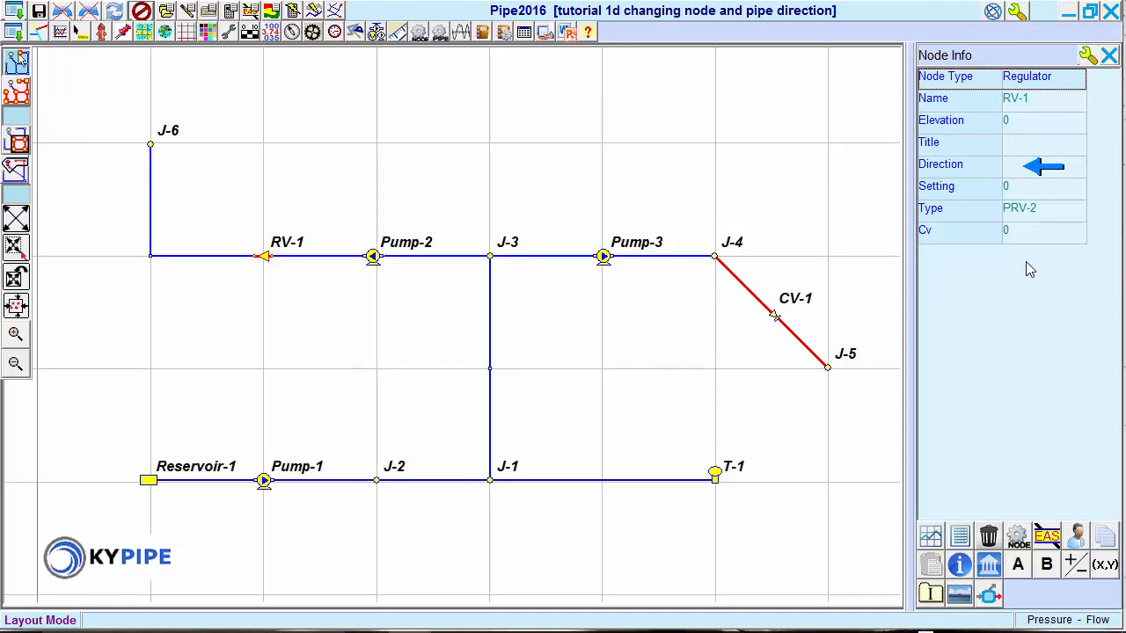
pyautogui.moveTo(605, 256)
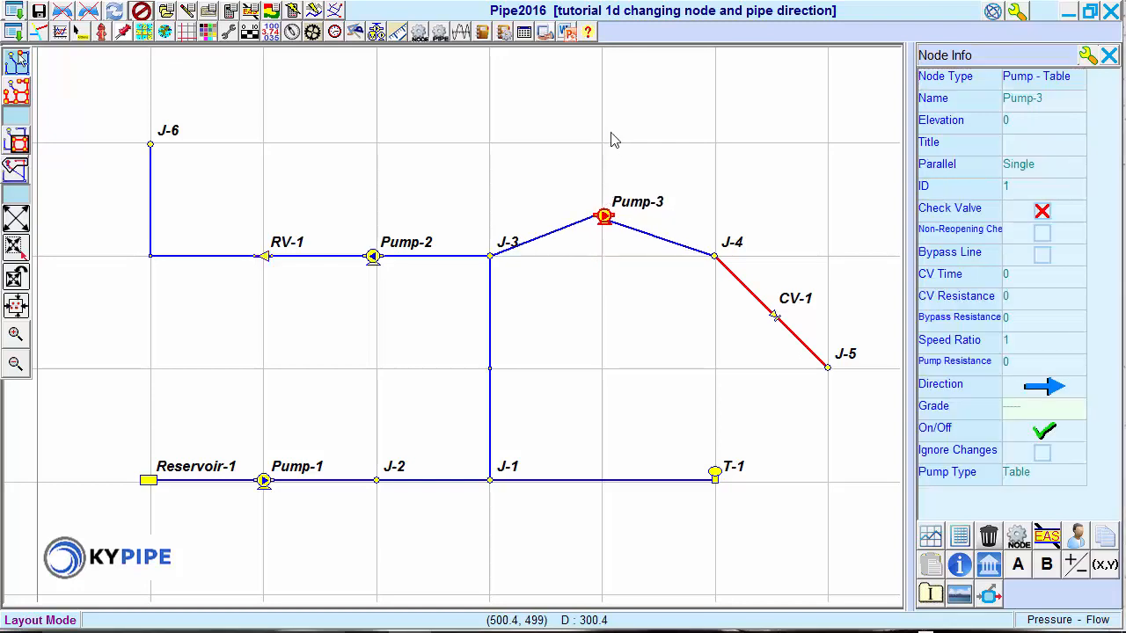
# Step: Raise Pump-3 above the J-3 to J-4 line and select pipe P-2
pyautogui.moveTo(604, 216); pyautogui.dragTo(634, 84)
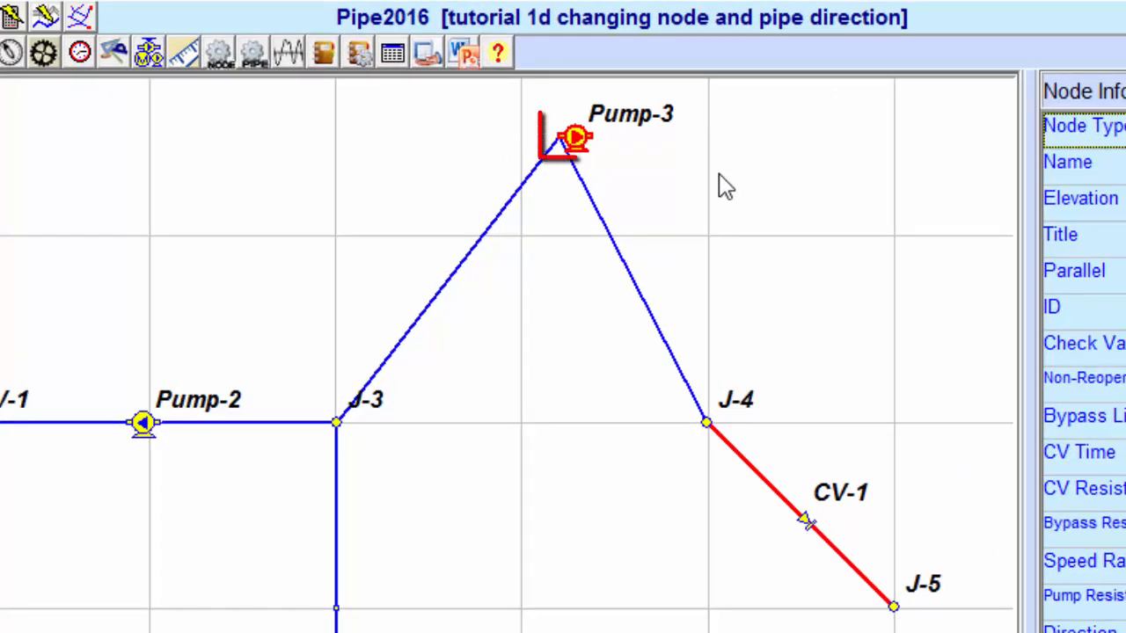
pyautogui.click(567, 136)
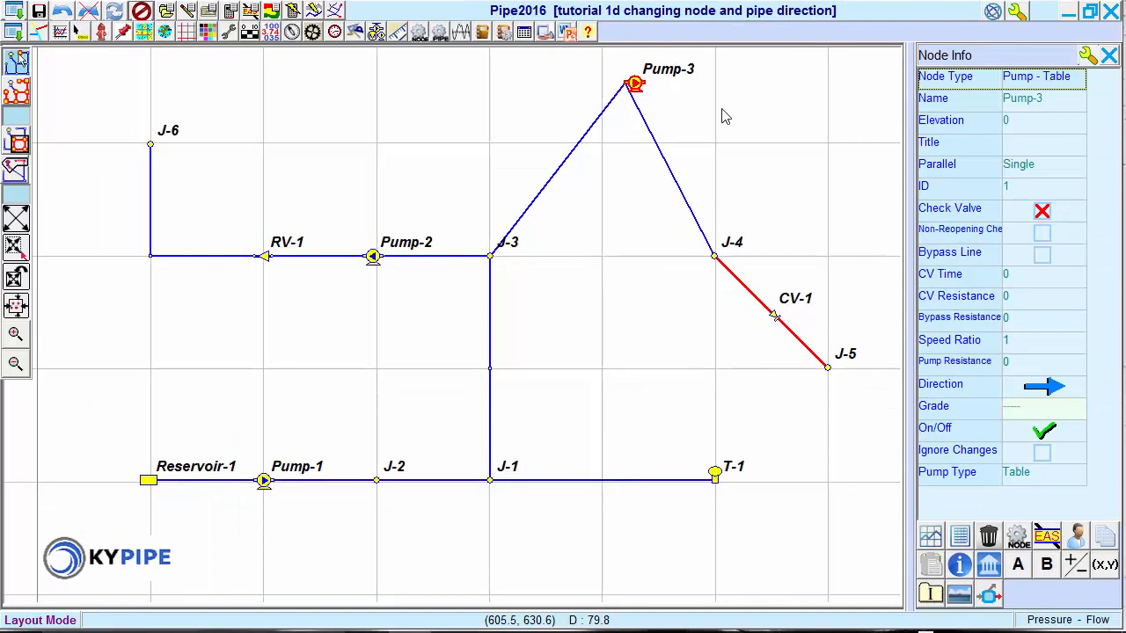
pyautogui.moveTo(676, 183)
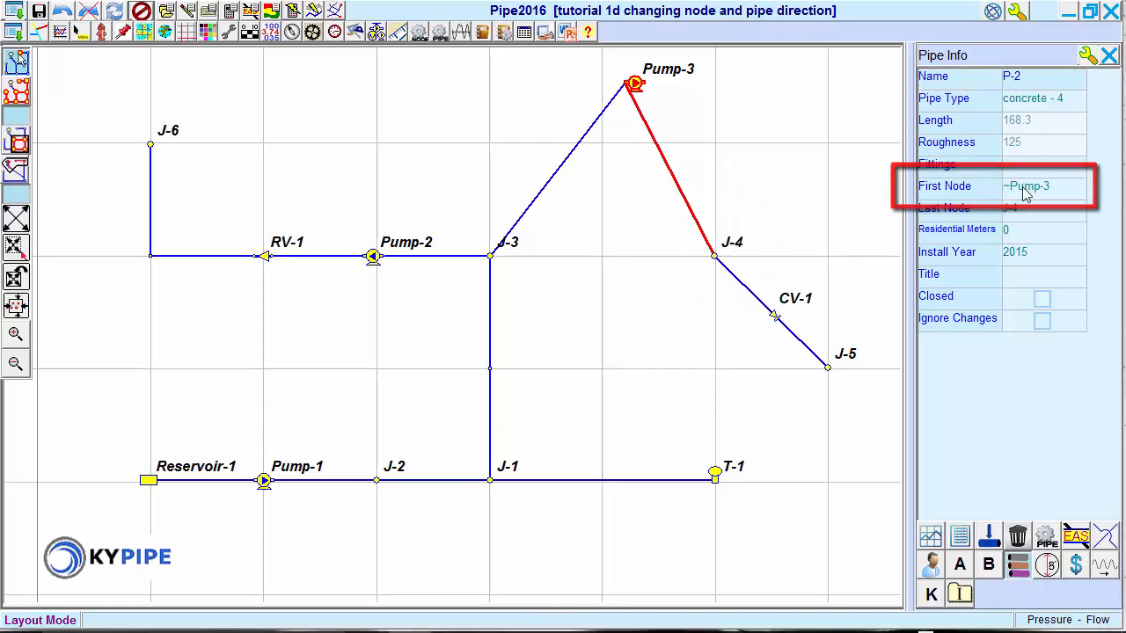
# Step: Reconnect pipe P-2 so its first node is Pump-3 and last node J-4
pyautogui.click(1043, 185)
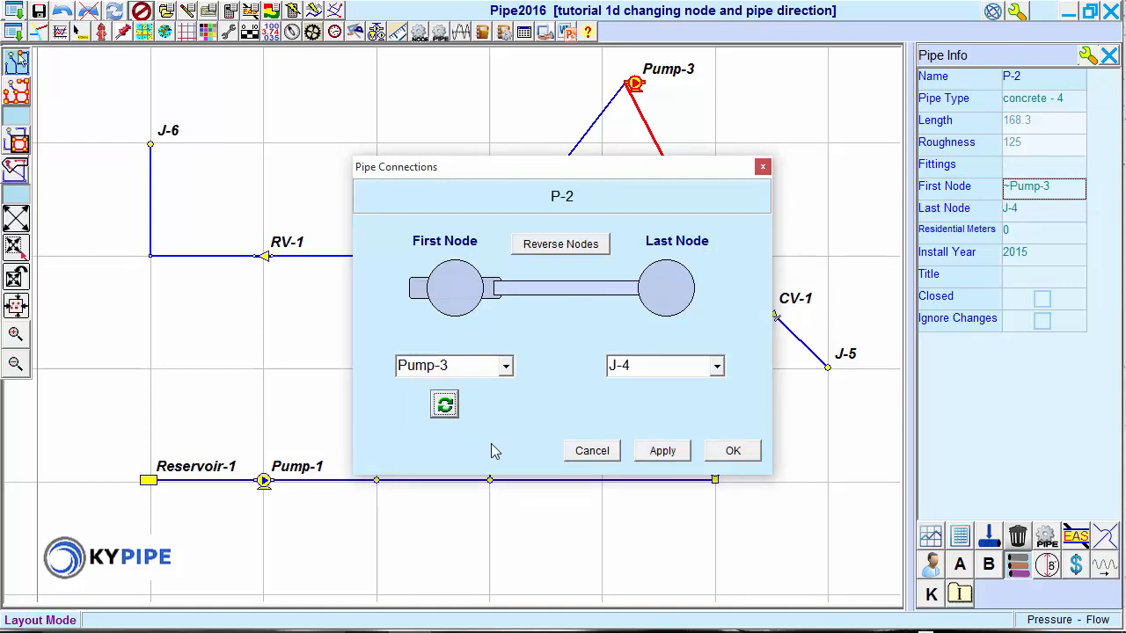
pyautogui.click(731, 451)
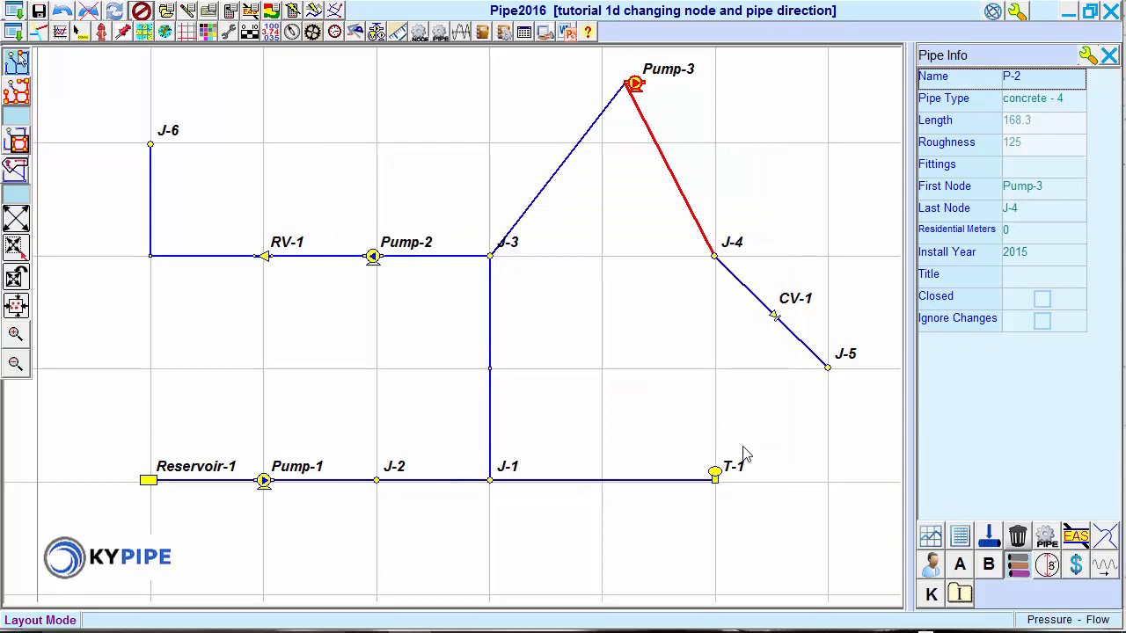